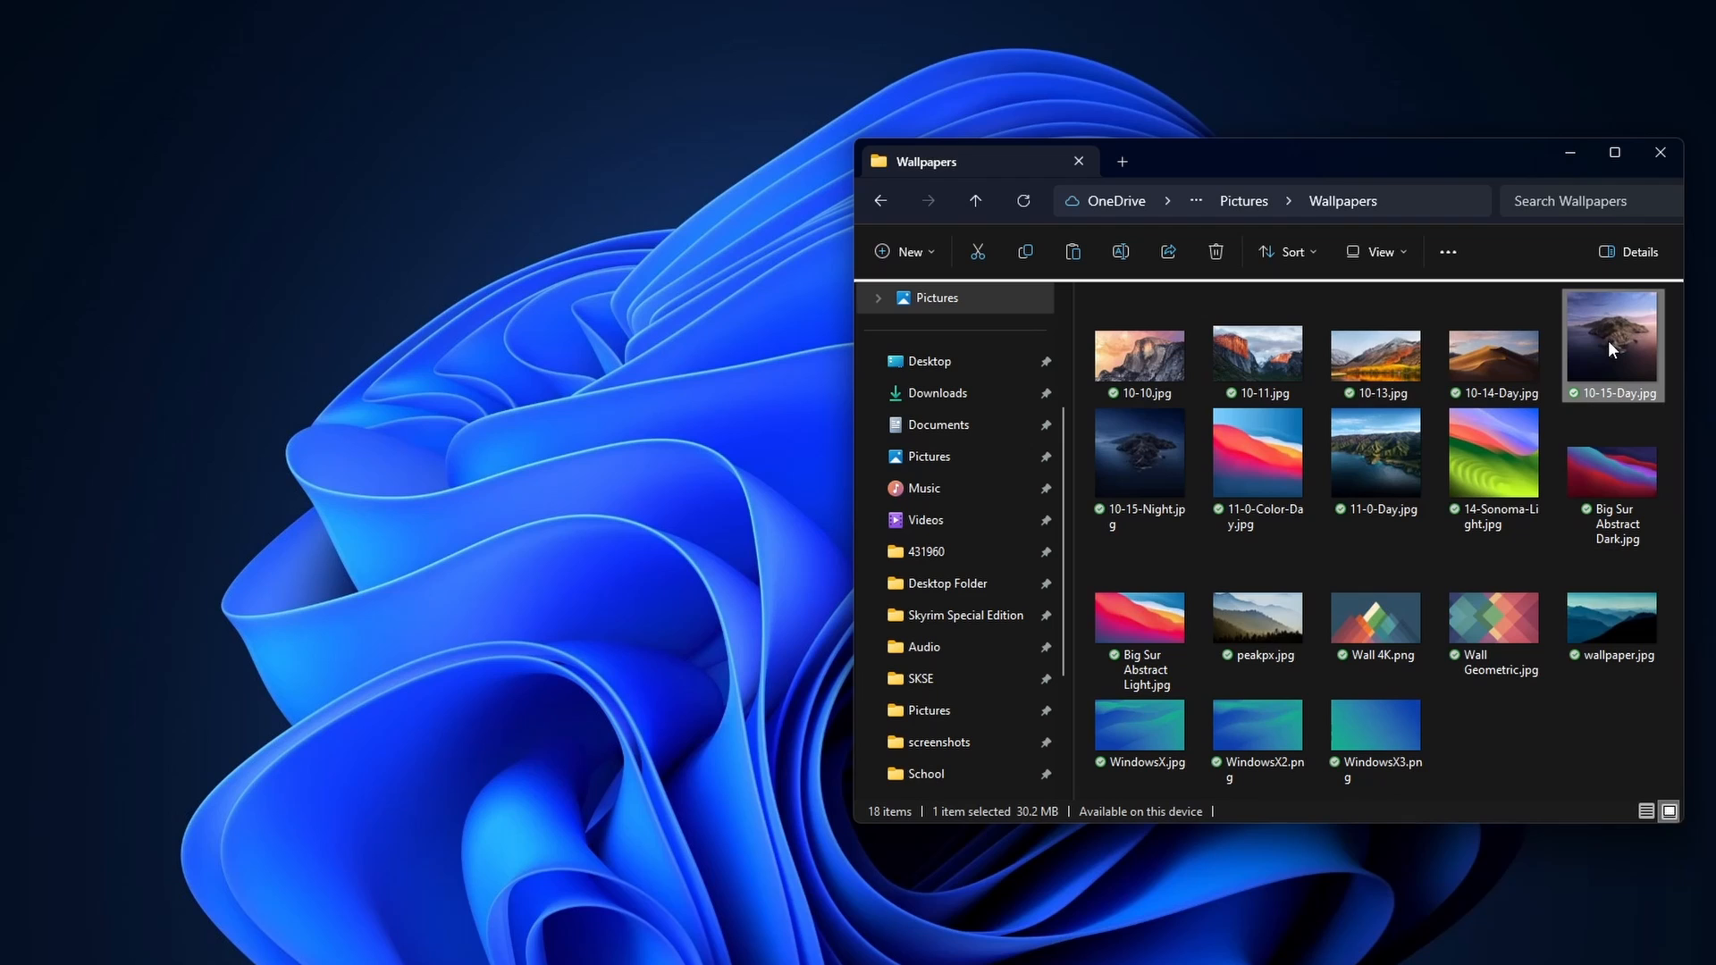
{"action": "mouse_move", "coordinate": [1611, 345]}
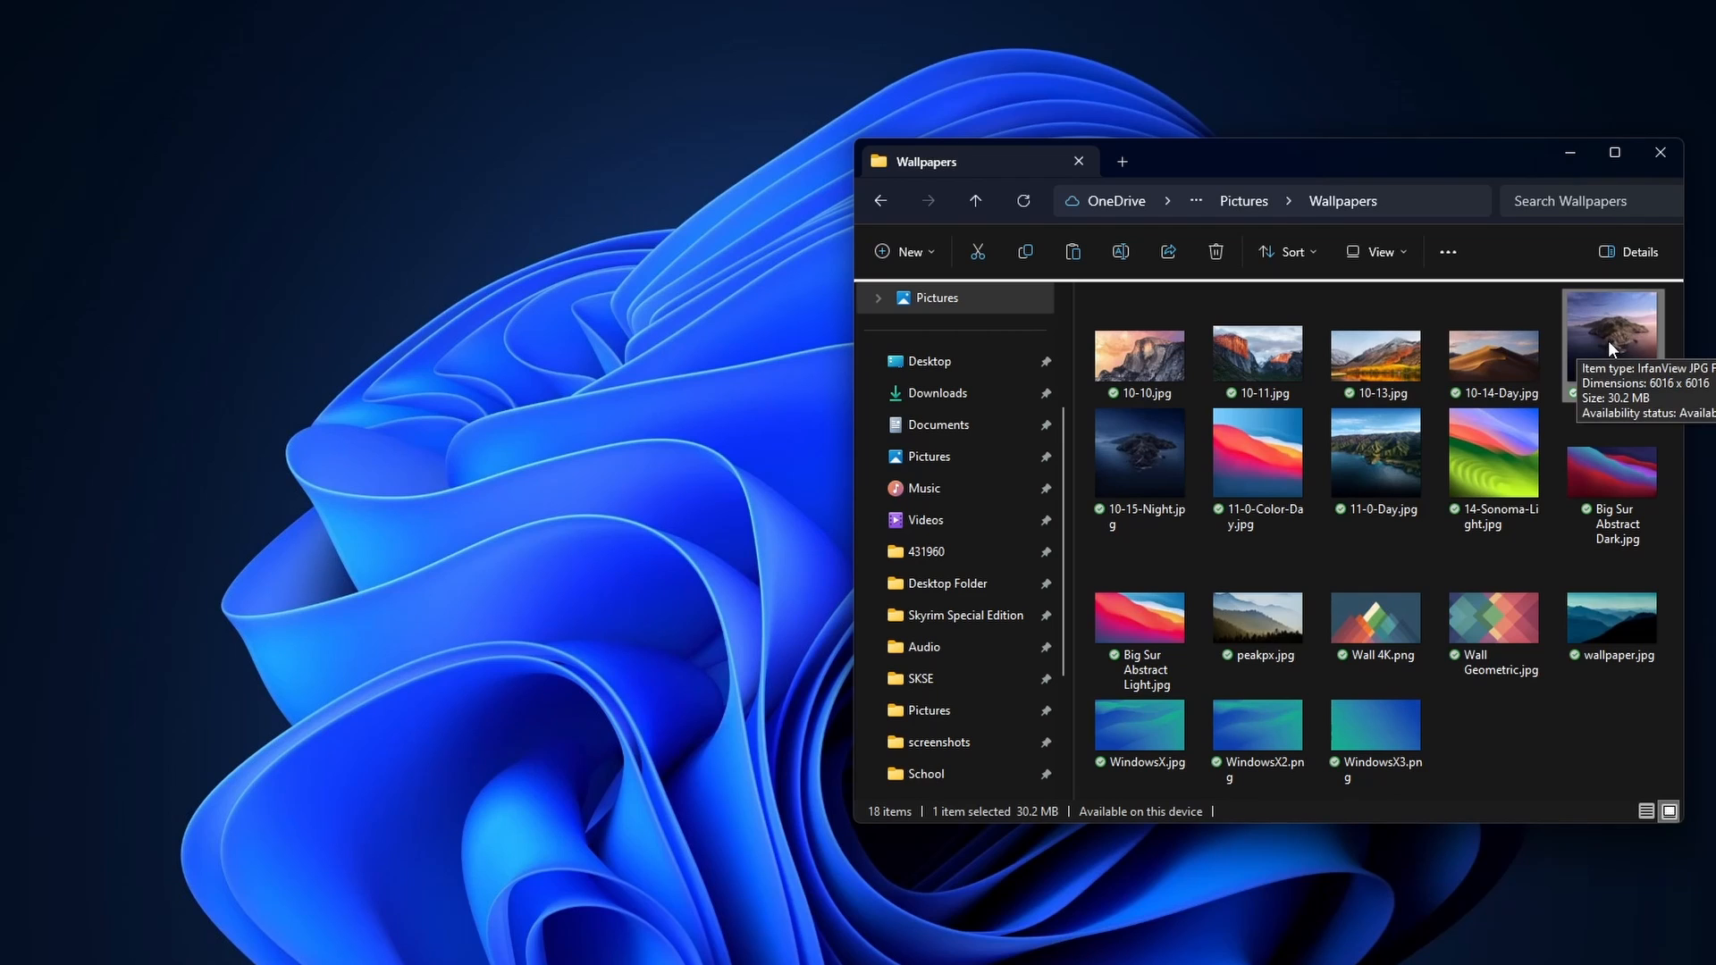
Bring up the context menu for 10-15-Day.jpg to set it as desktop background.
{"action": "right_click", "coordinate": [1610, 340]}
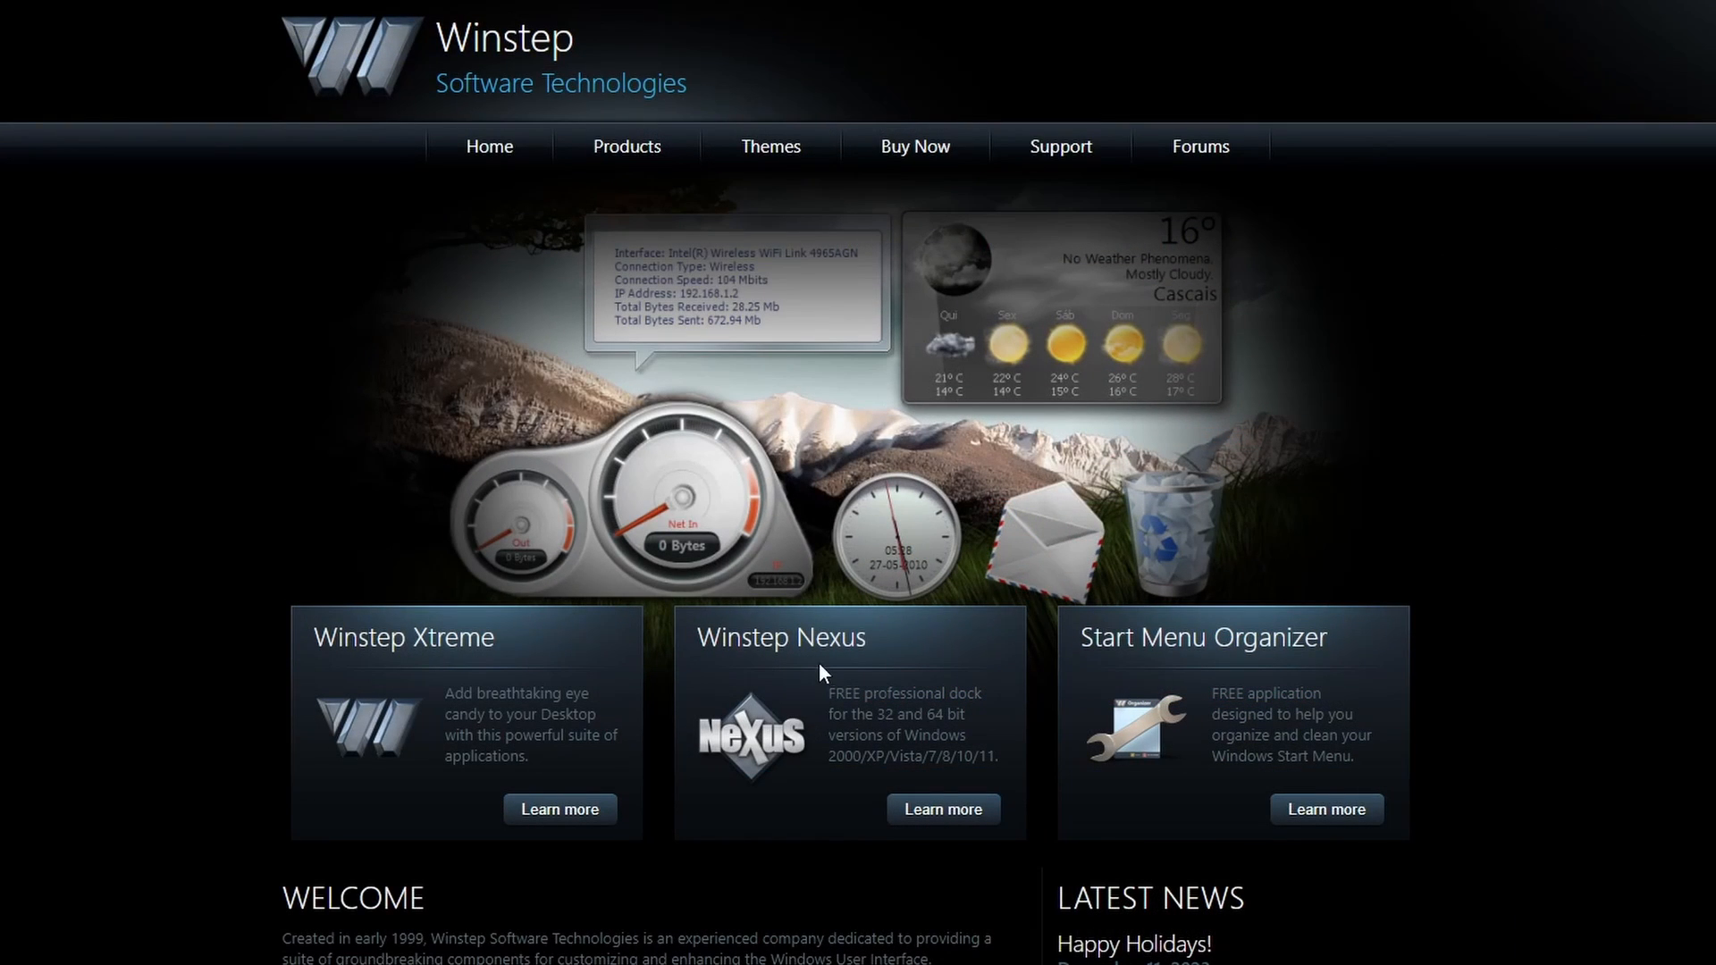
{"action": "mouse_move", "coordinate": [854, 656]}
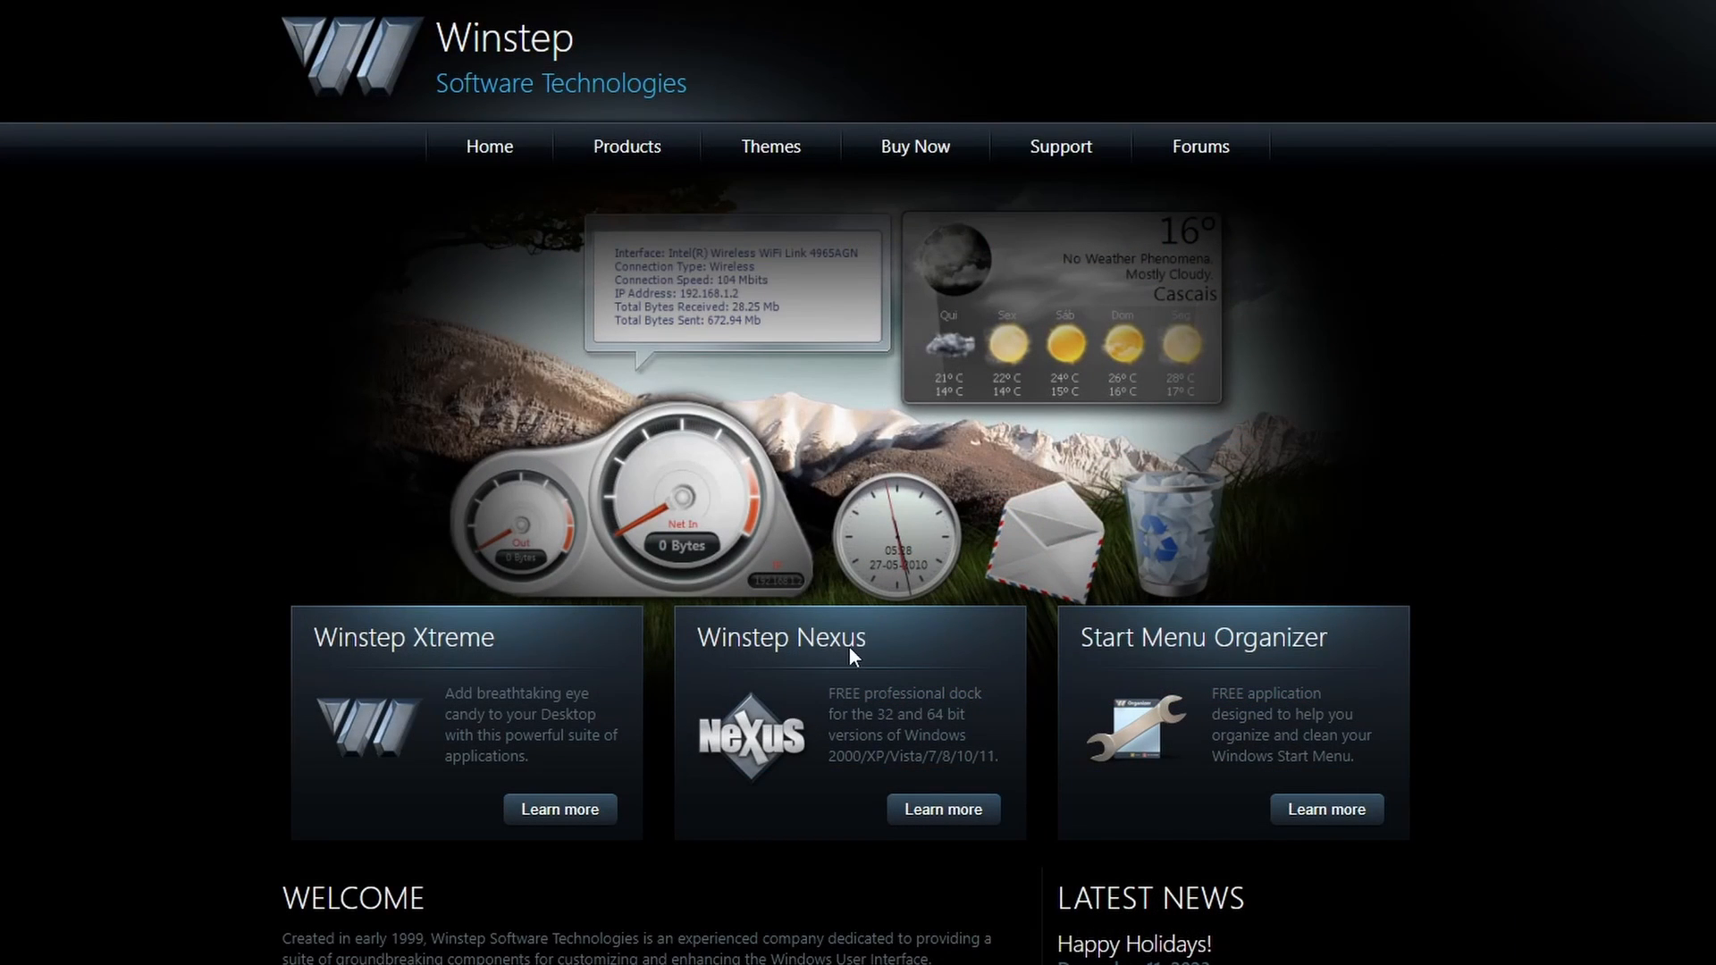
Go to the Winstep Nexus product page from the homepage panel.
{"action": "left_click", "coordinate": [942, 810]}
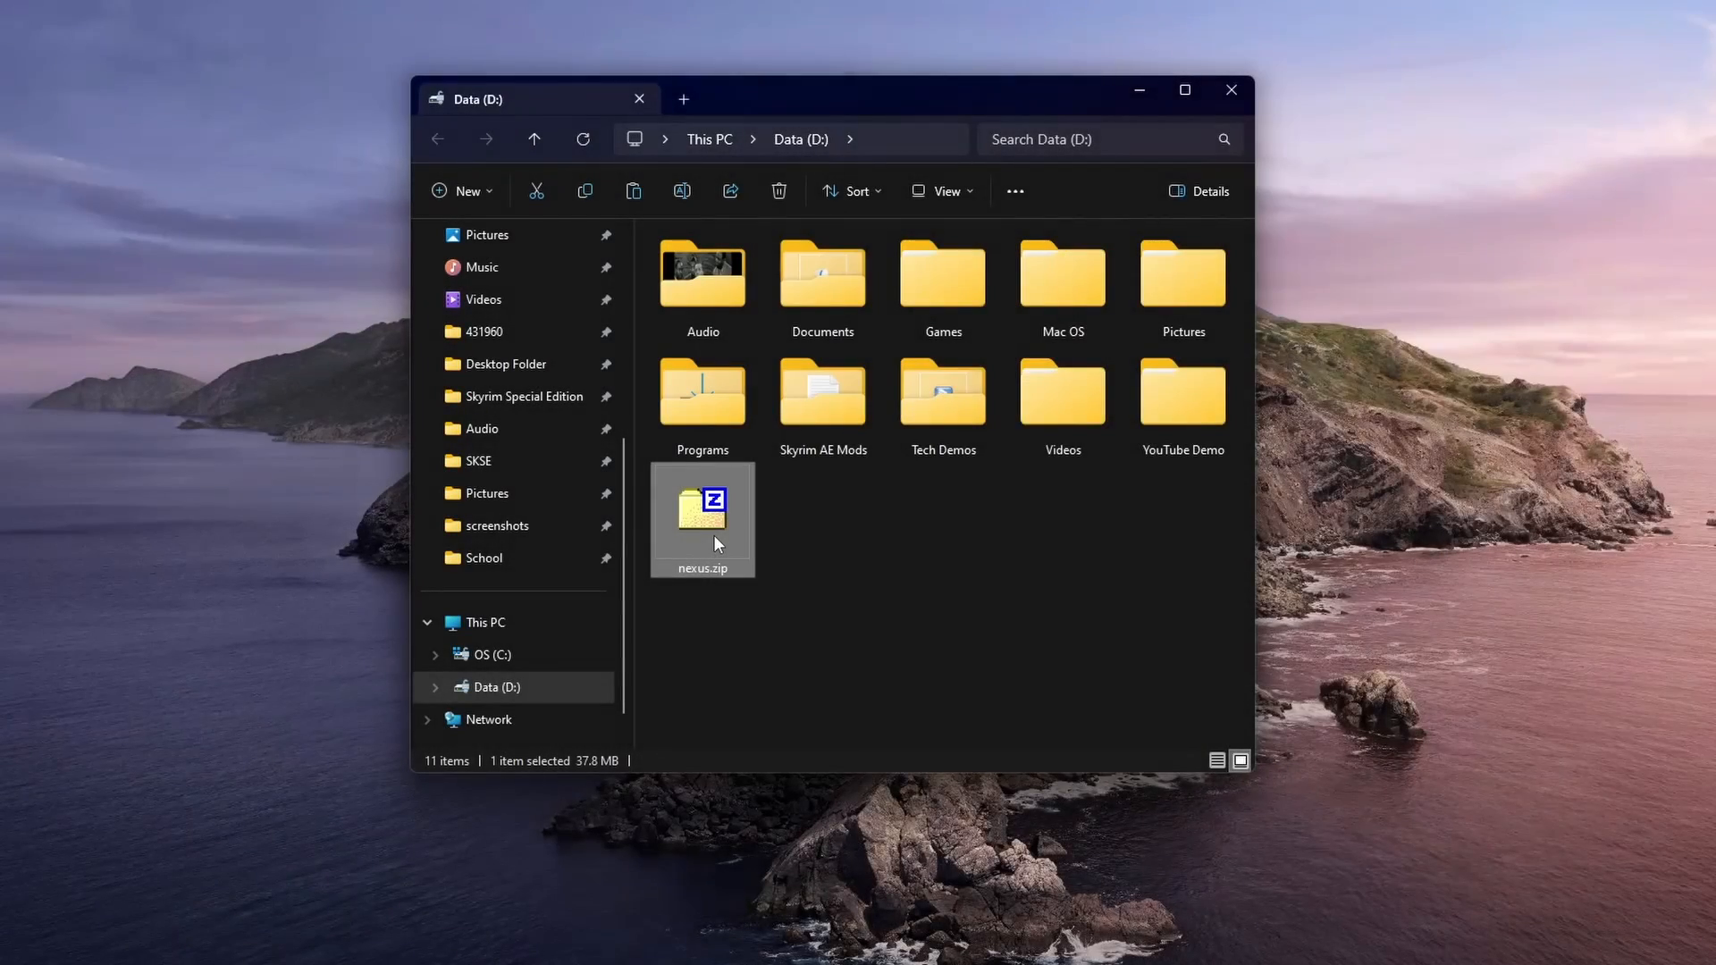
Run NexusSetup from nexus.zip and finish setup with Launch Nexus checked.
{"action": "double_click", "coordinate": [701, 521]}
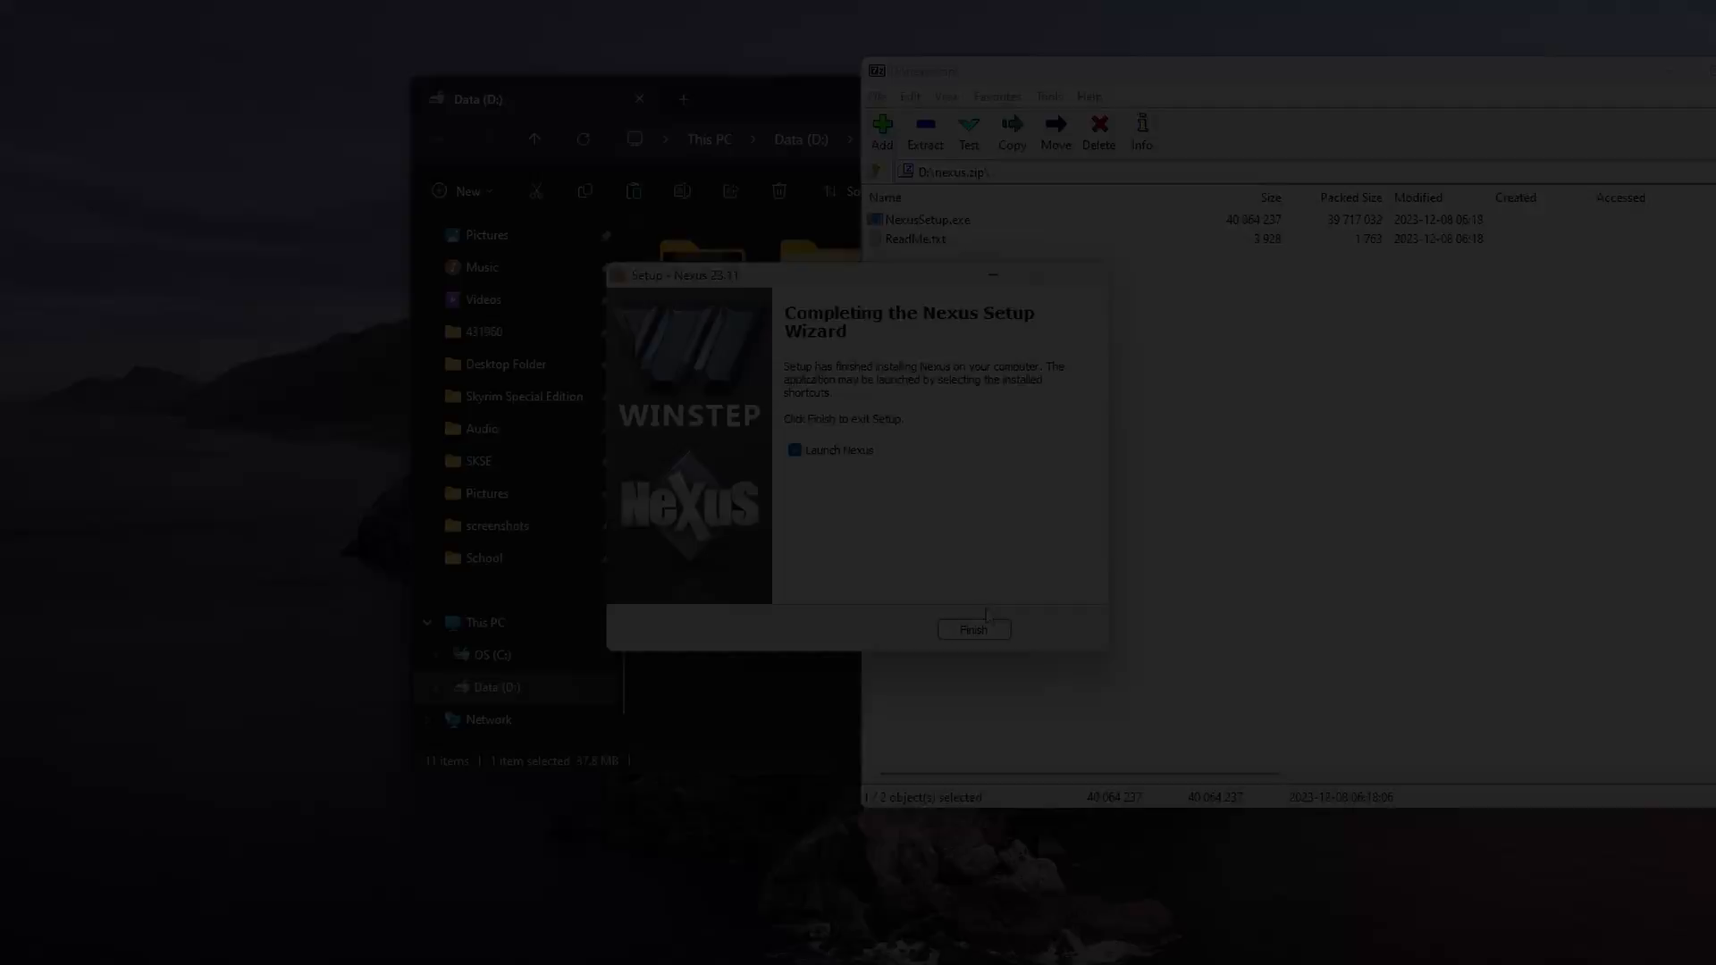
{"action": "left_click", "coordinate": [972, 627]}
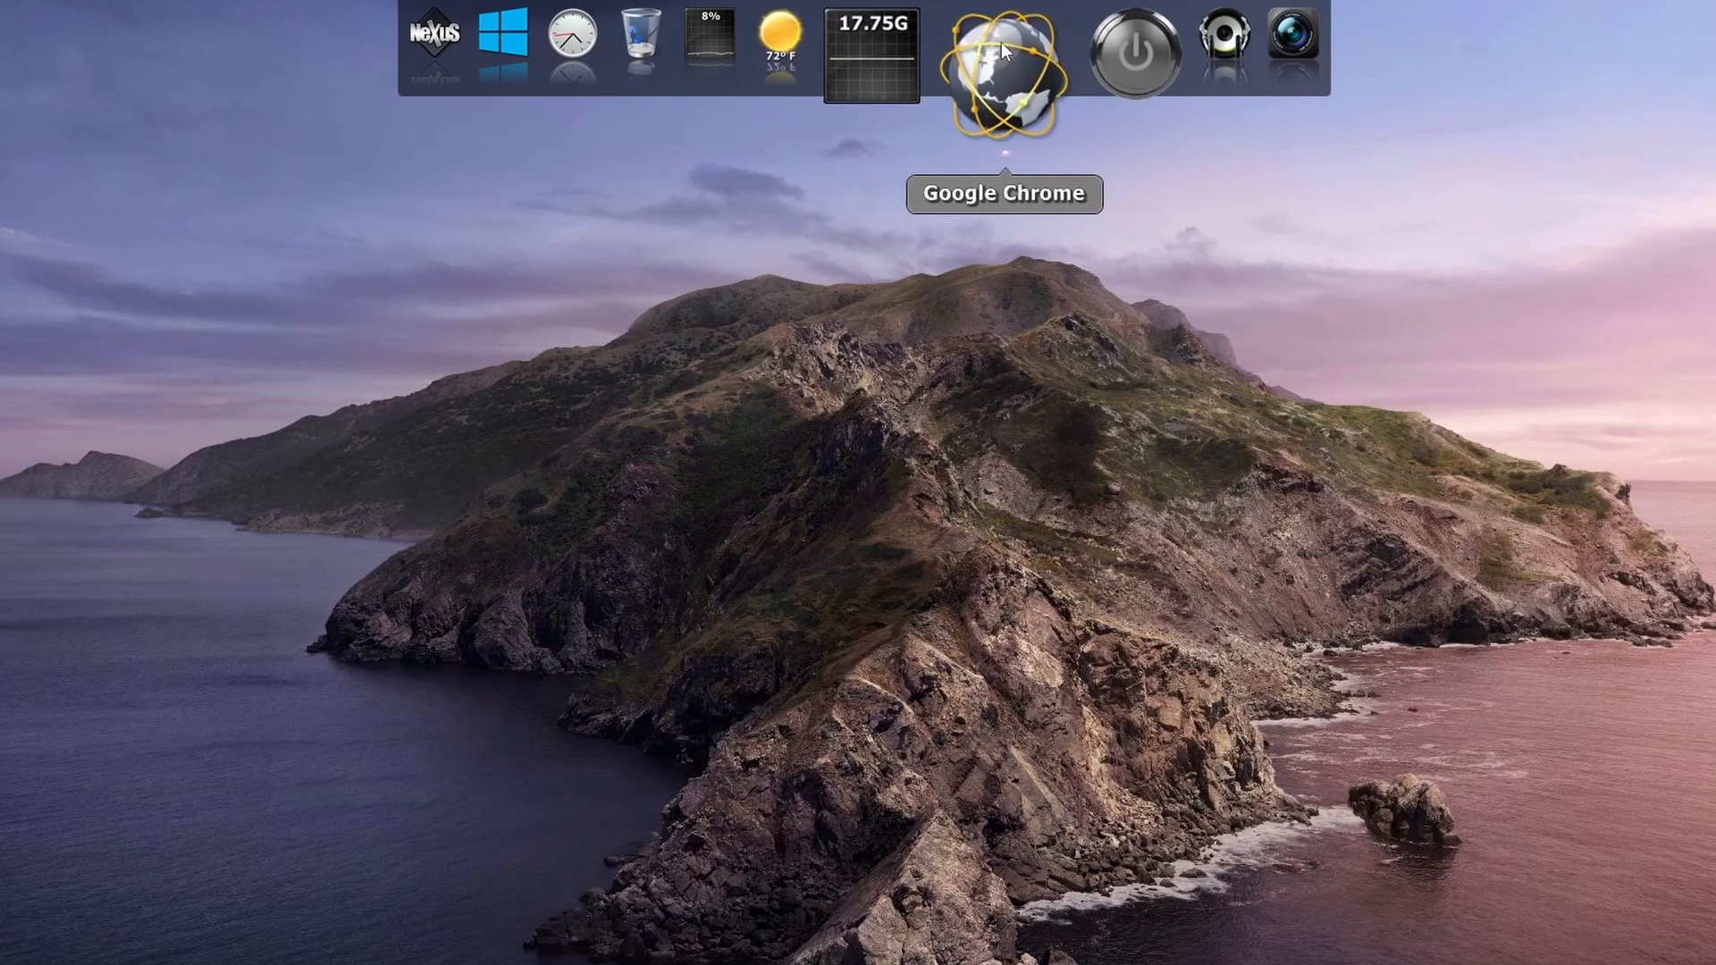
{"action": "mouse_move", "coordinate": [1151, 57]}
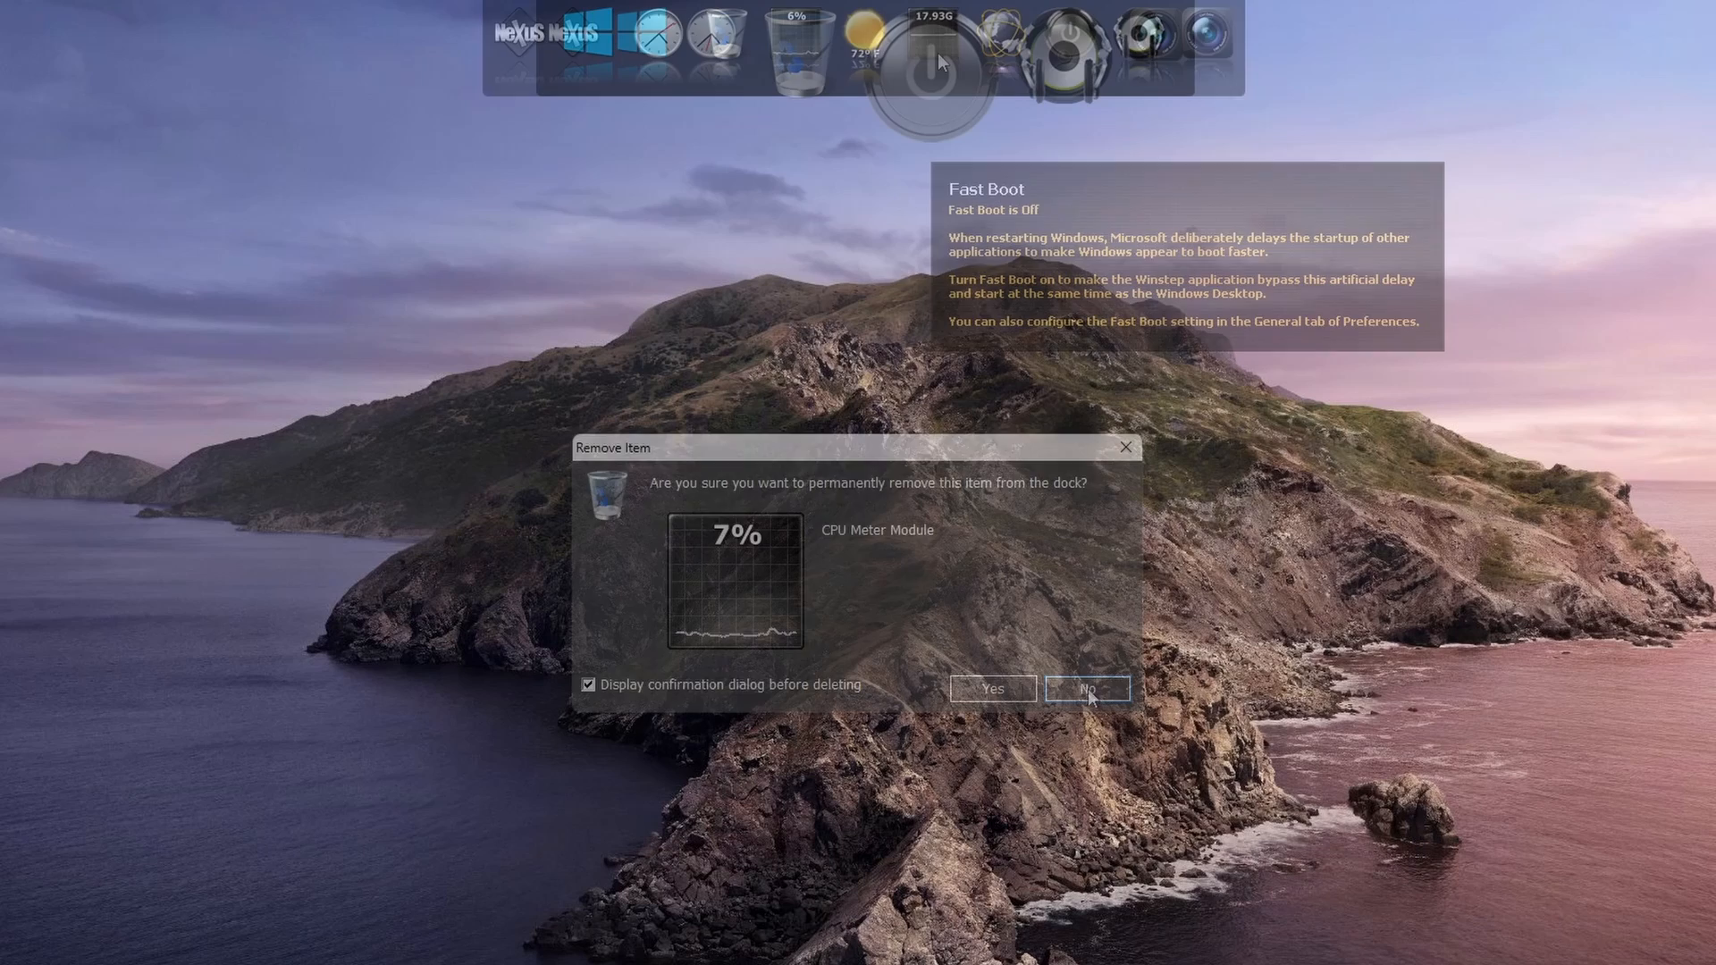
Confirm removing the CPU meter item from the dock.
{"action": "left_click", "coordinate": [1085, 688]}
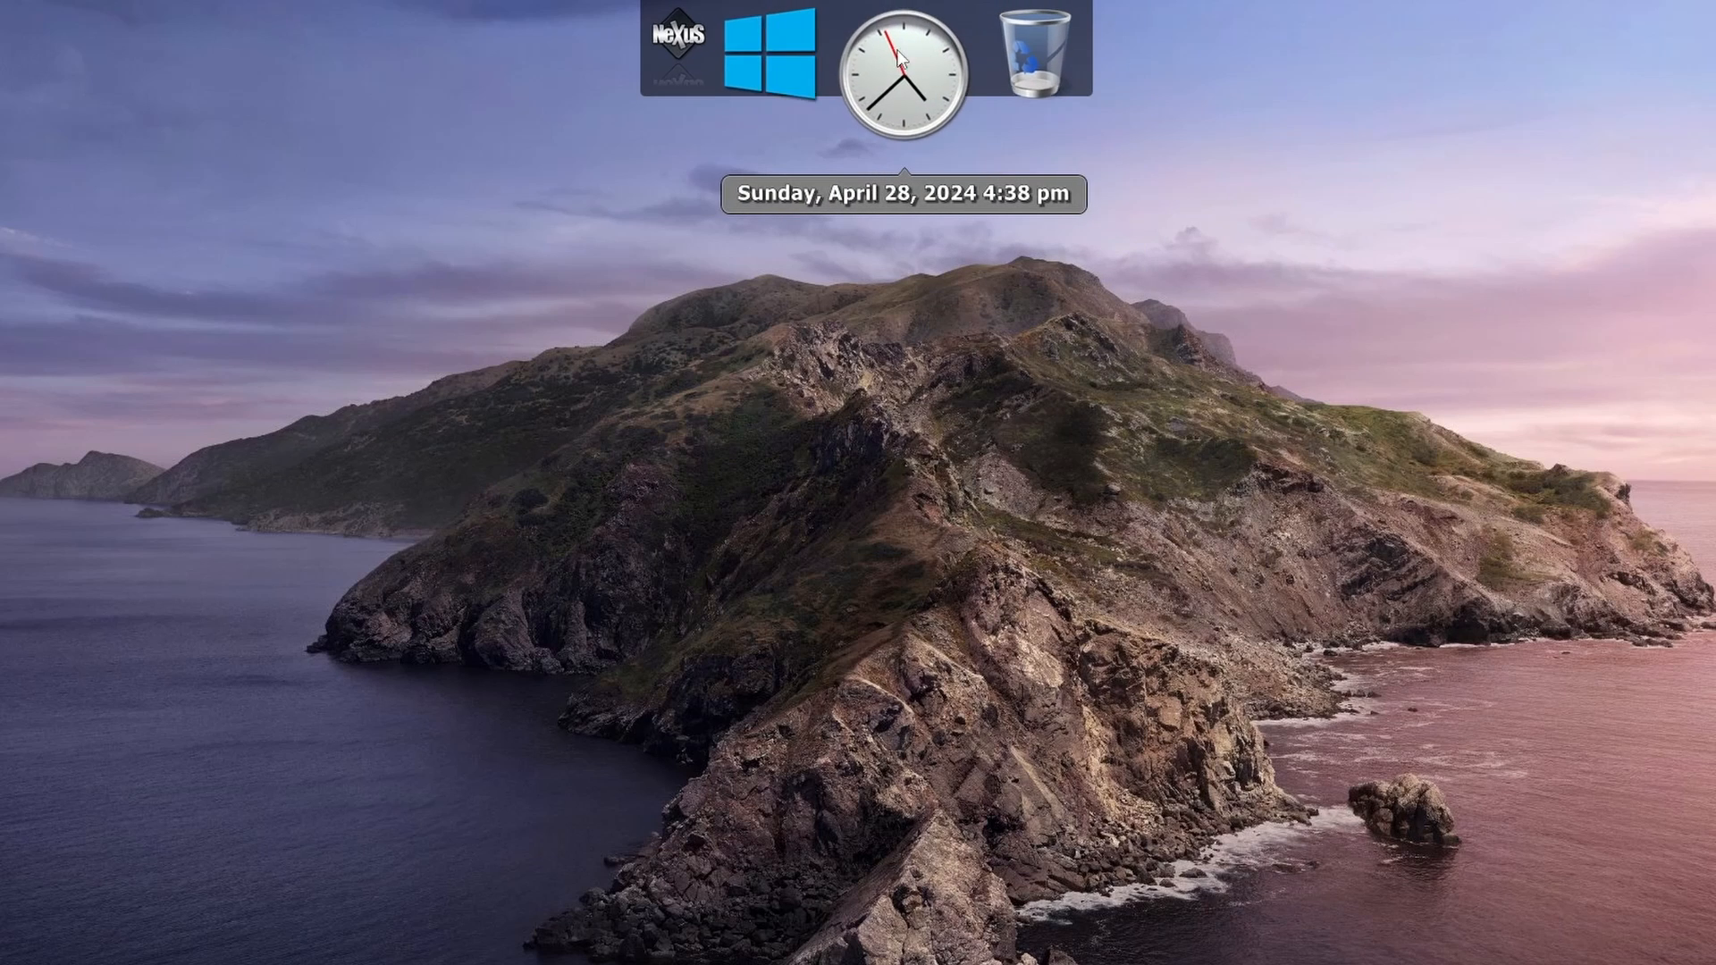
{"action": "mouse_move", "coordinate": [777, 61]}
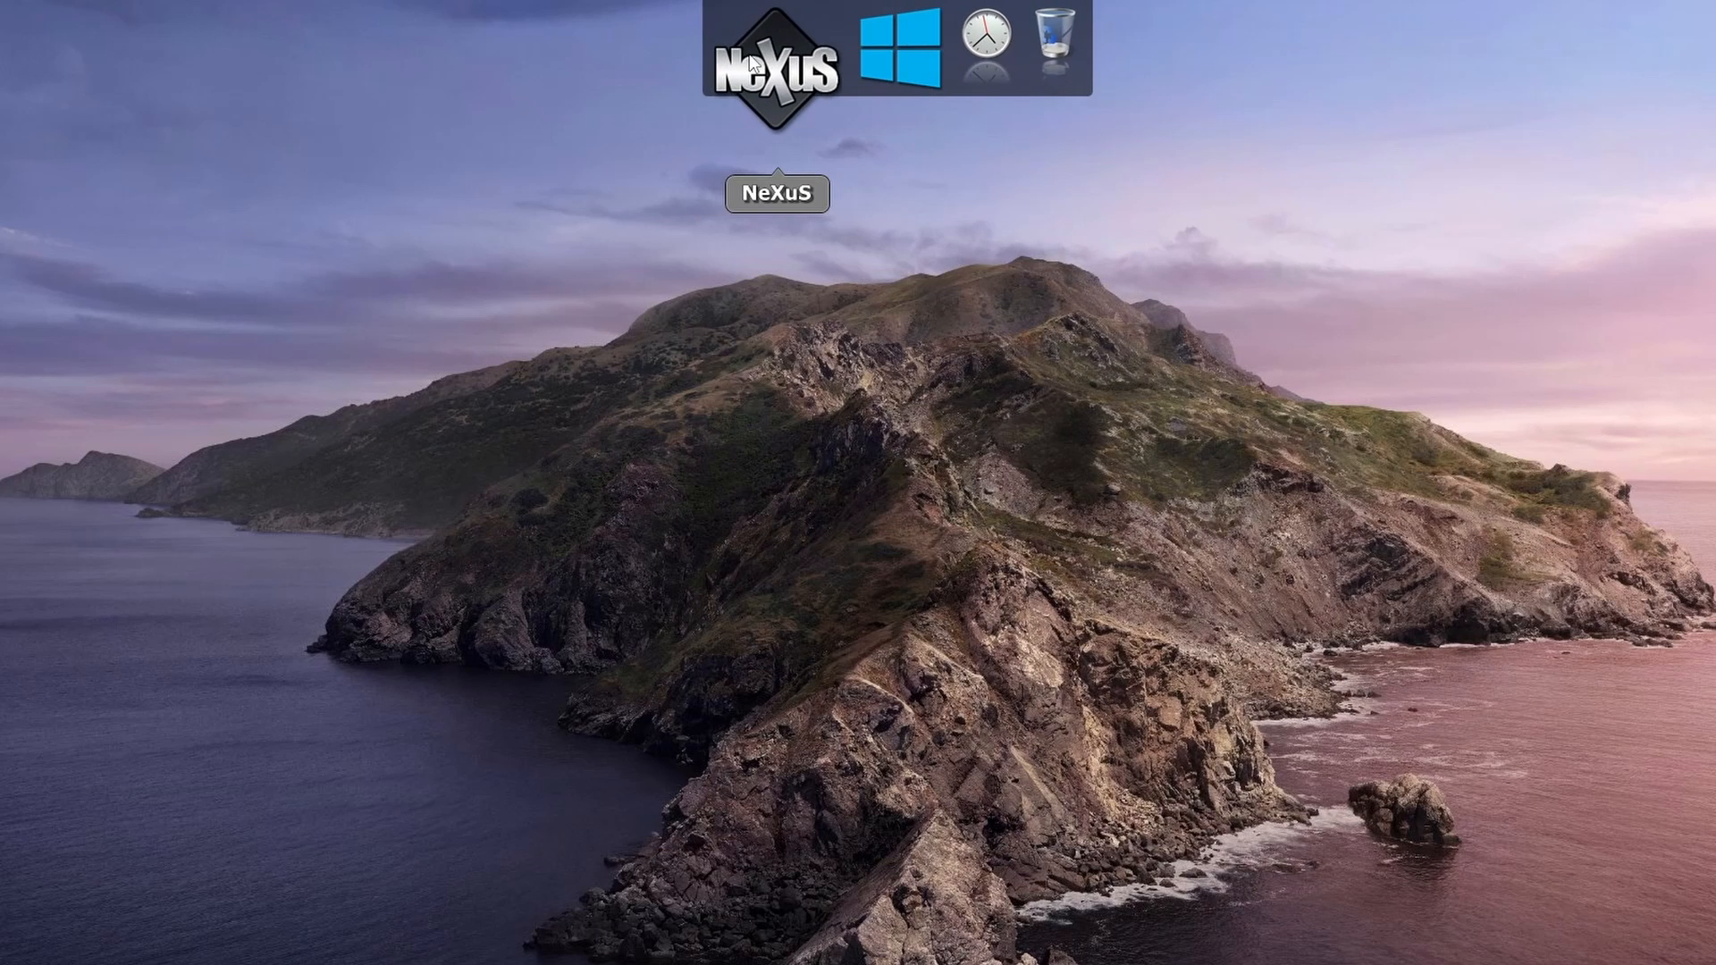
{"action": "mouse_move", "coordinate": [778, 61]}
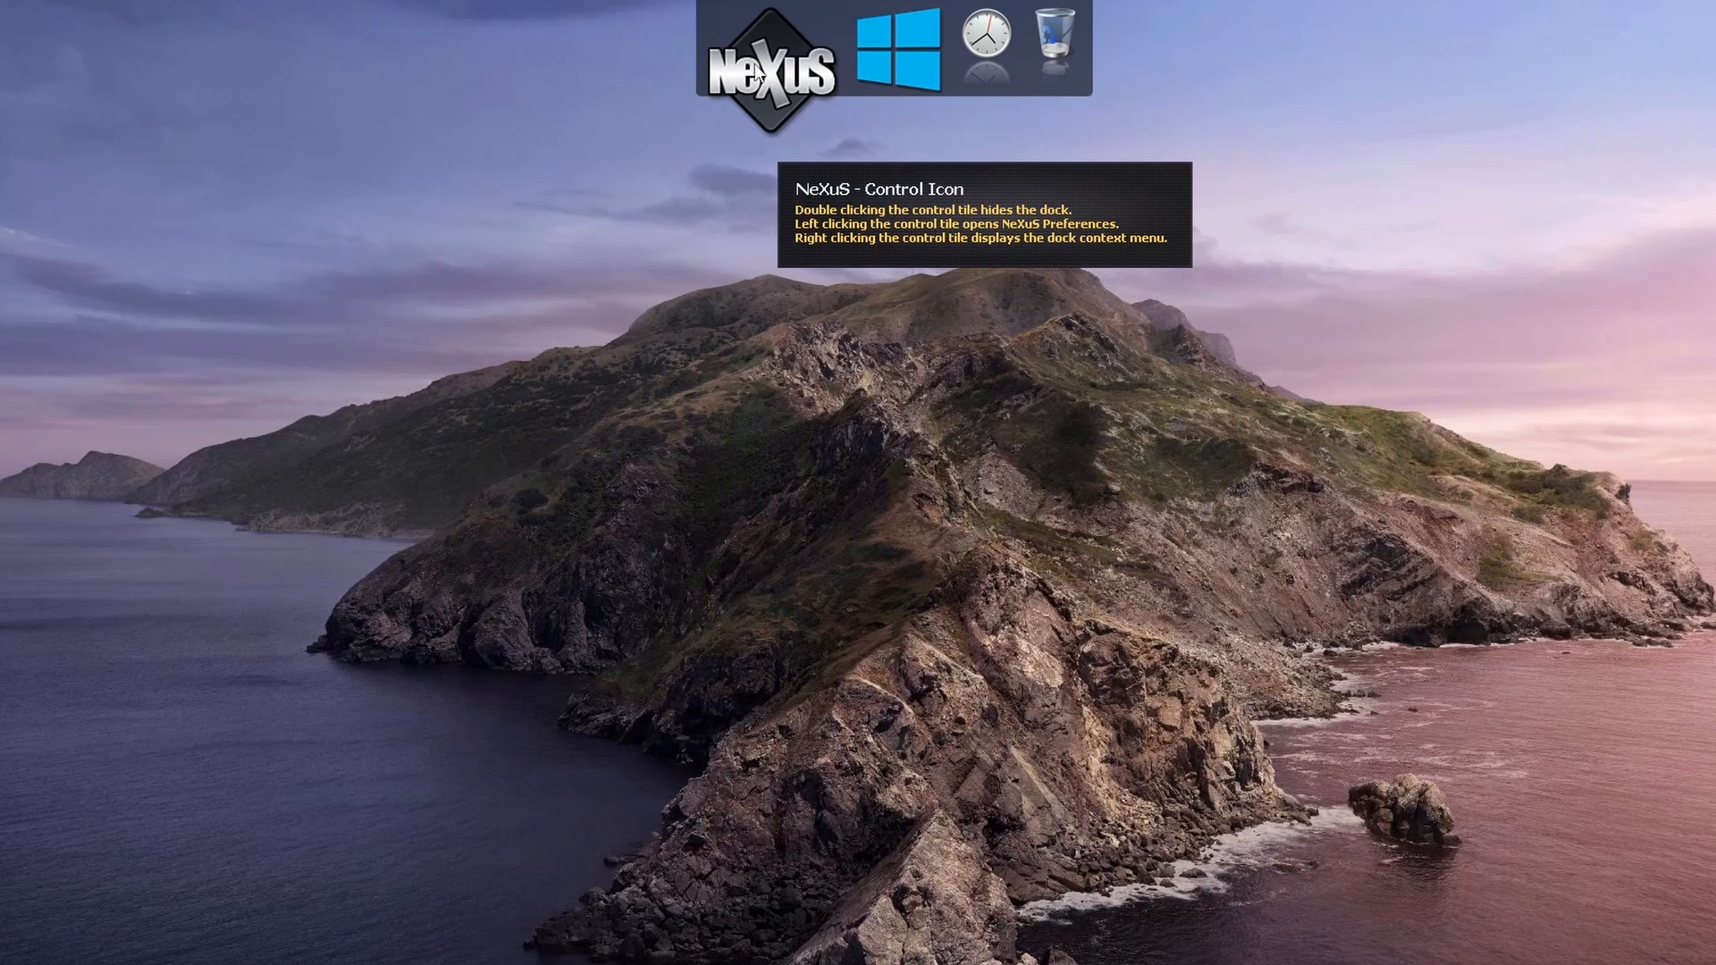
{"action": "mouse_move", "coordinate": [929, 64]}
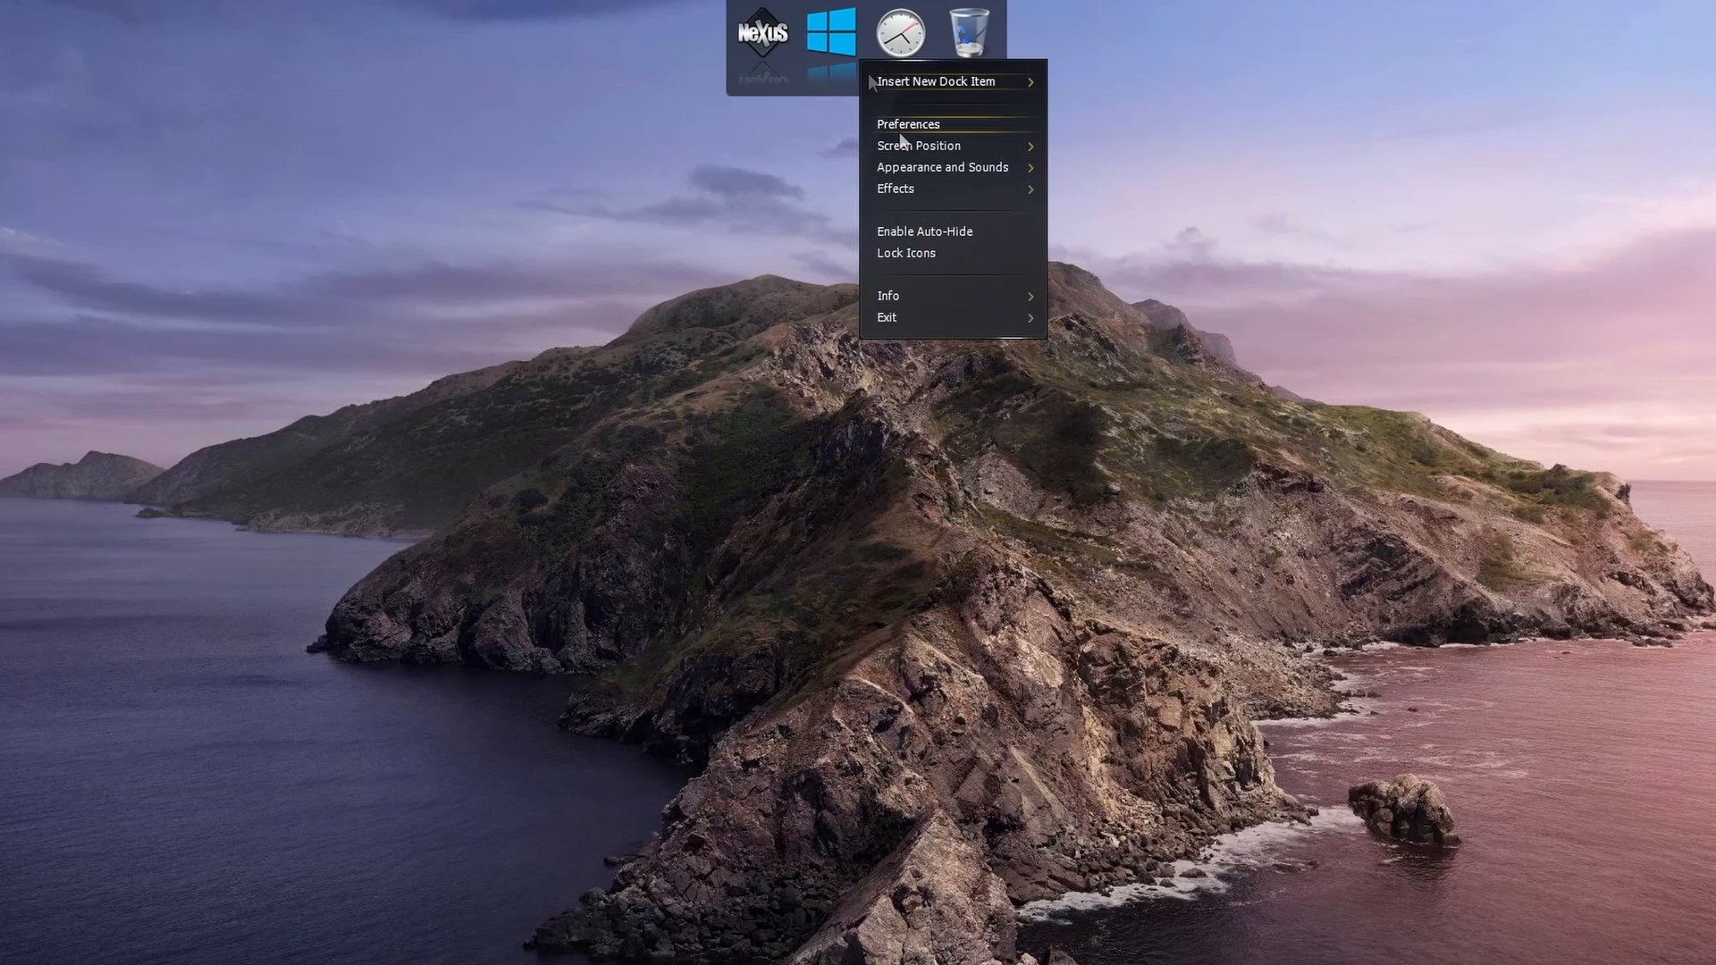
In Content preferences, enable running applications, combined icons, minimize-to-dock and system tray, then apply.
{"action": "left_click", "coordinate": [909, 123]}
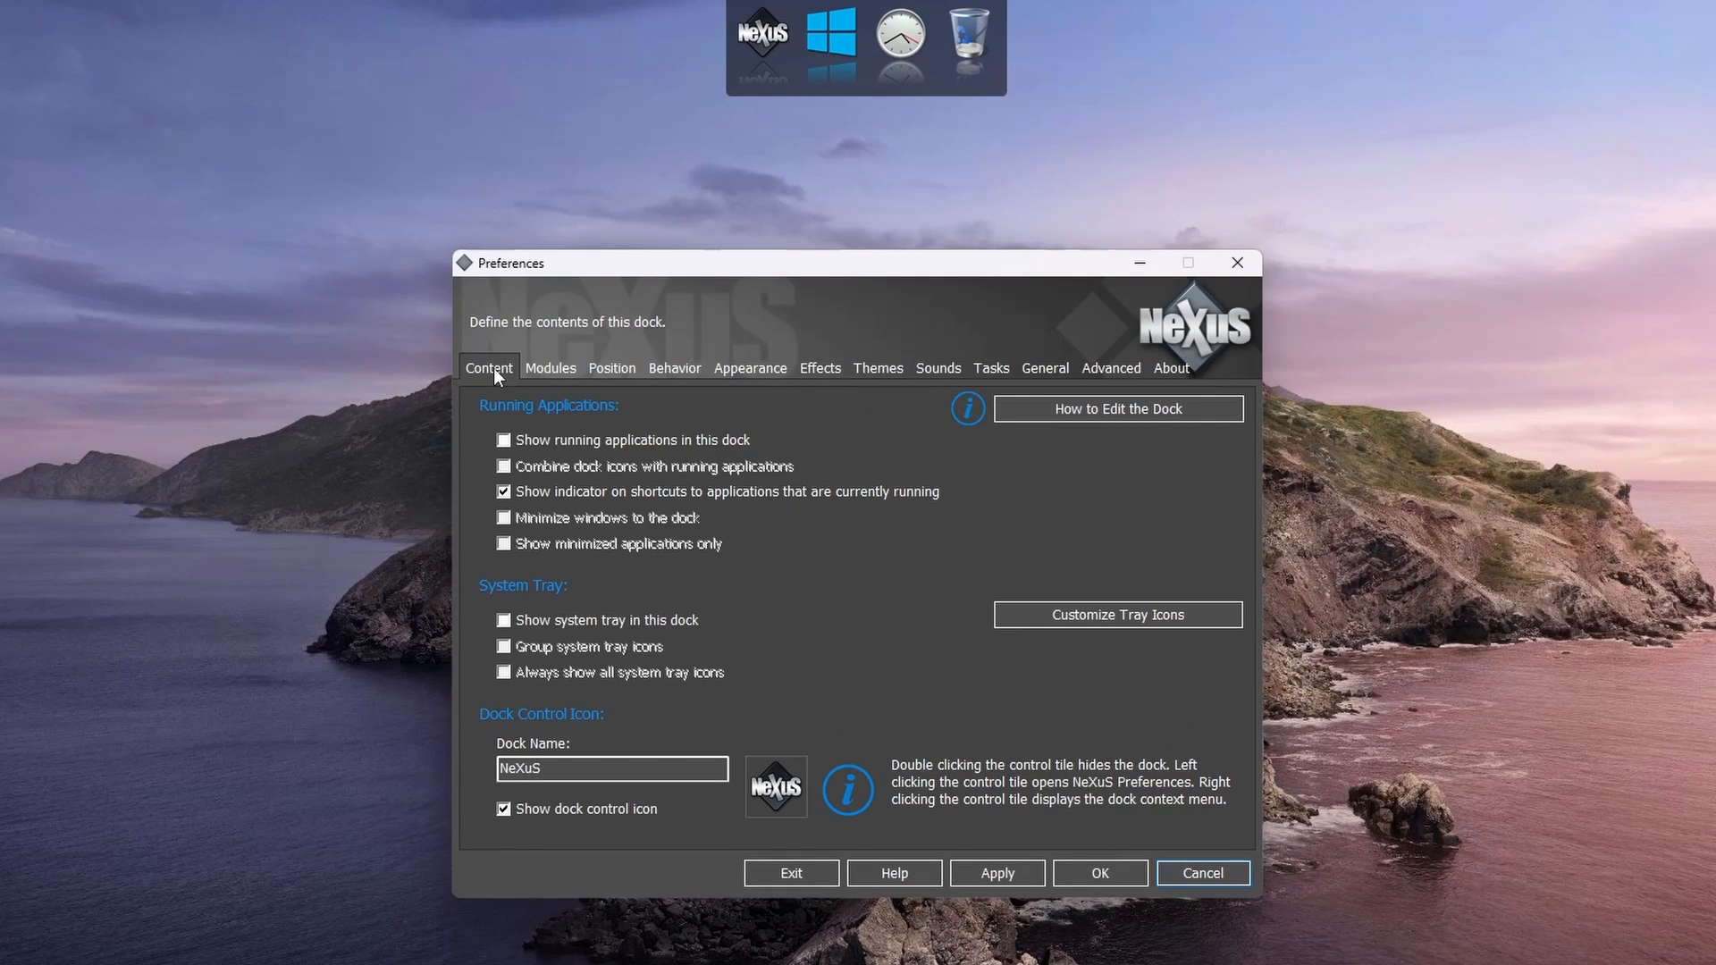
{"action": "mouse_move", "coordinate": [546, 825]}
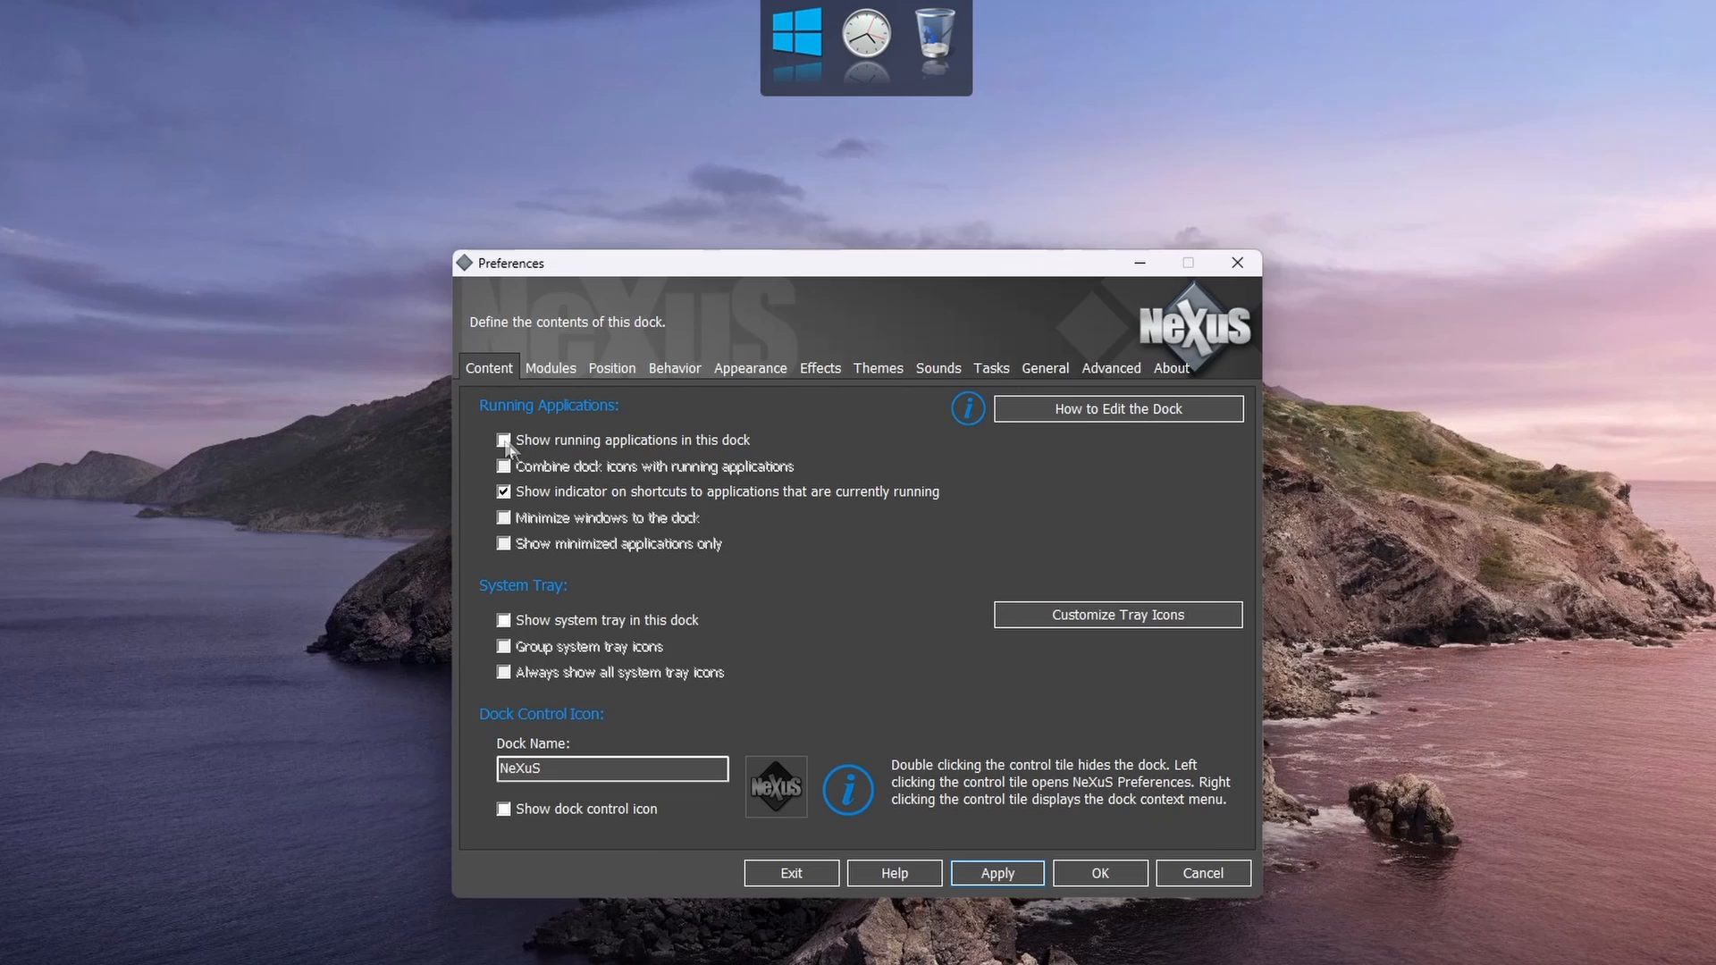
{"action": "left_click", "coordinate": [504, 440]}
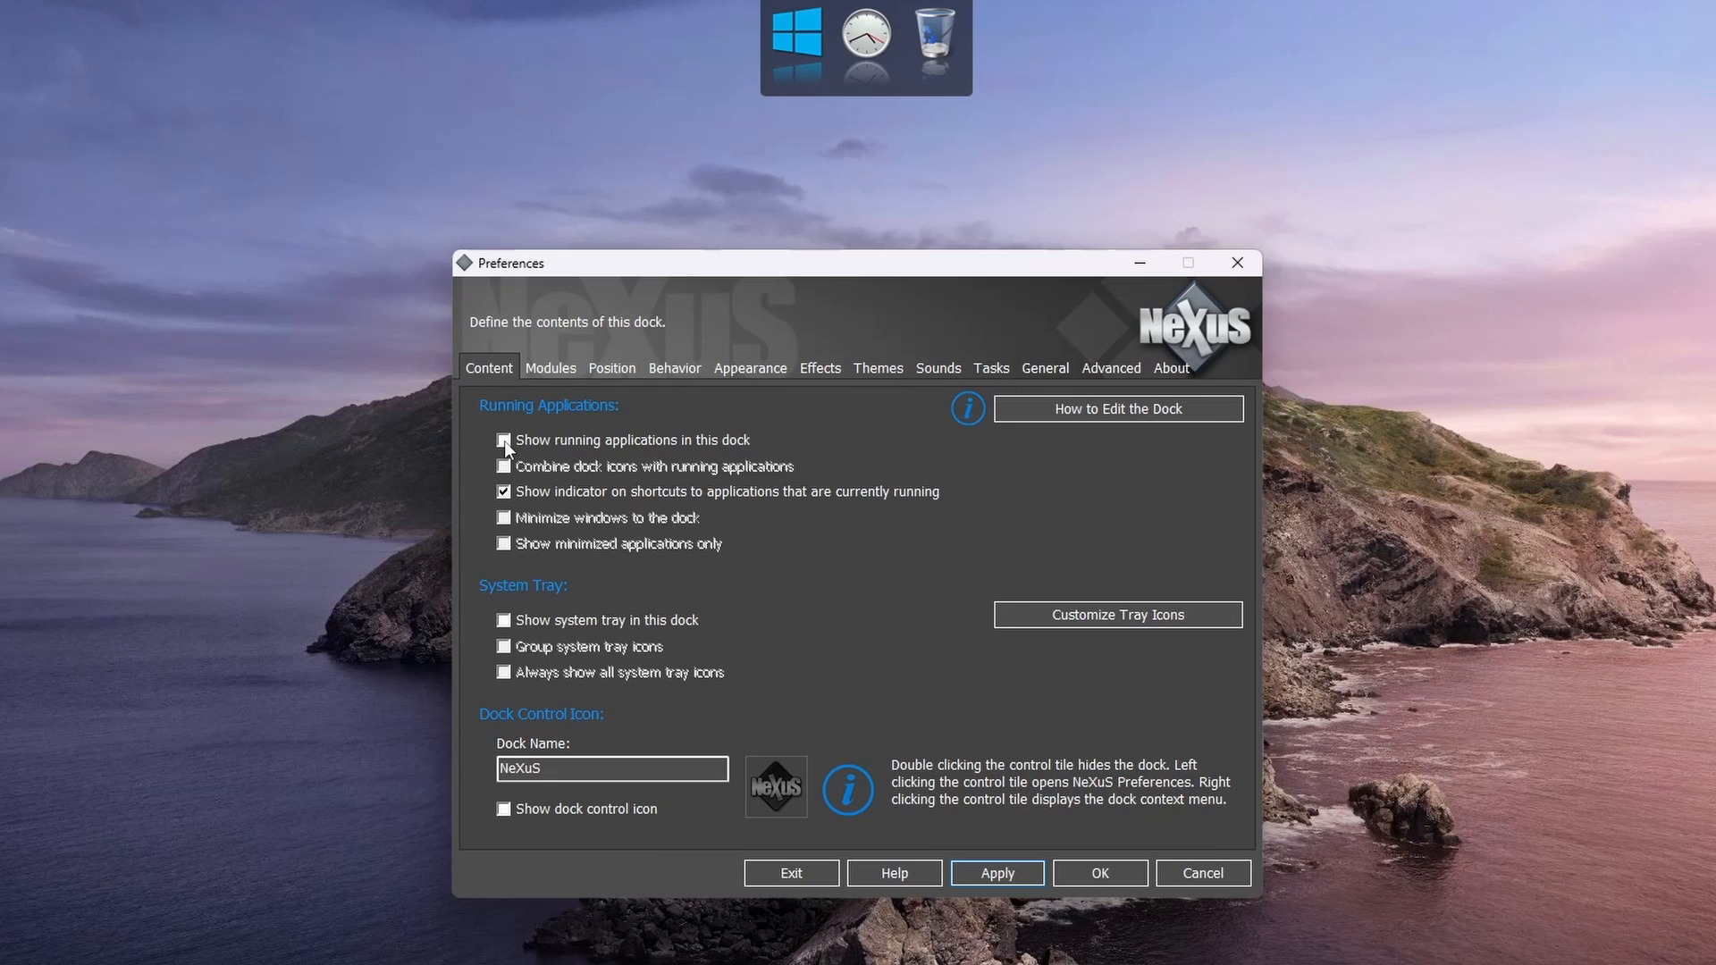
{"action": "left_click", "coordinate": [504, 464]}
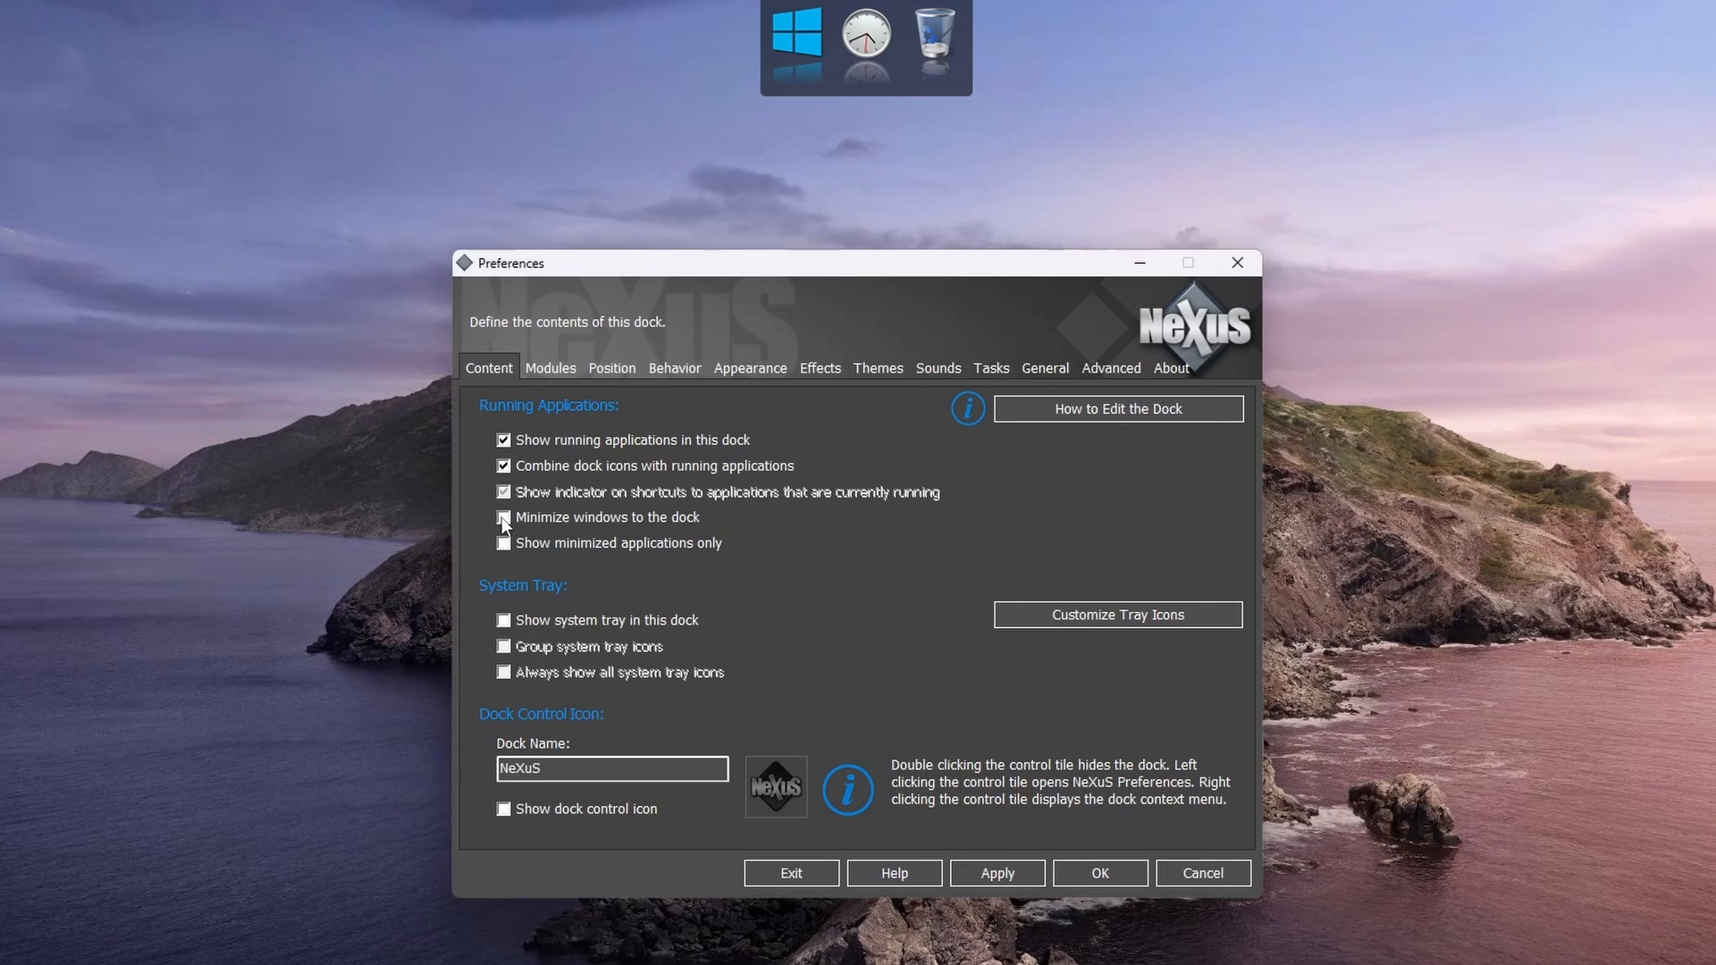
{"action": "left_click", "coordinate": [503, 517]}
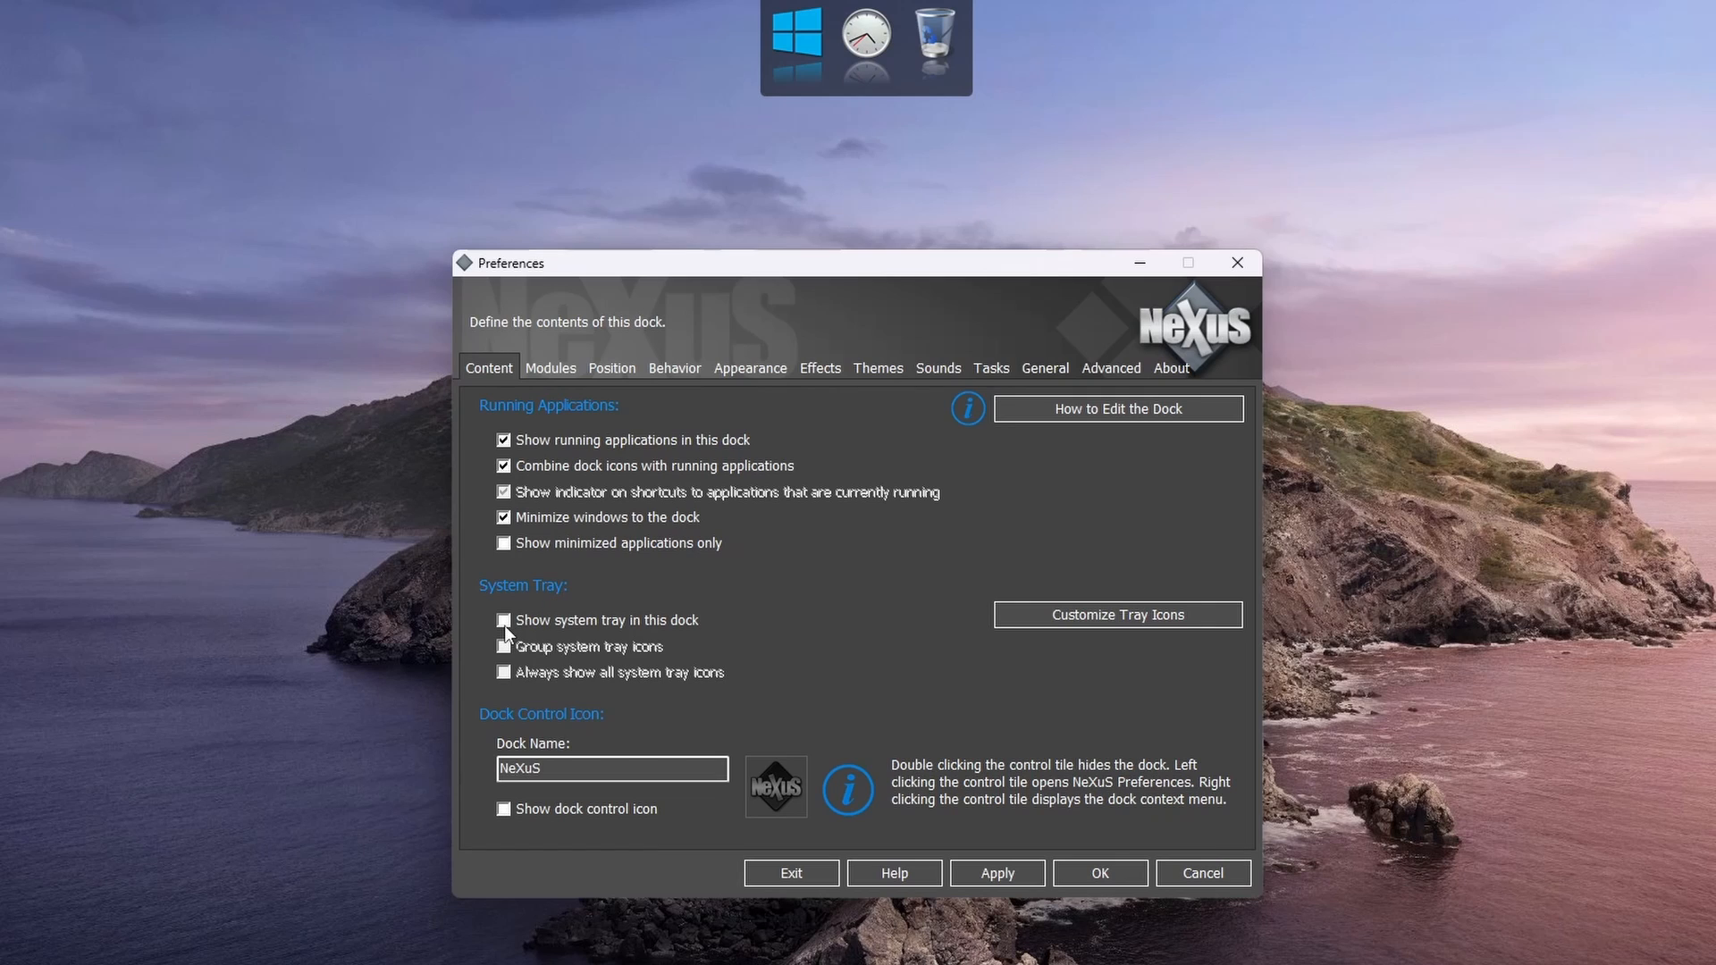
{"action": "left_click", "coordinate": [504, 620]}
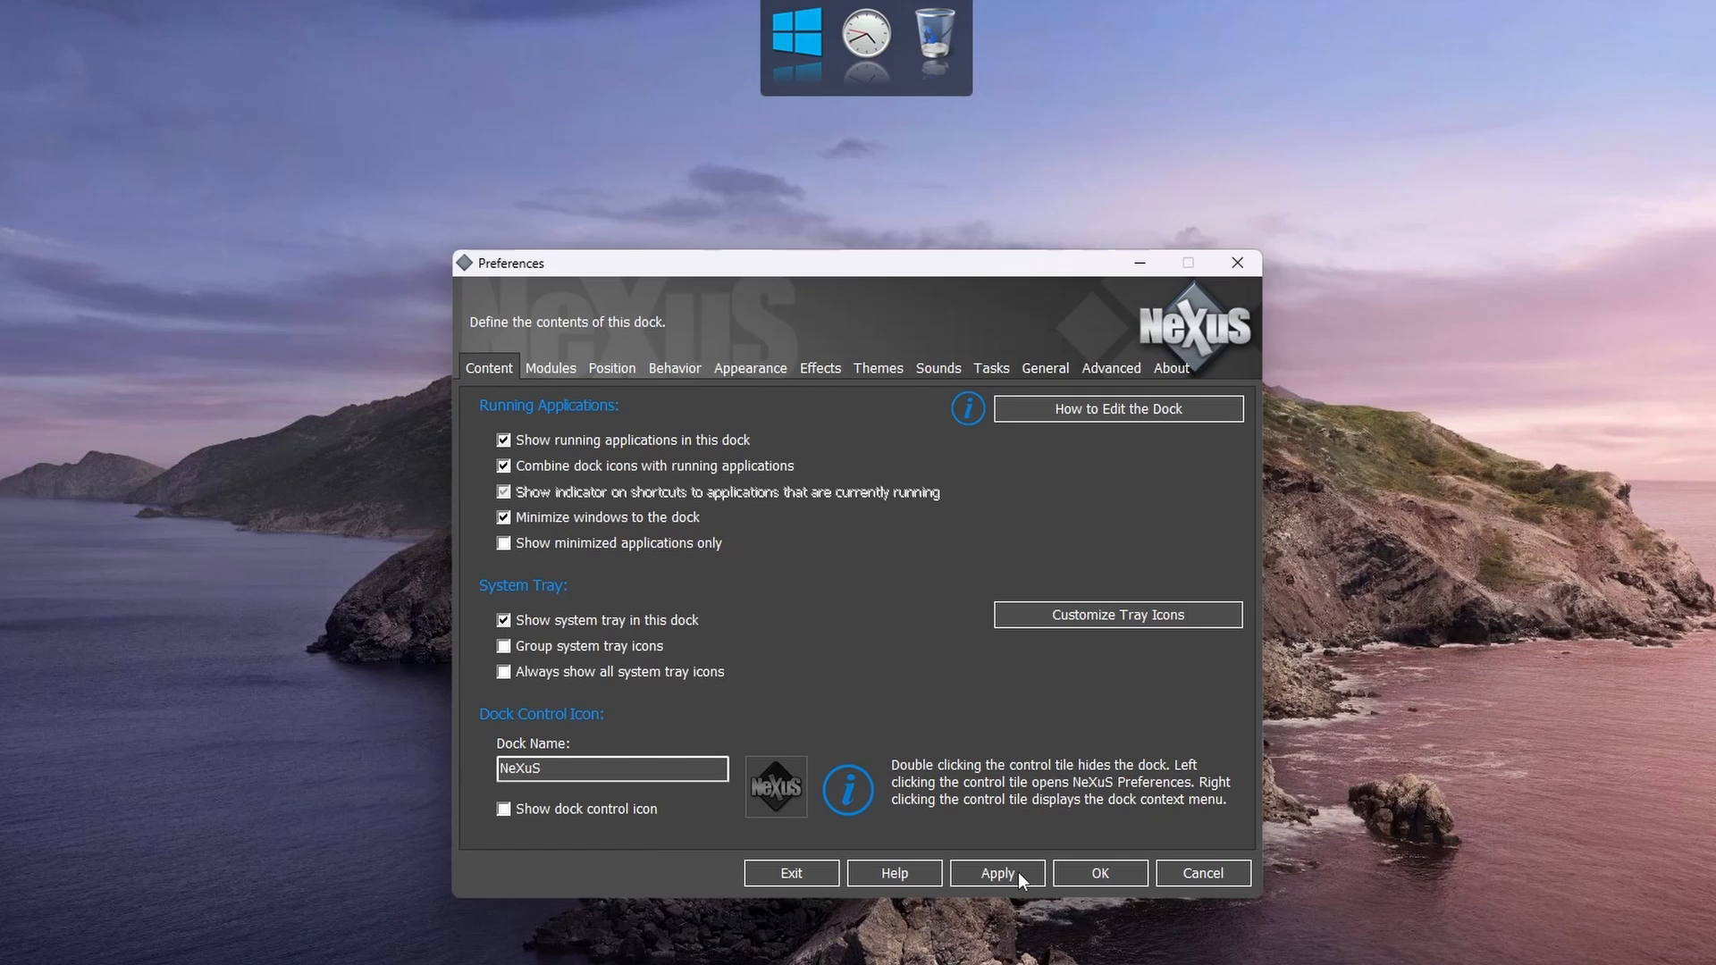
{"action": "left_click", "coordinate": [996, 873]}
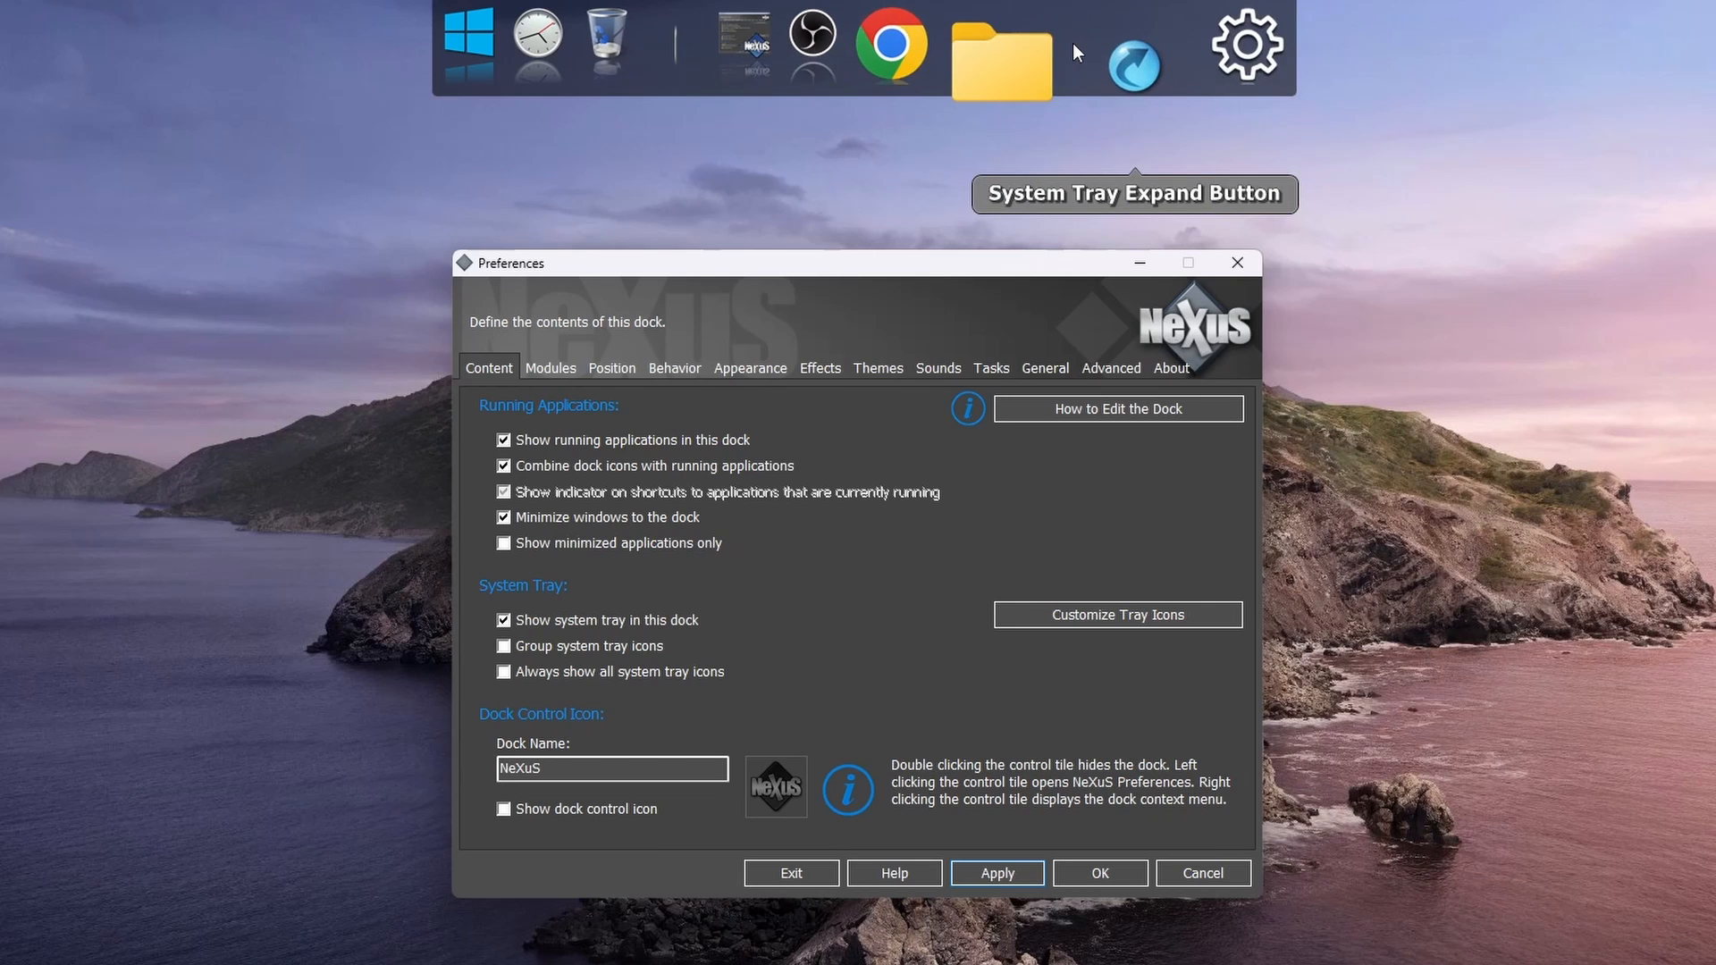
{"action": "left_click", "coordinate": [938, 369]}
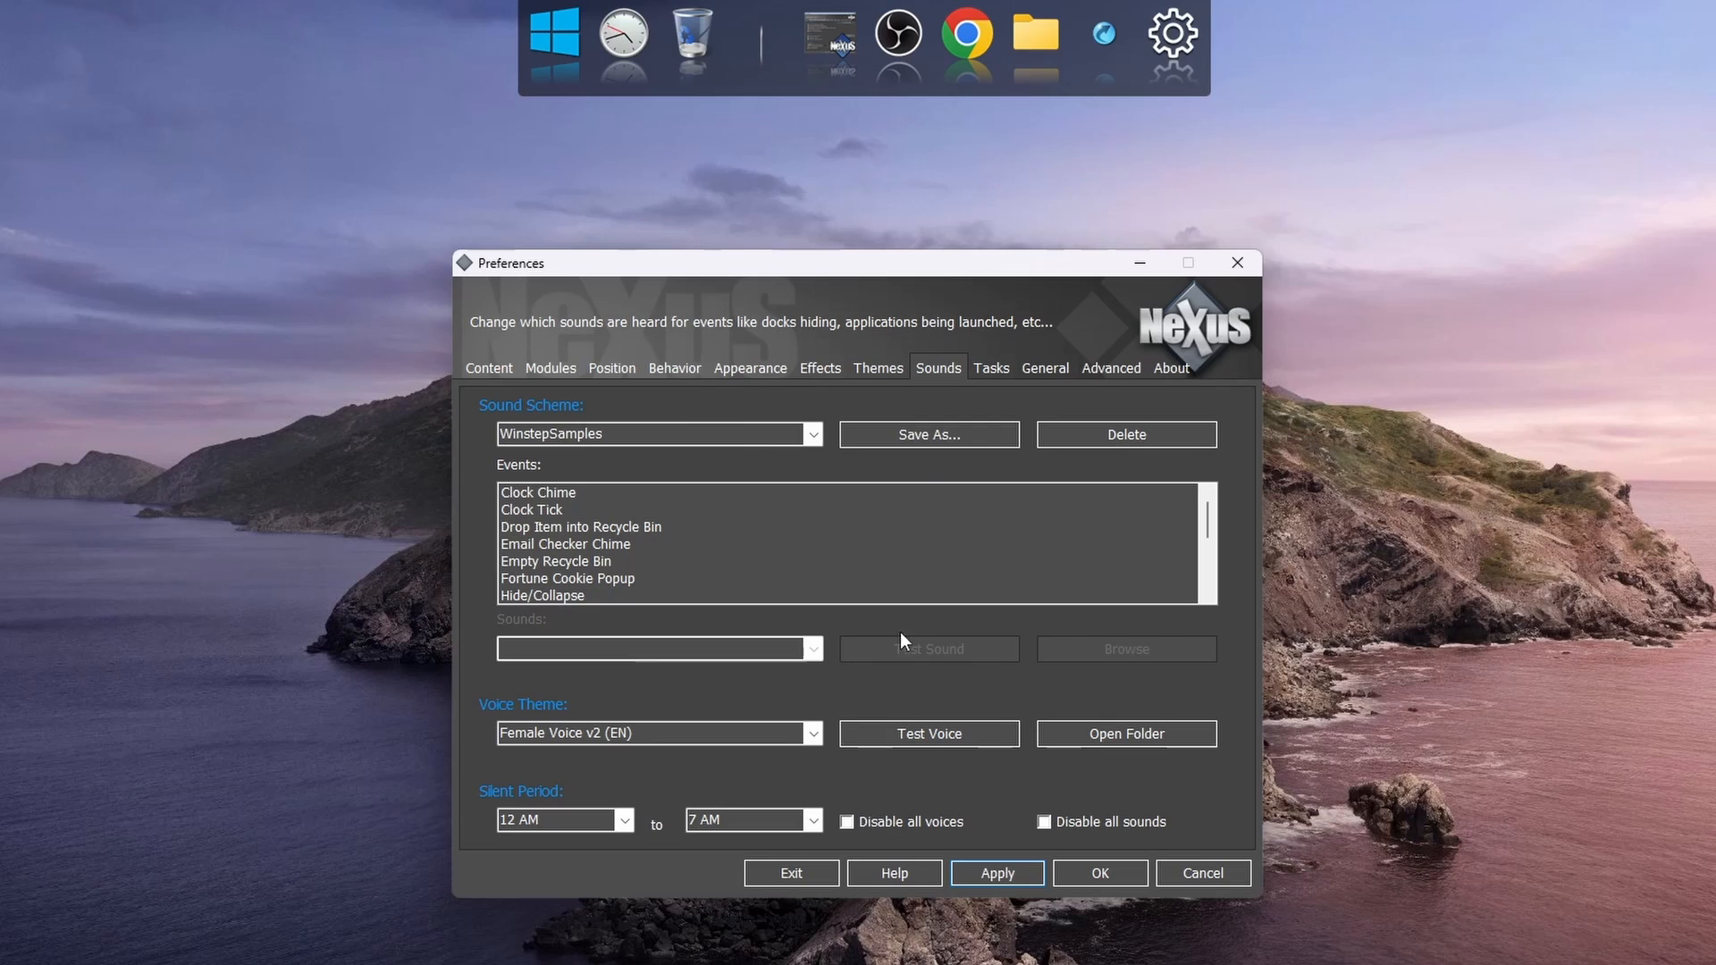
Disable all dock voices and sounds, and enable Hide Windows taskbar under General.
{"action": "left_click", "coordinate": [845, 822]}
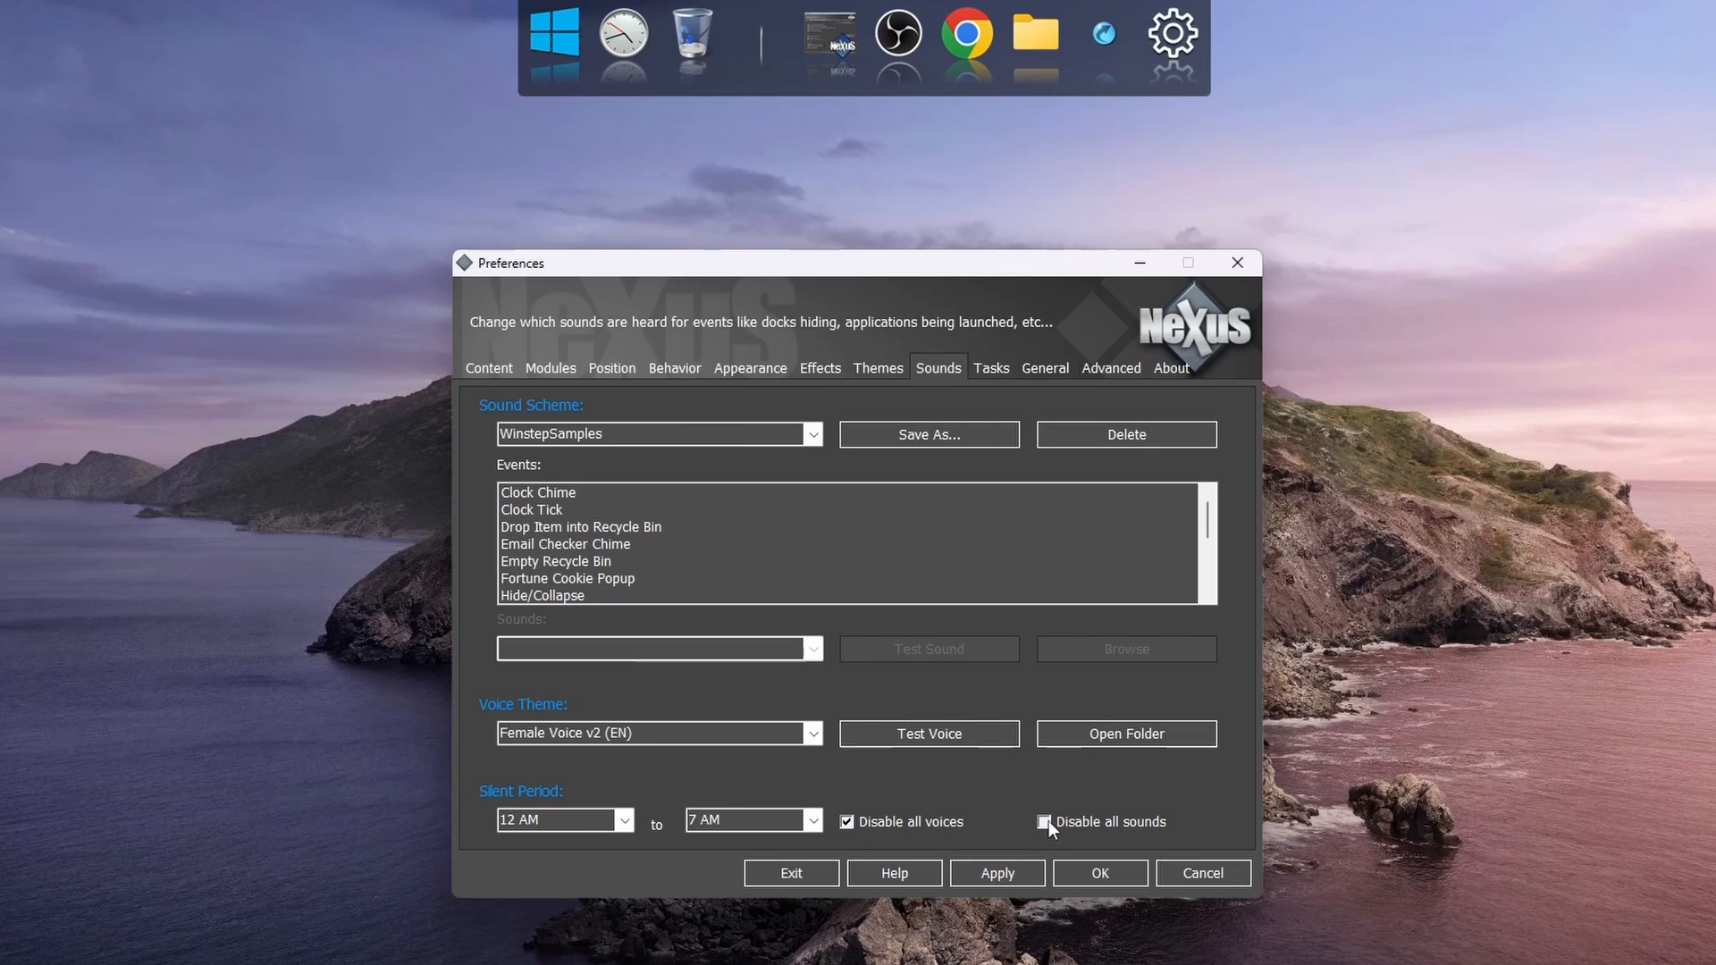
{"action": "left_click", "coordinate": [1044, 822]}
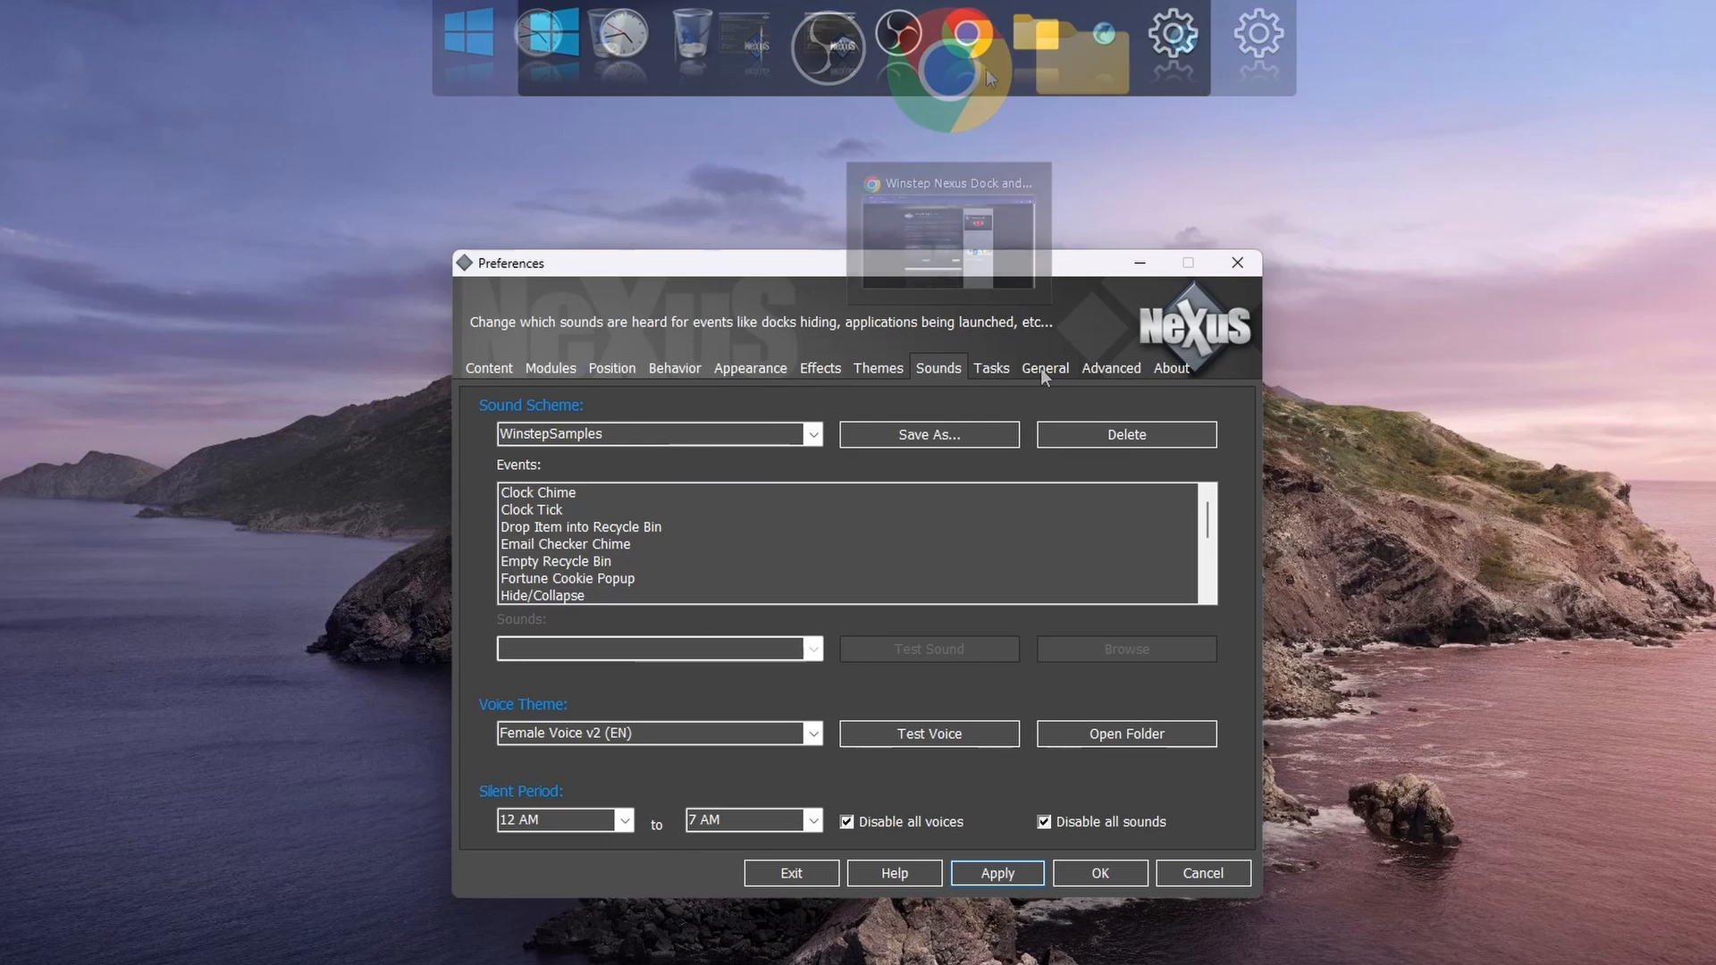
{"action": "left_click", "coordinate": [1044, 368]}
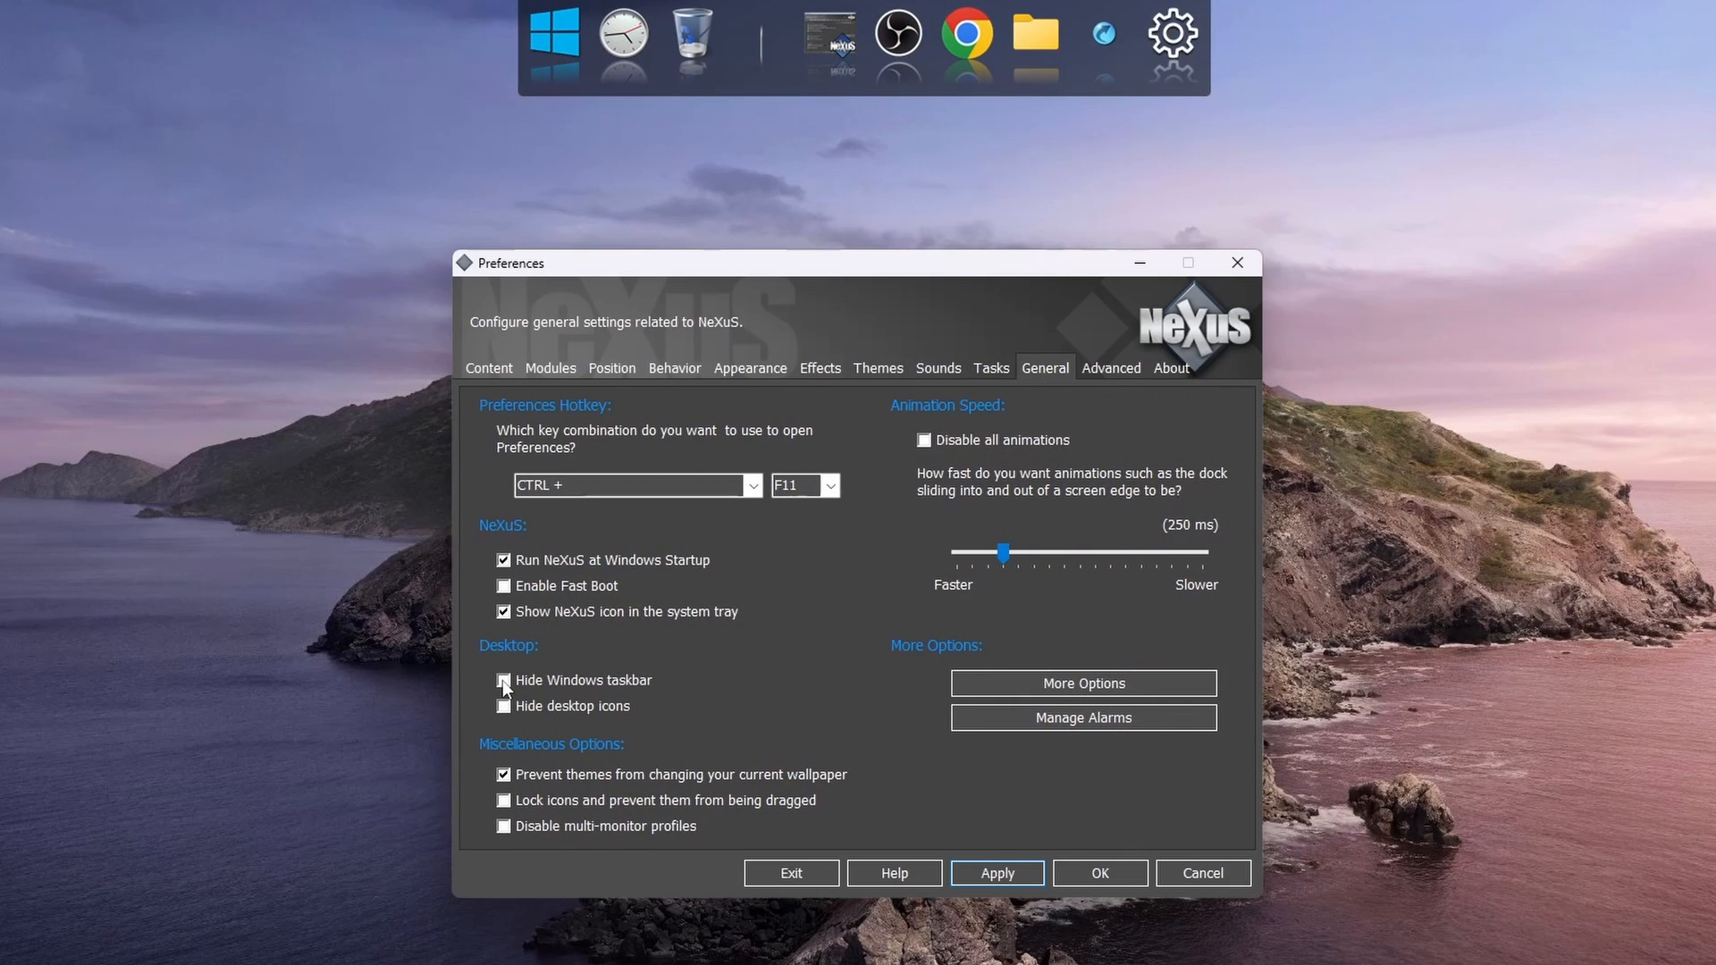
{"action": "left_click", "coordinate": [502, 679]}
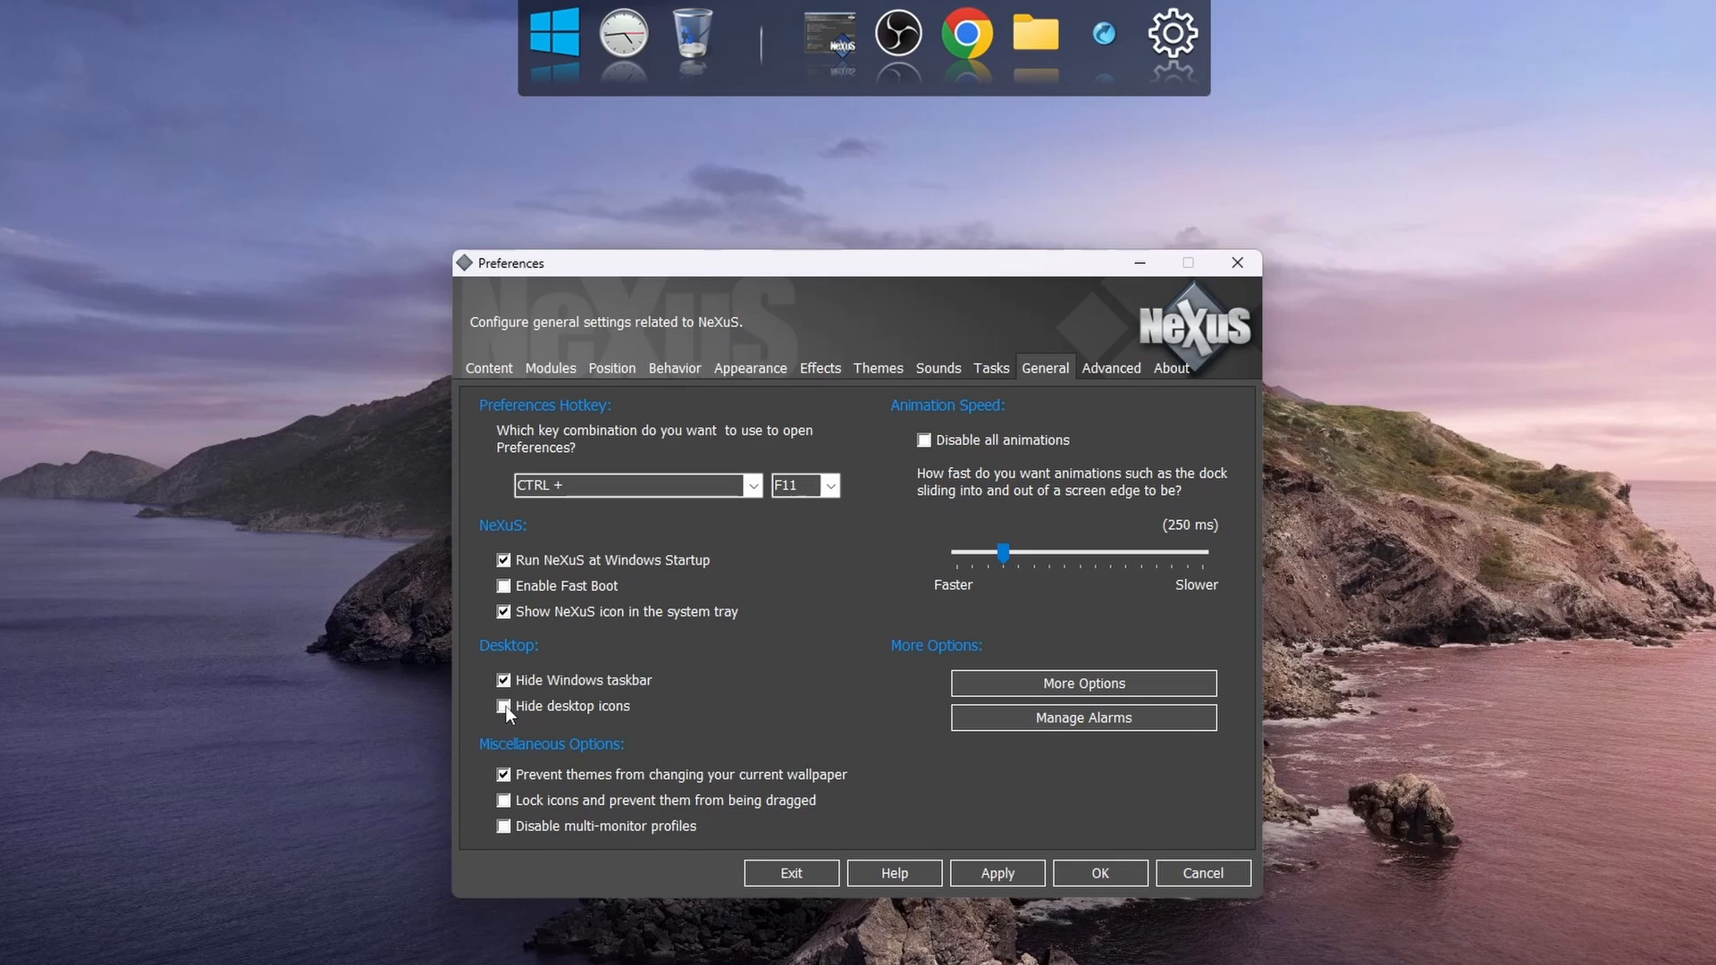
{"action": "left_click", "coordinate": [612, 369]}
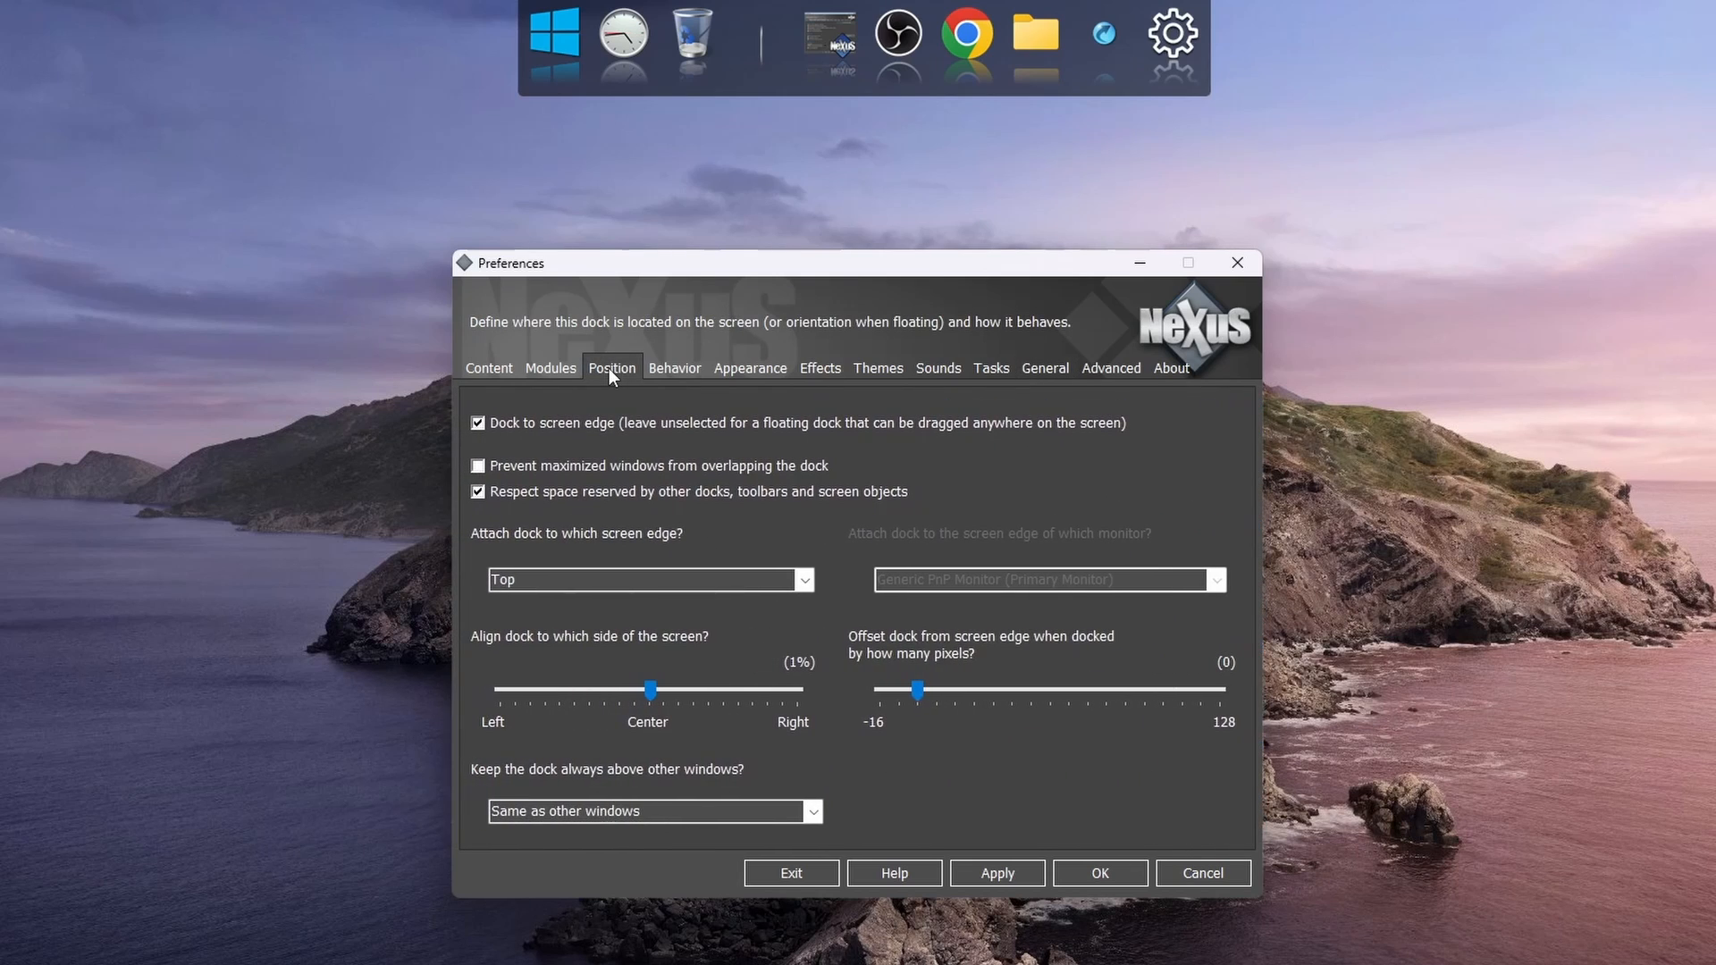
Set the dock's screen edge to Bottom and keep it always above other windows.
{"action": "left_click", "coordinate": [804, 579]}
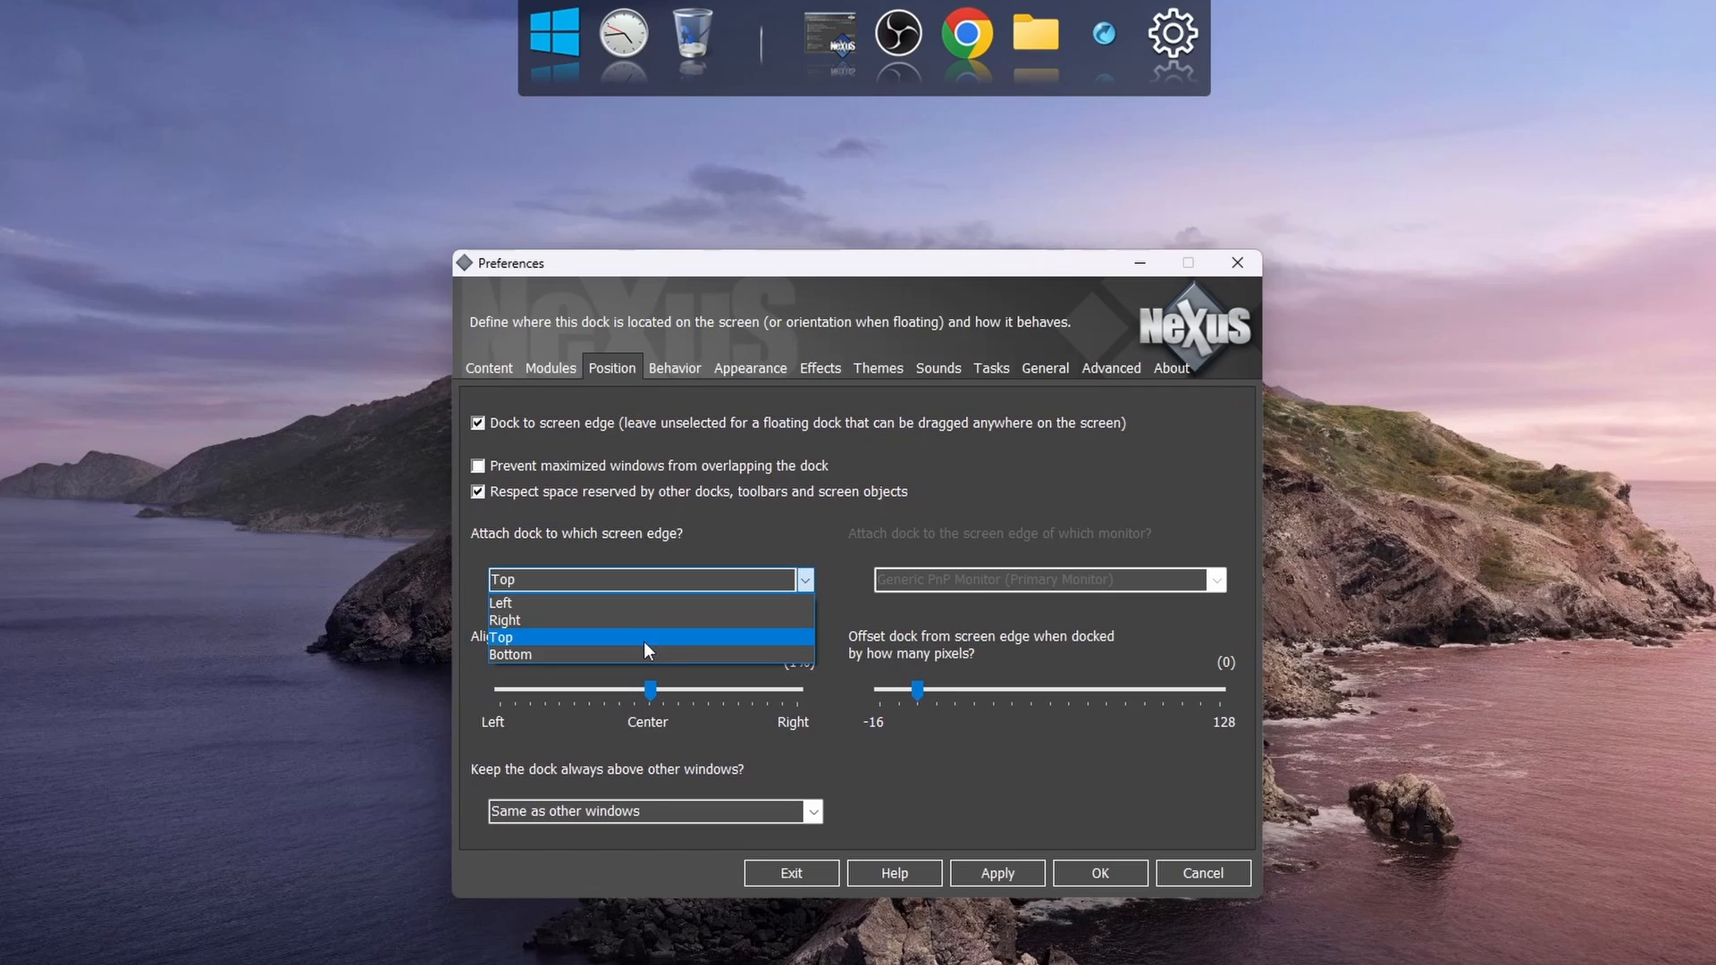
{"action": "left_click", "coordinate": [509, 655]}
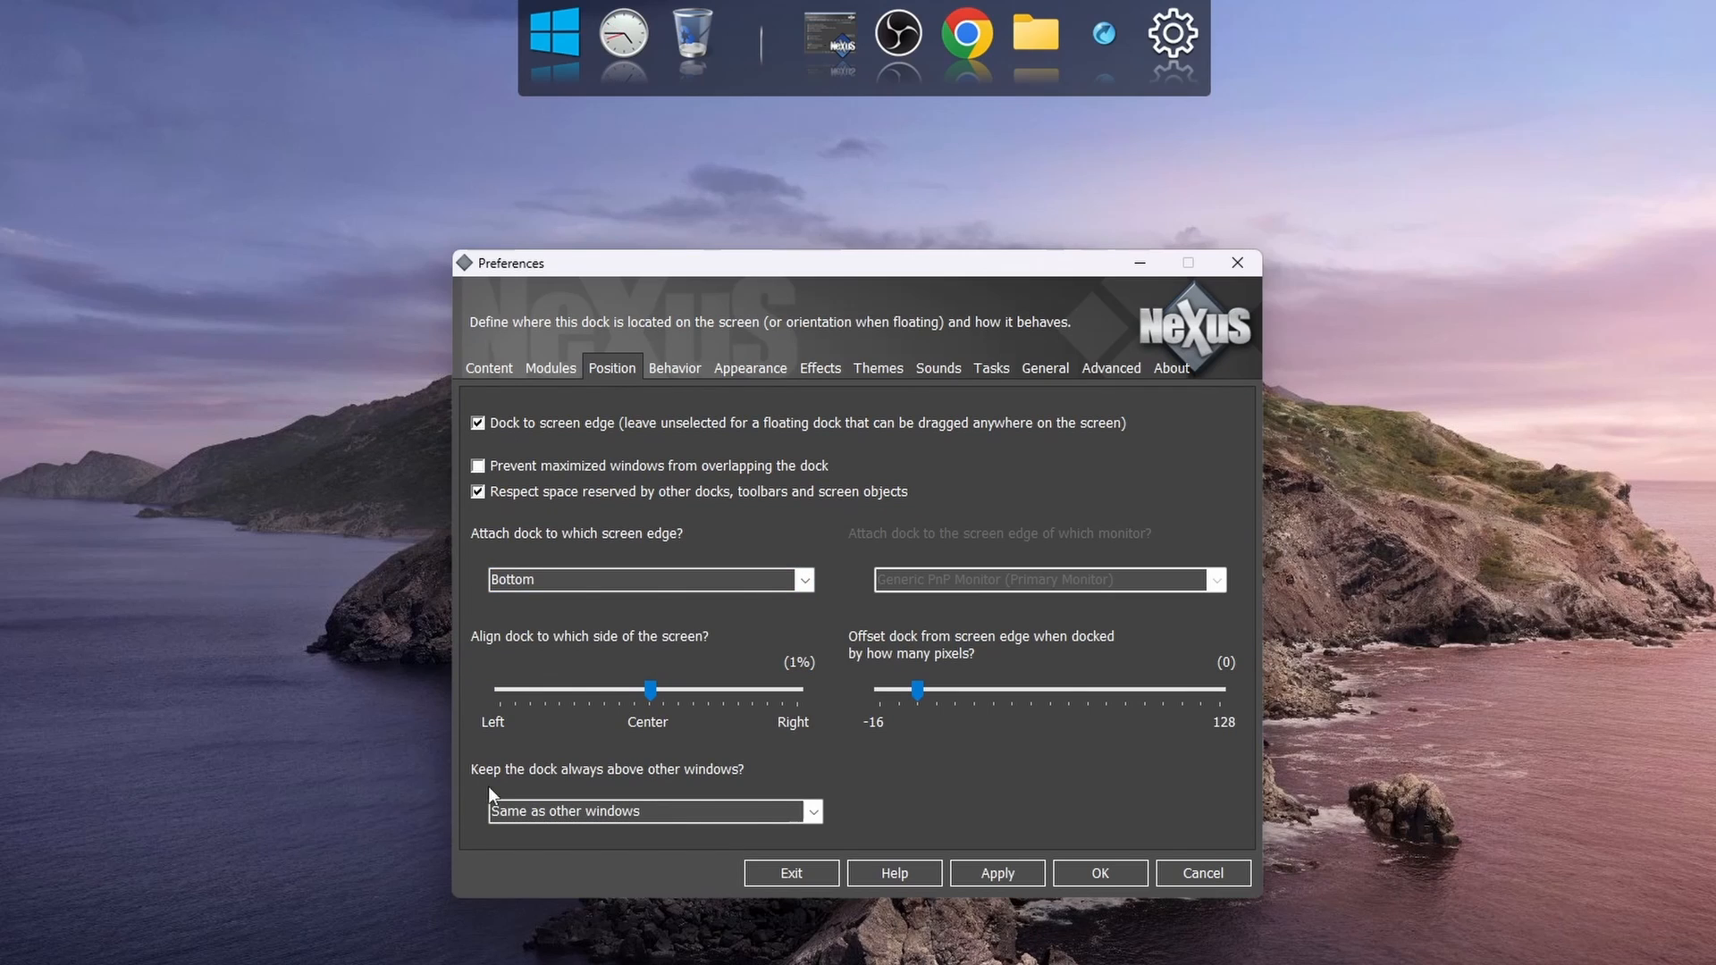
{"action": "mouse_move", "coordinate": [489, 791]}
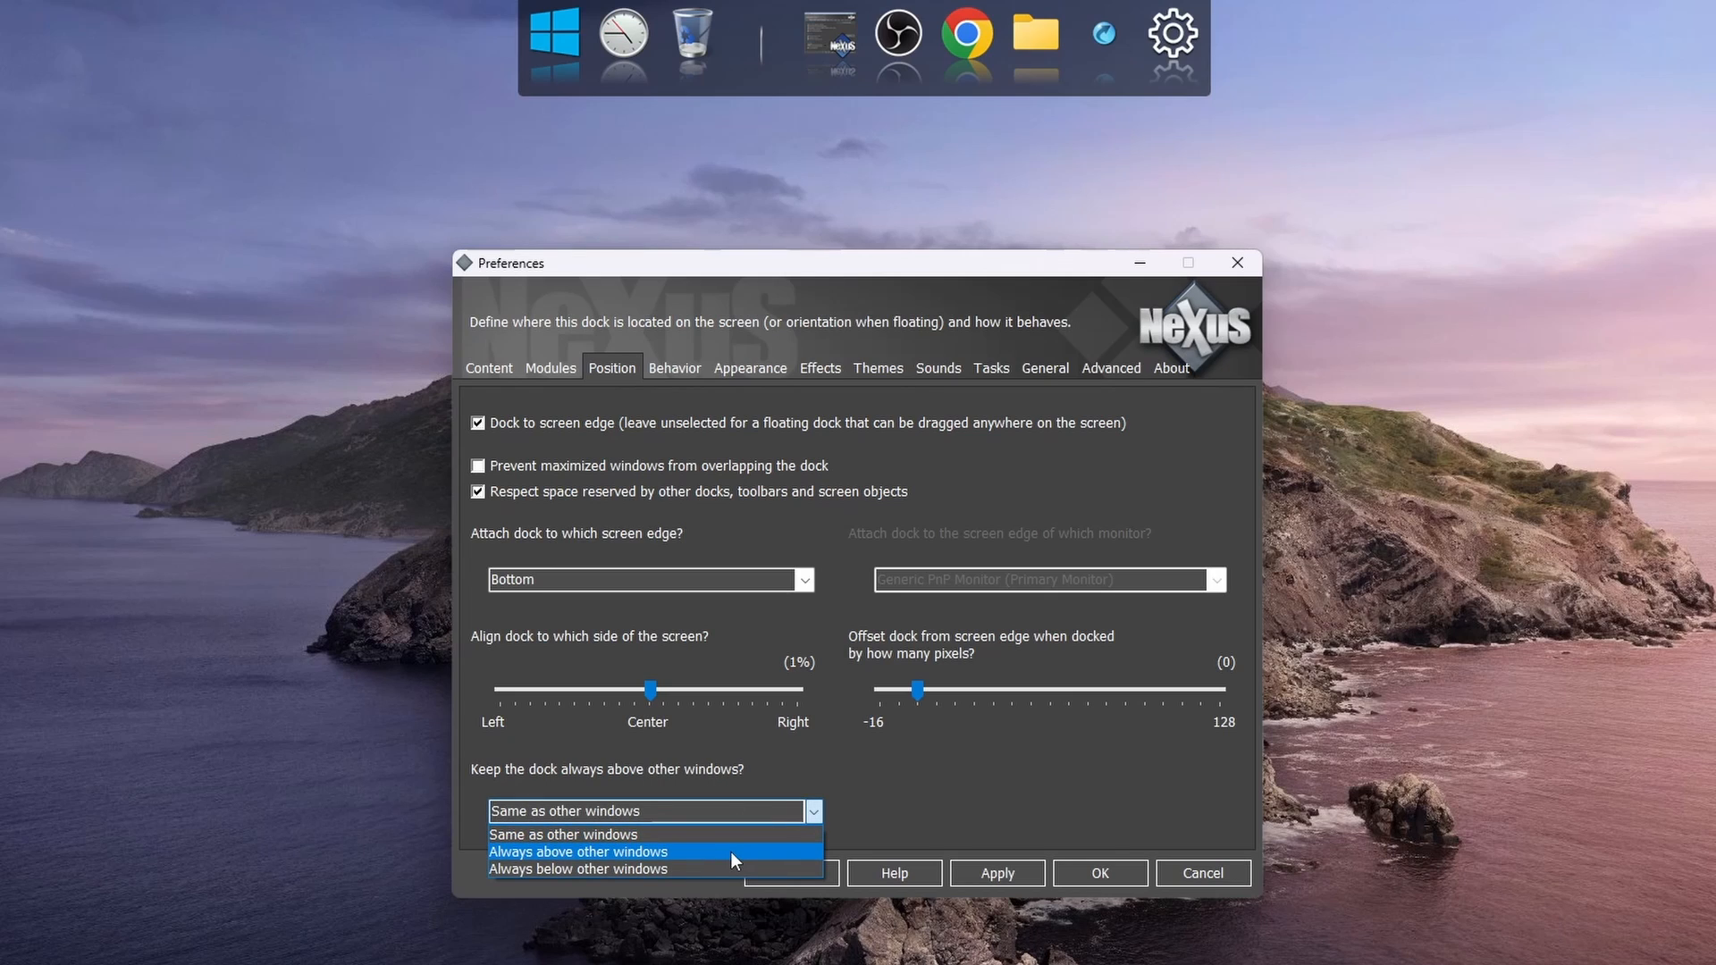
{"action": "left_click", "coordinate": [577, 851]}
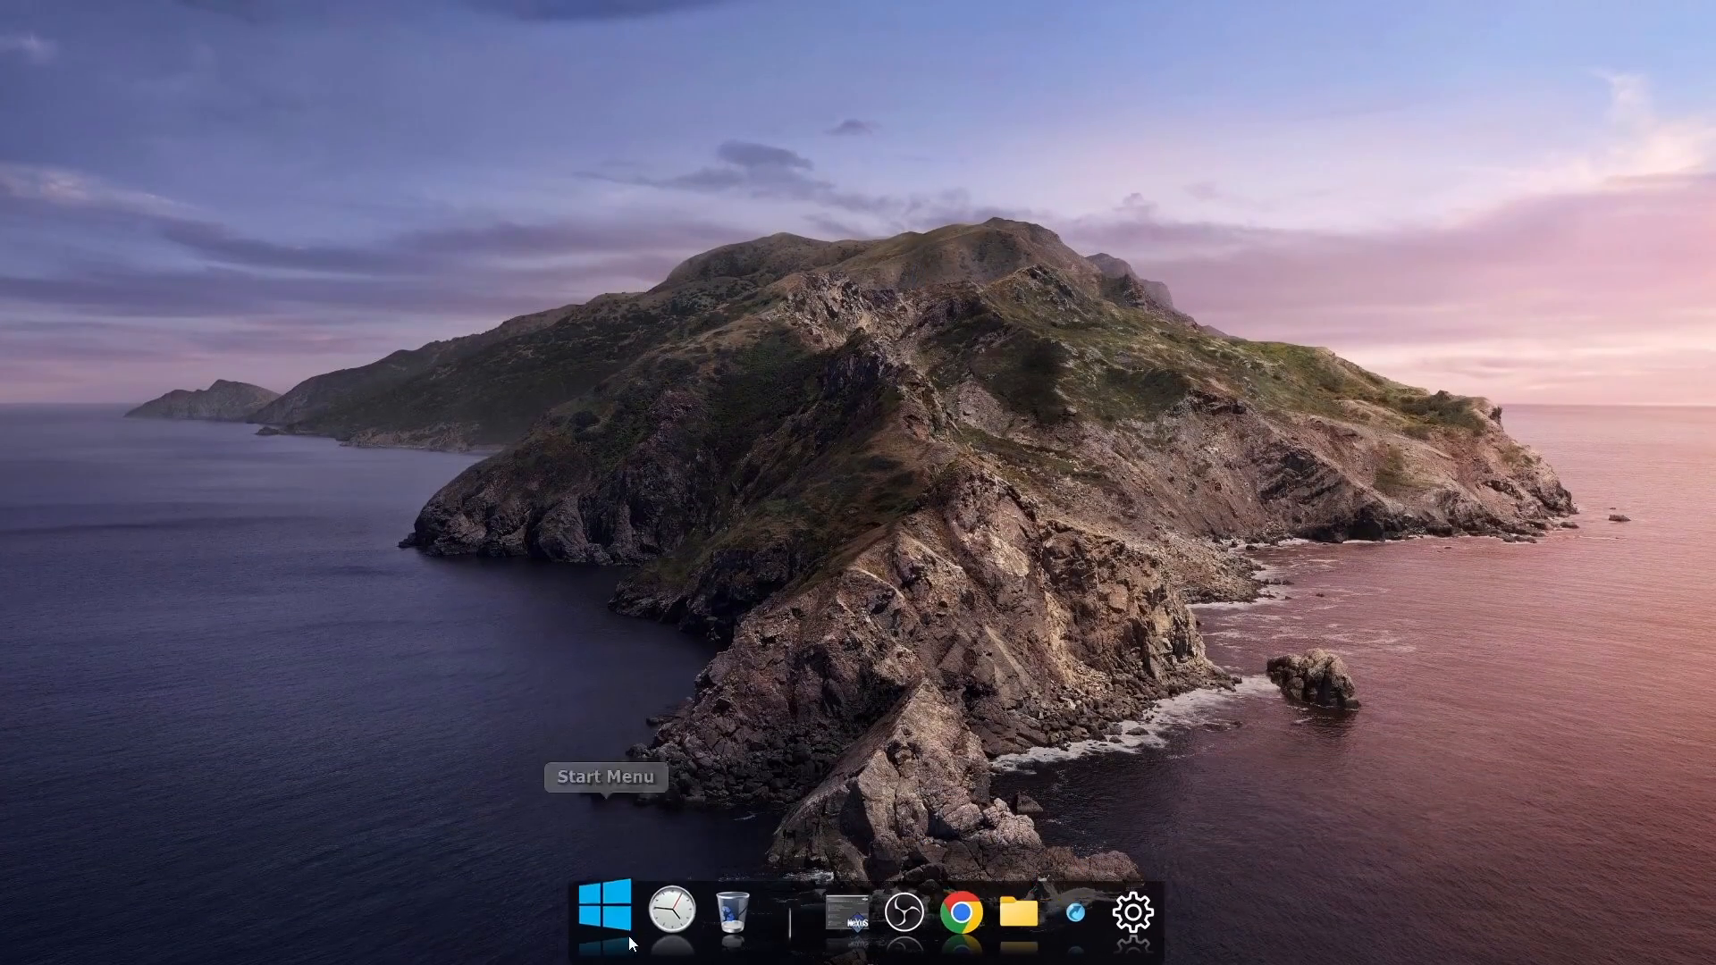
{"action": "mouse_move", "coordinate": [962, 910]}
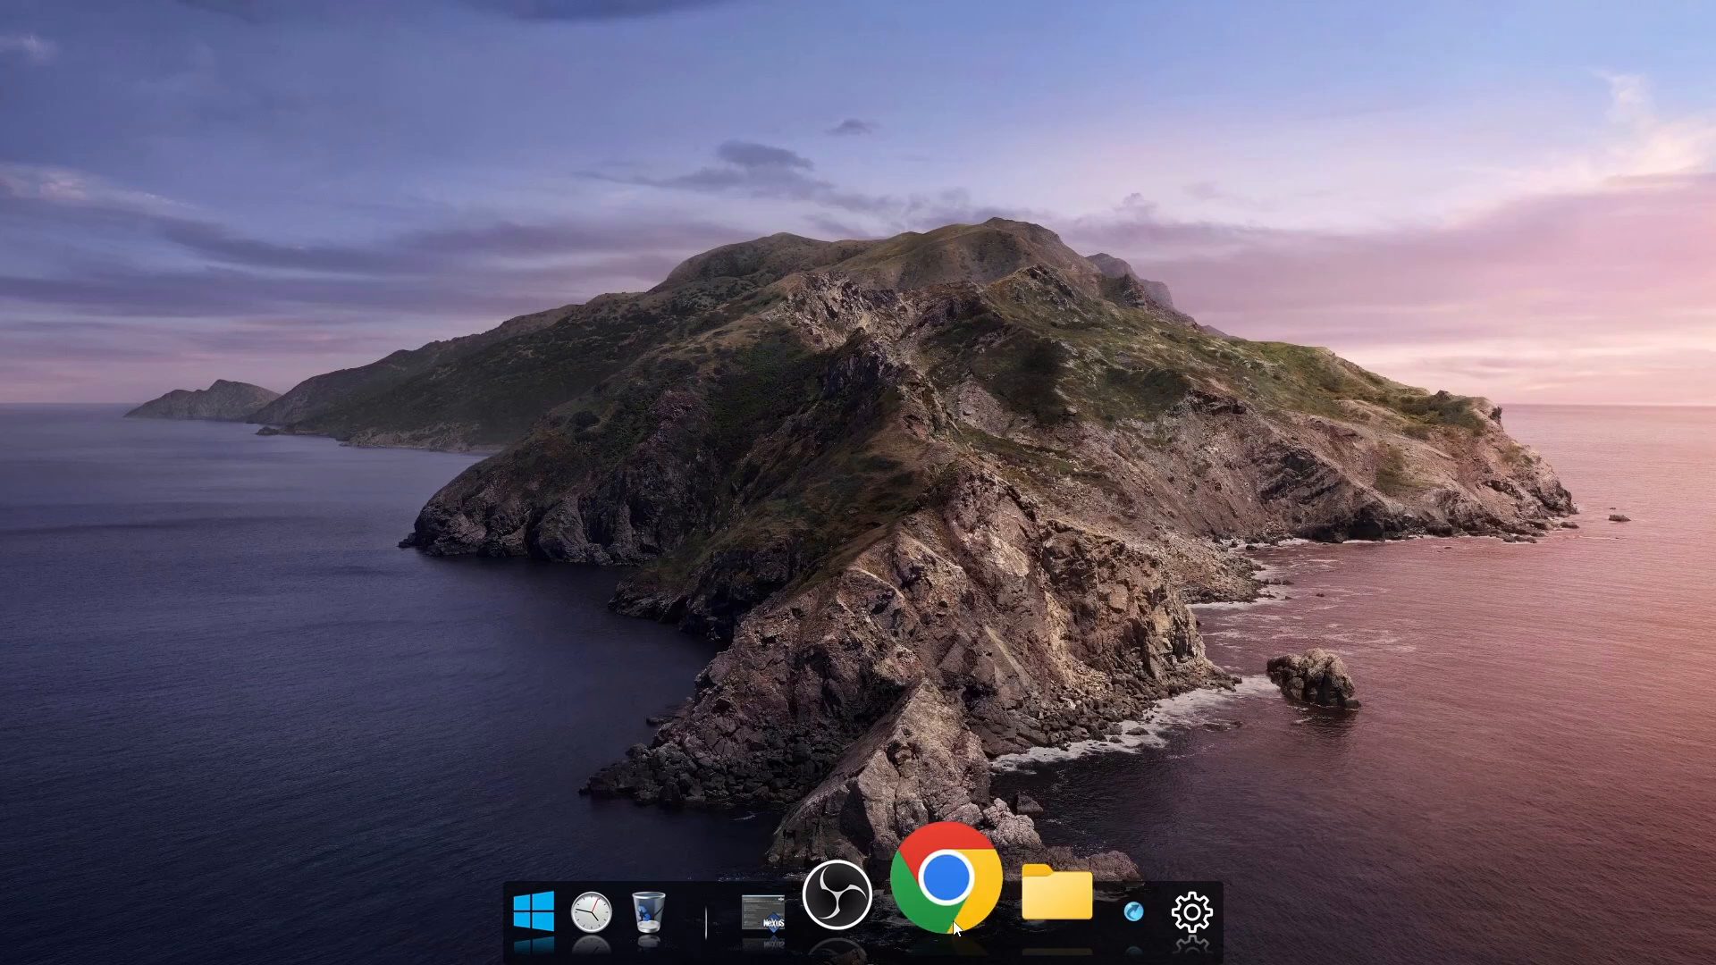
Bring up the Chrome dock item's options to pin it beside the Recycle Bin.
{"action": "right_click", "coordinate": [955, 896]}
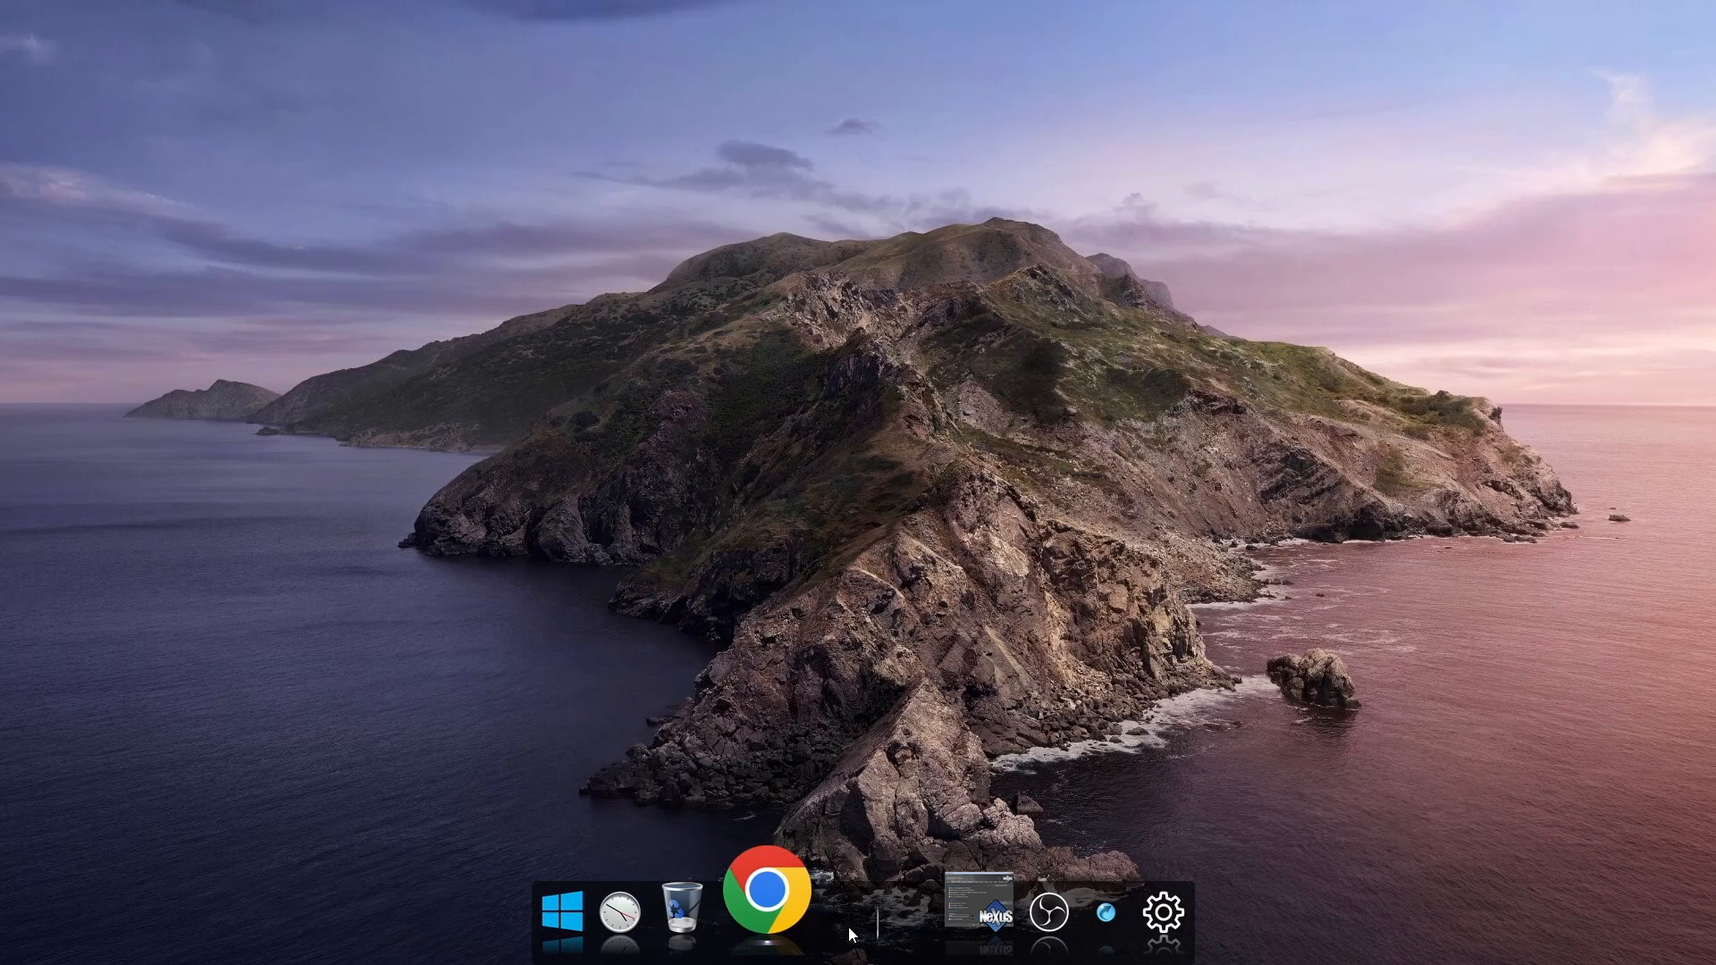
Insert a My Computer internal-command item into the dock after Chrome.
{"action": "right_click", "coordinate": [847, 930]}
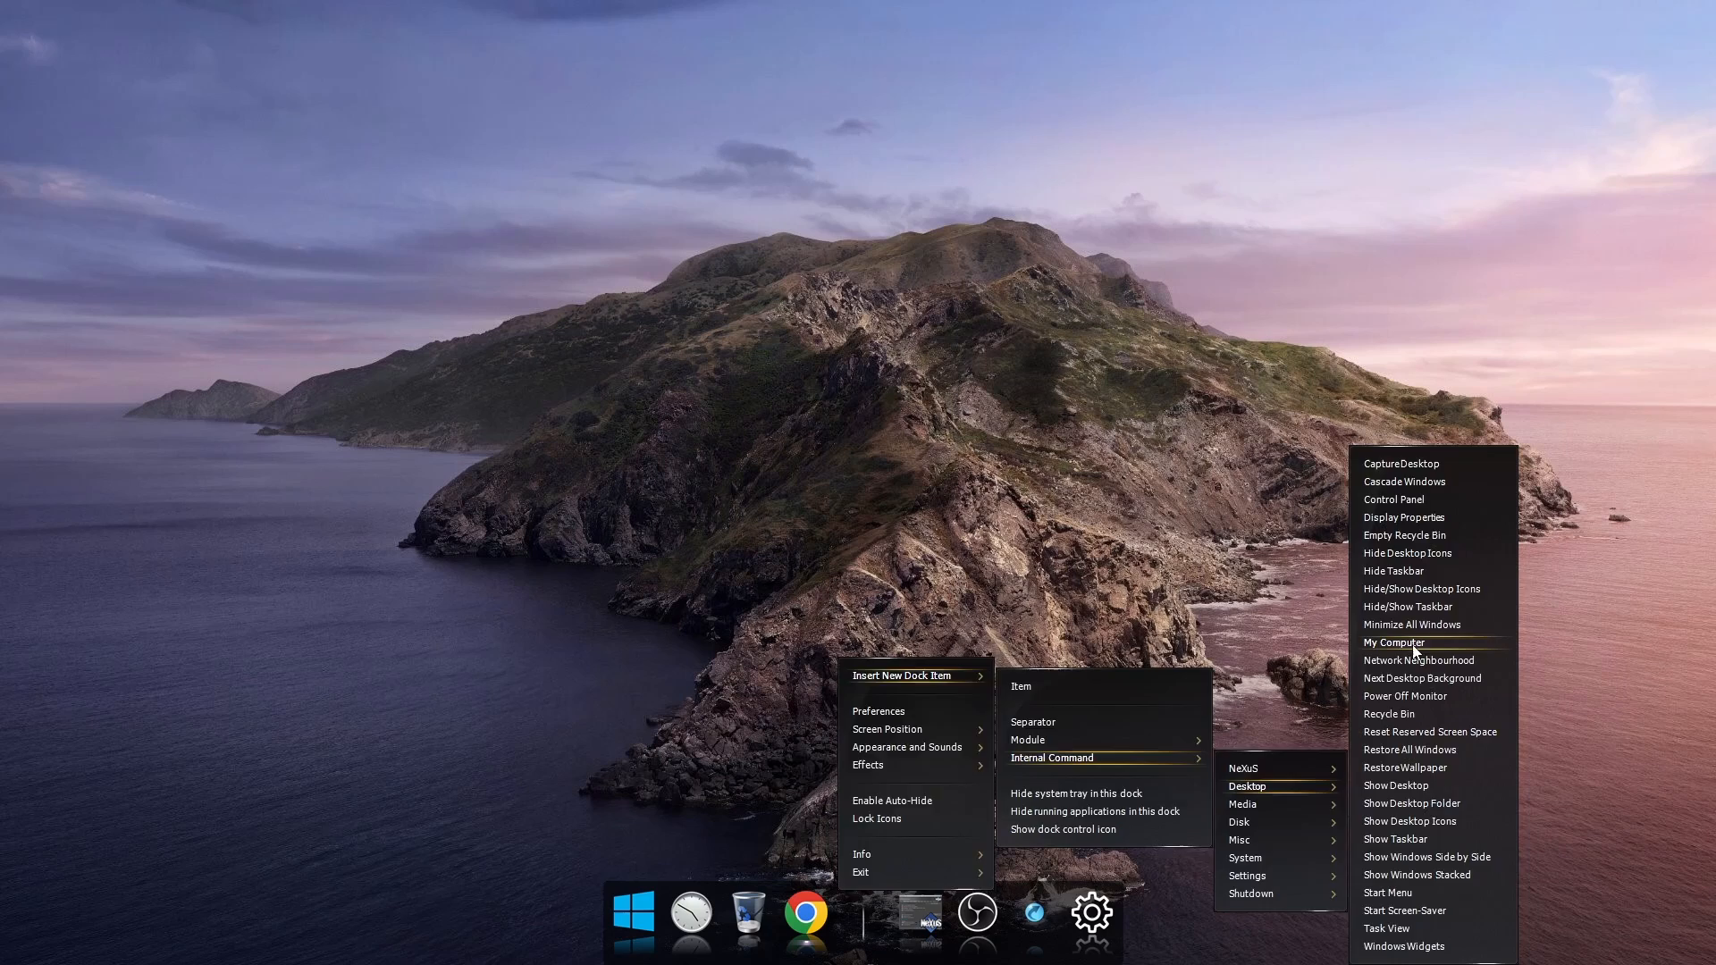
{"action": "left_click", "coordinate": [1393, 642]}
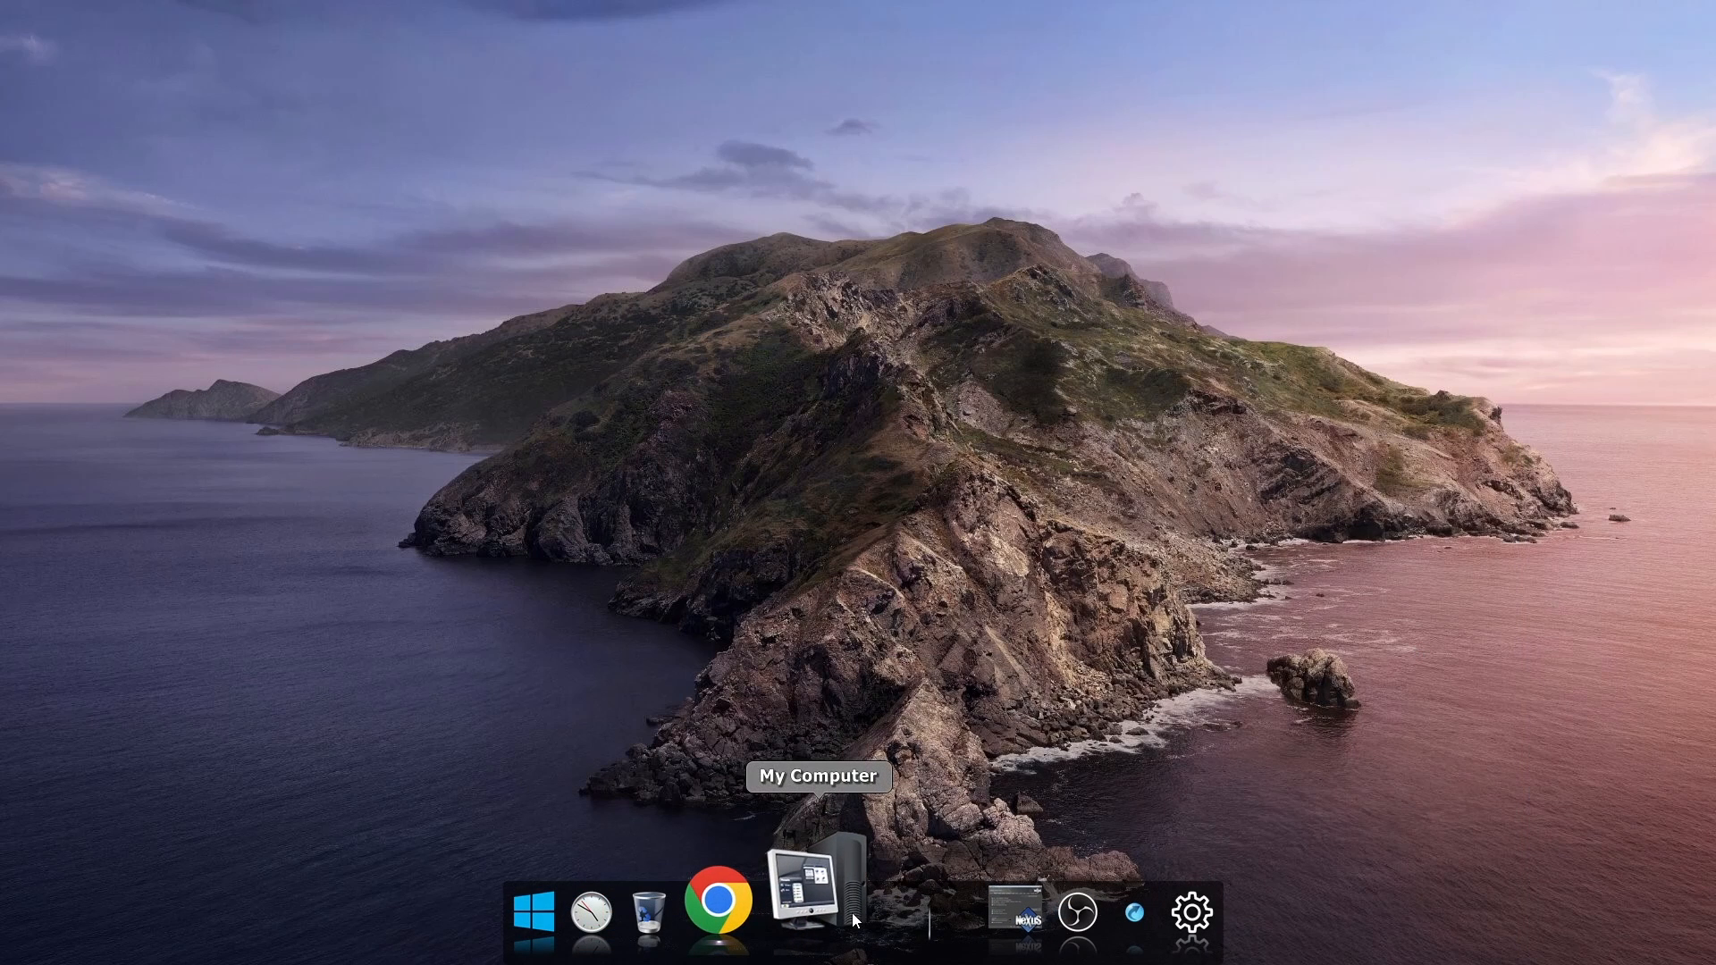
Launch This PC from the new My Computer dock item and enter the Data (D:) drive.
{"action": "left_click", "coordinate": [815, 888]}
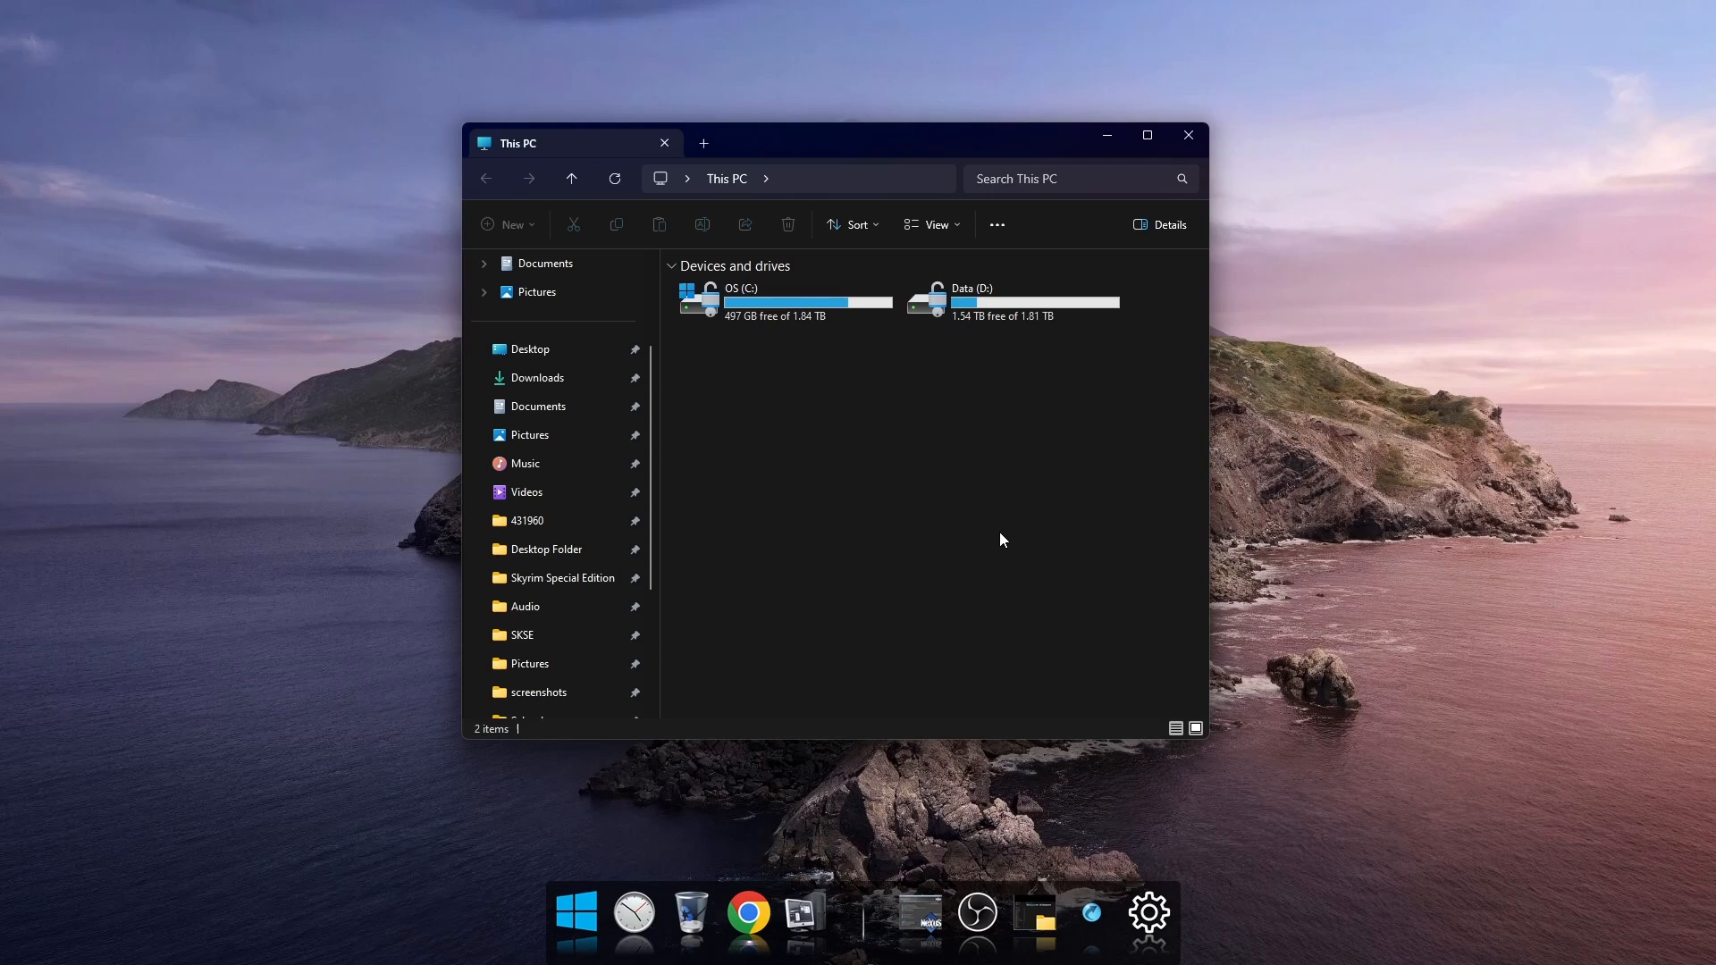
{"action": "mouse_move", "coordinate": [1059, 540]}
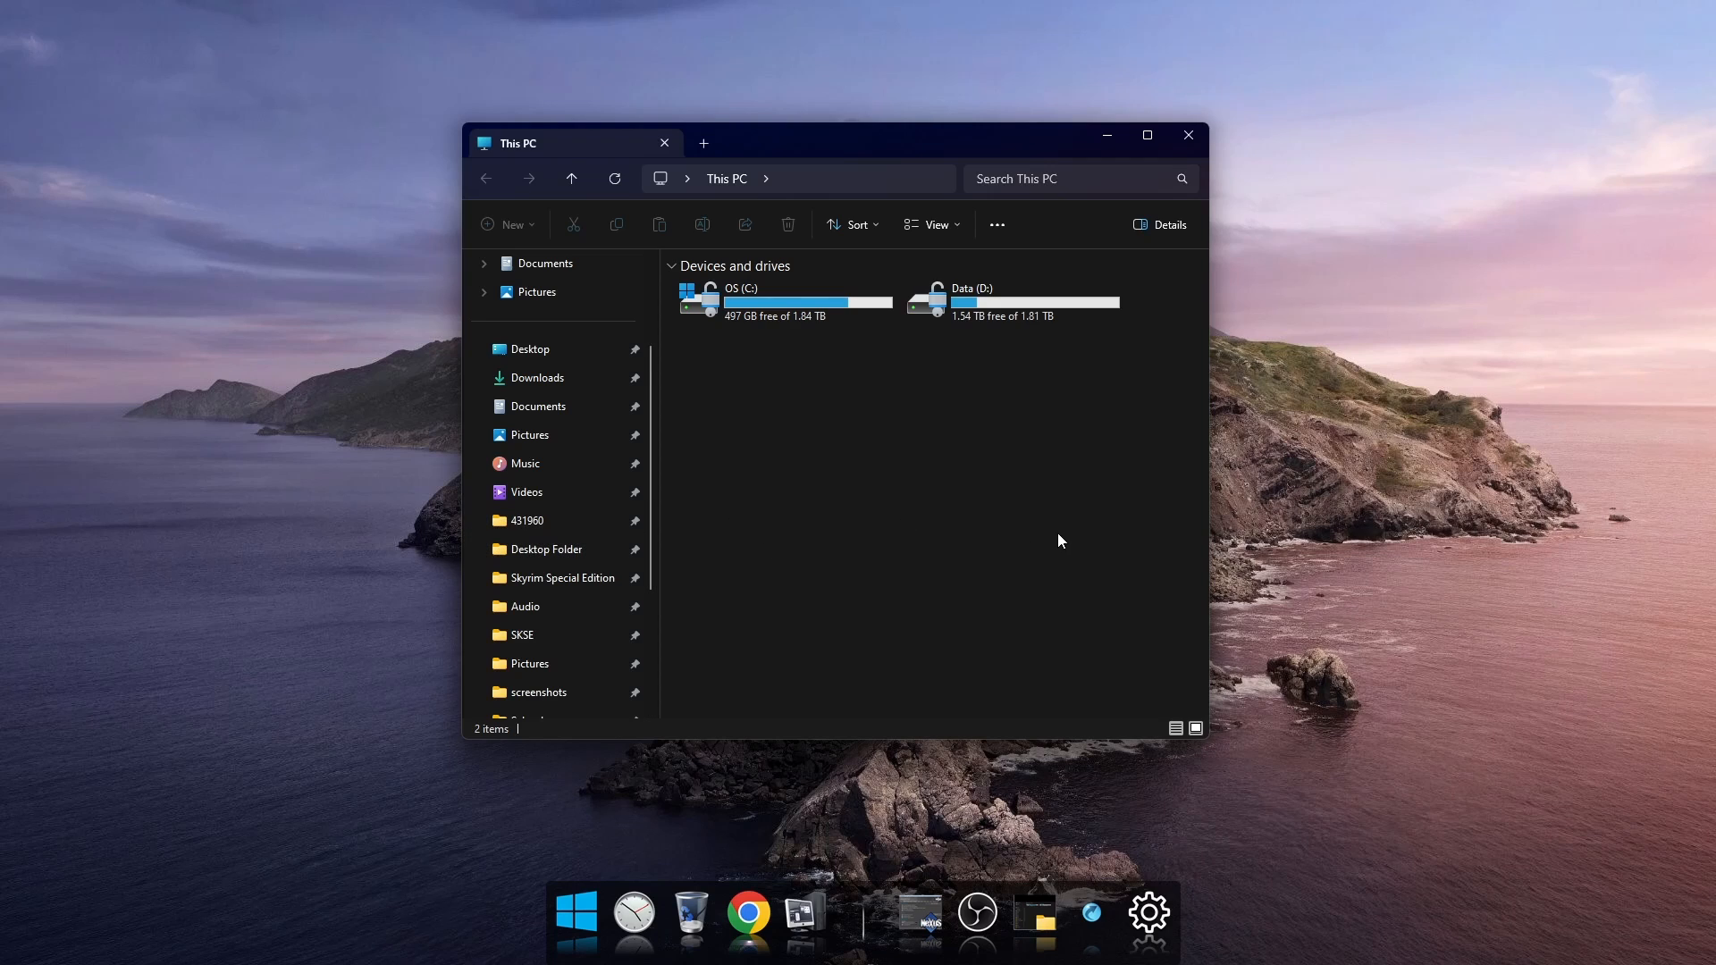
{"action": "mouse_move", "coordinate": [524, 463]}
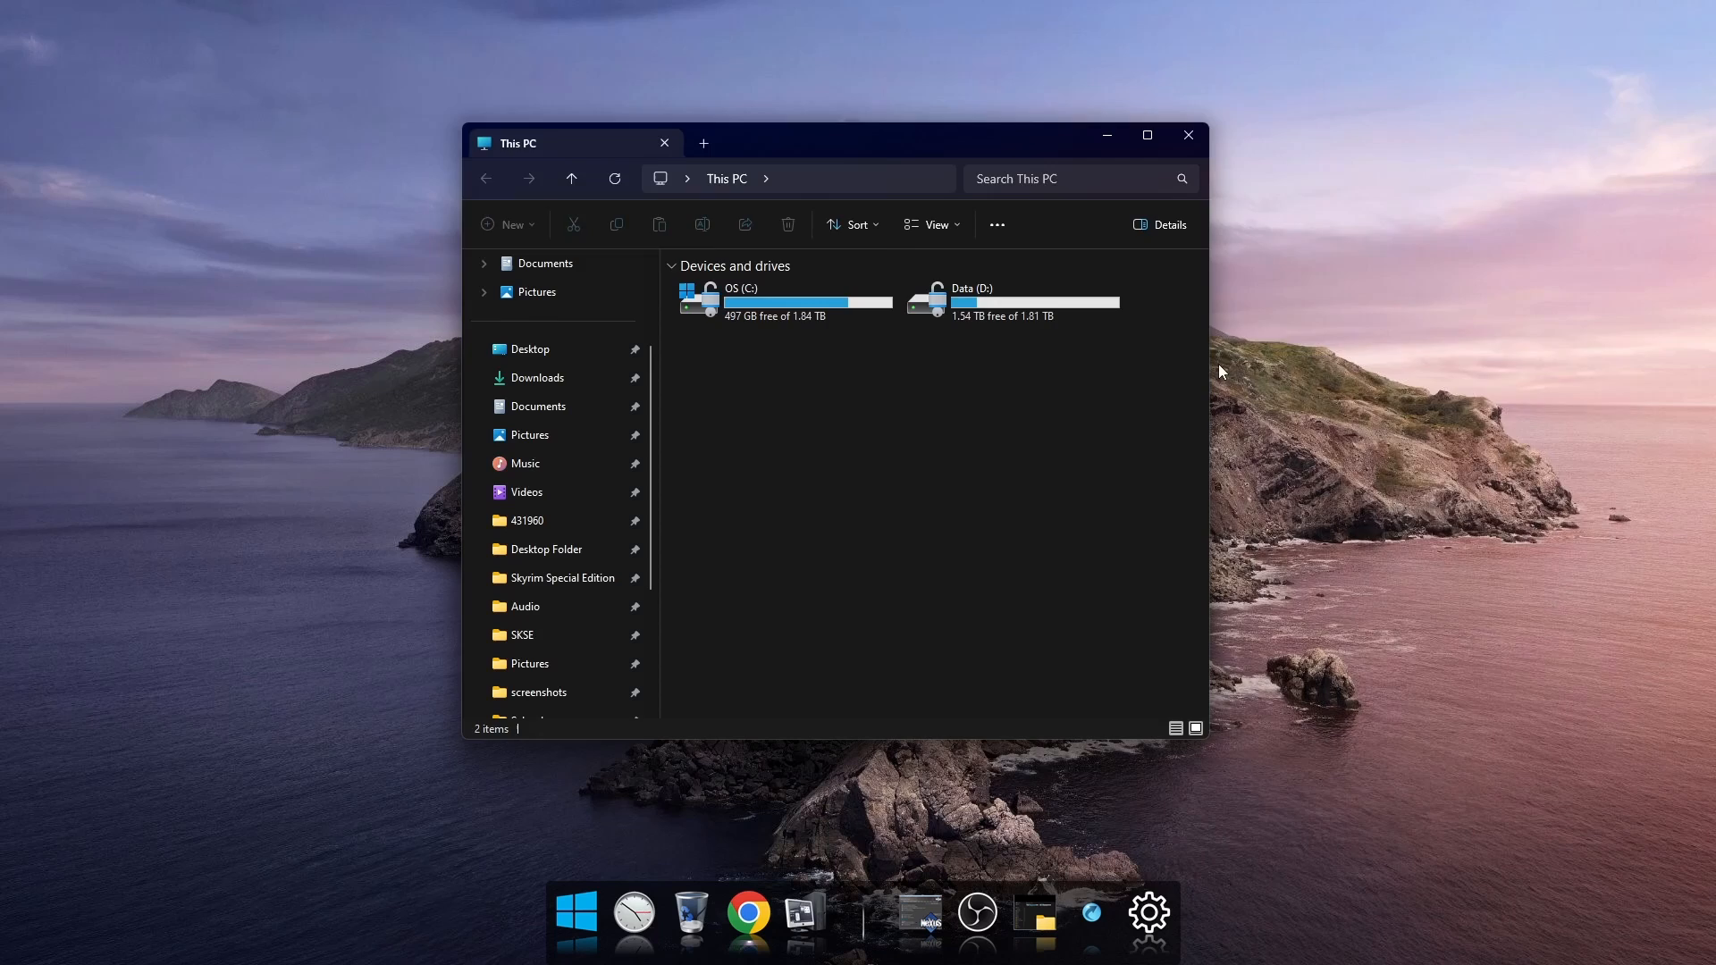
{"action": "left_click", "coordinate": [965, 437]}
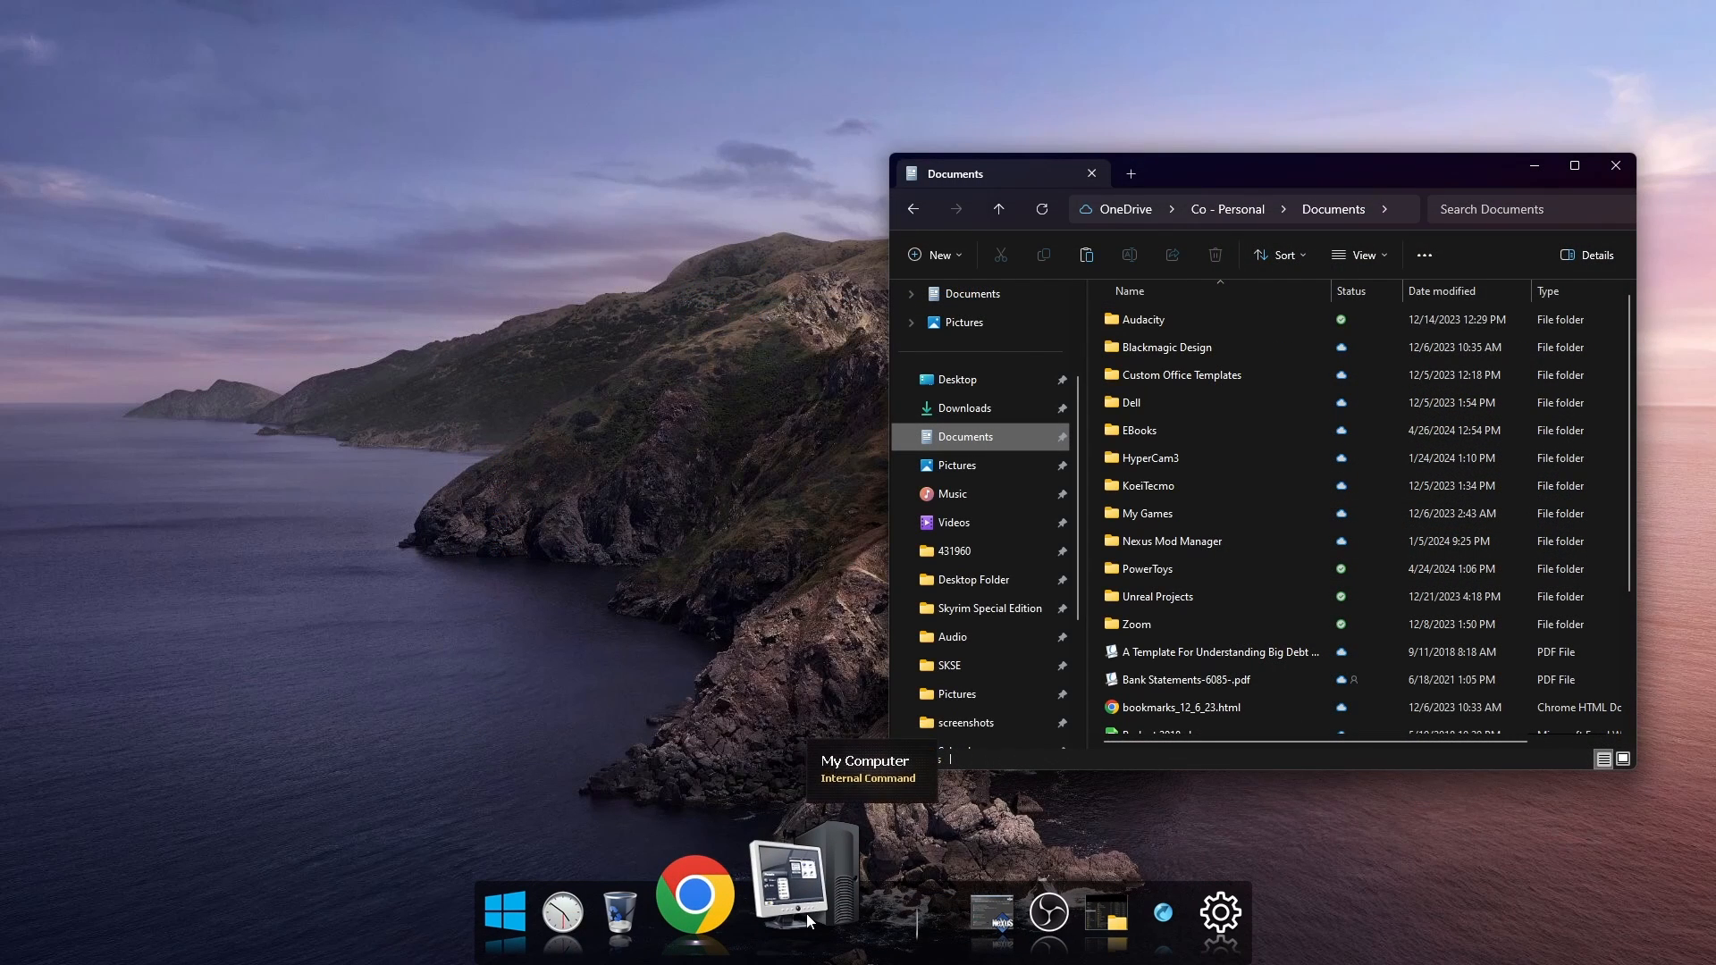
{"action": "left_click", "coordinate": [801, 888]}
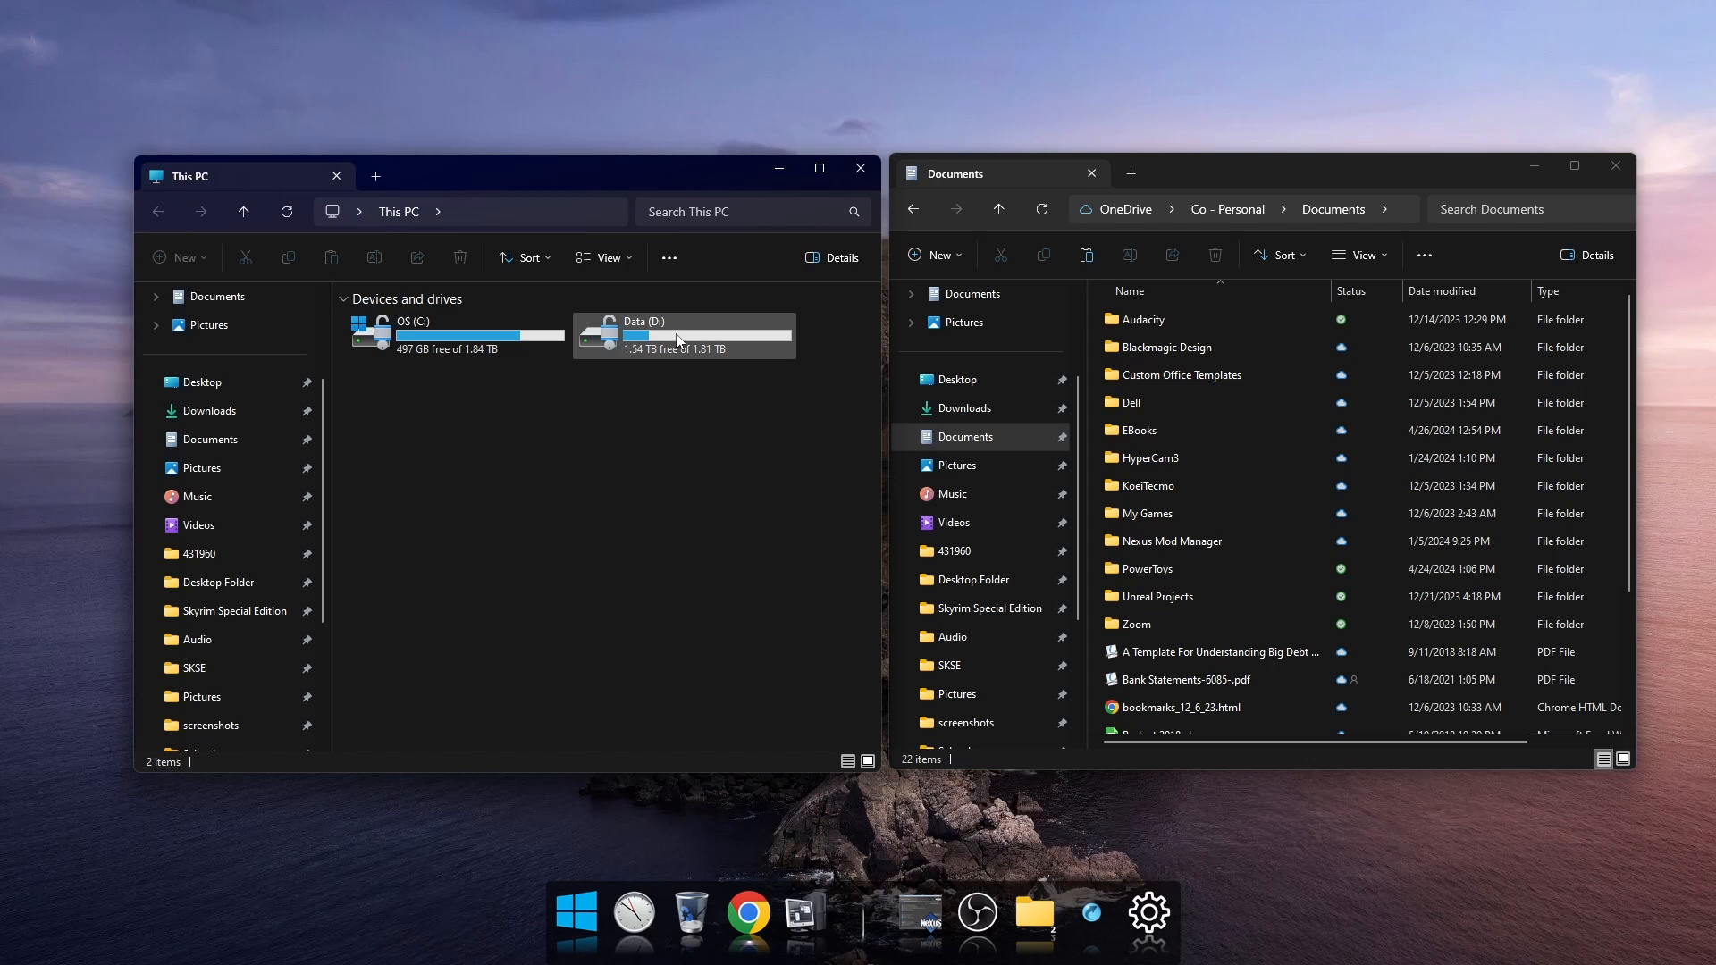
{"action": "double_click", "coordinate": [684, 334]}
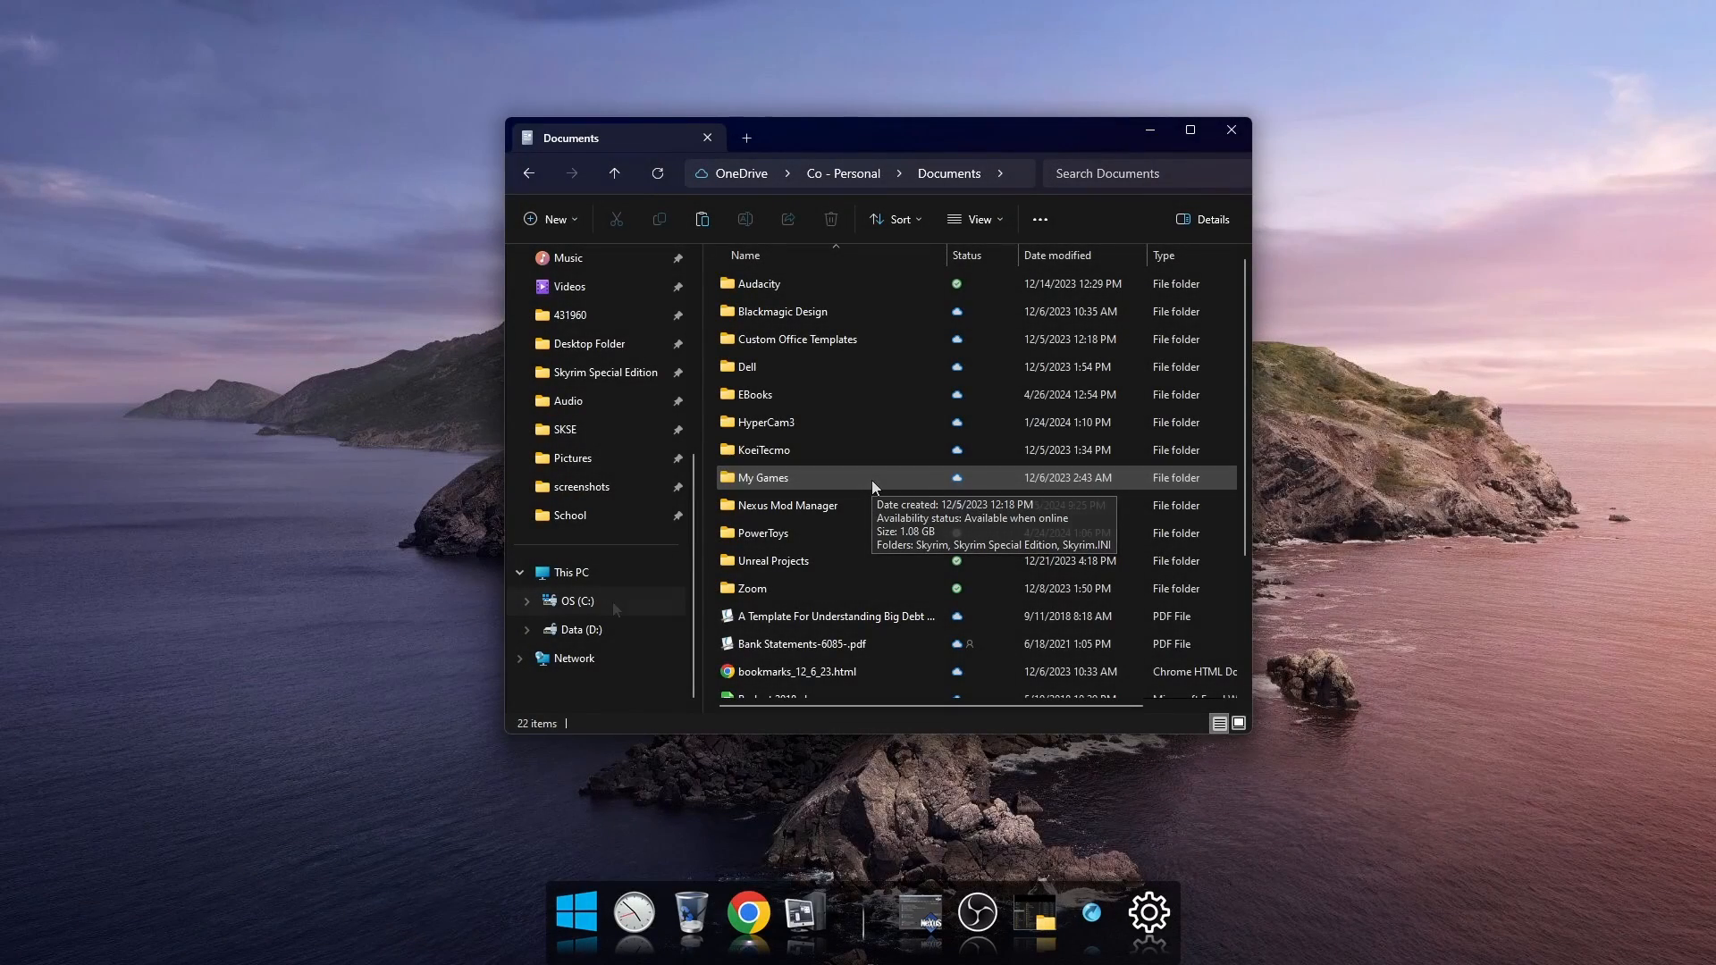
Browse to OS (C:)\Program Files (x86)\Steam, add steam.exe to the dock and launch Steam from it.
{"action": "left_click", "coordinate": [578, 600]}
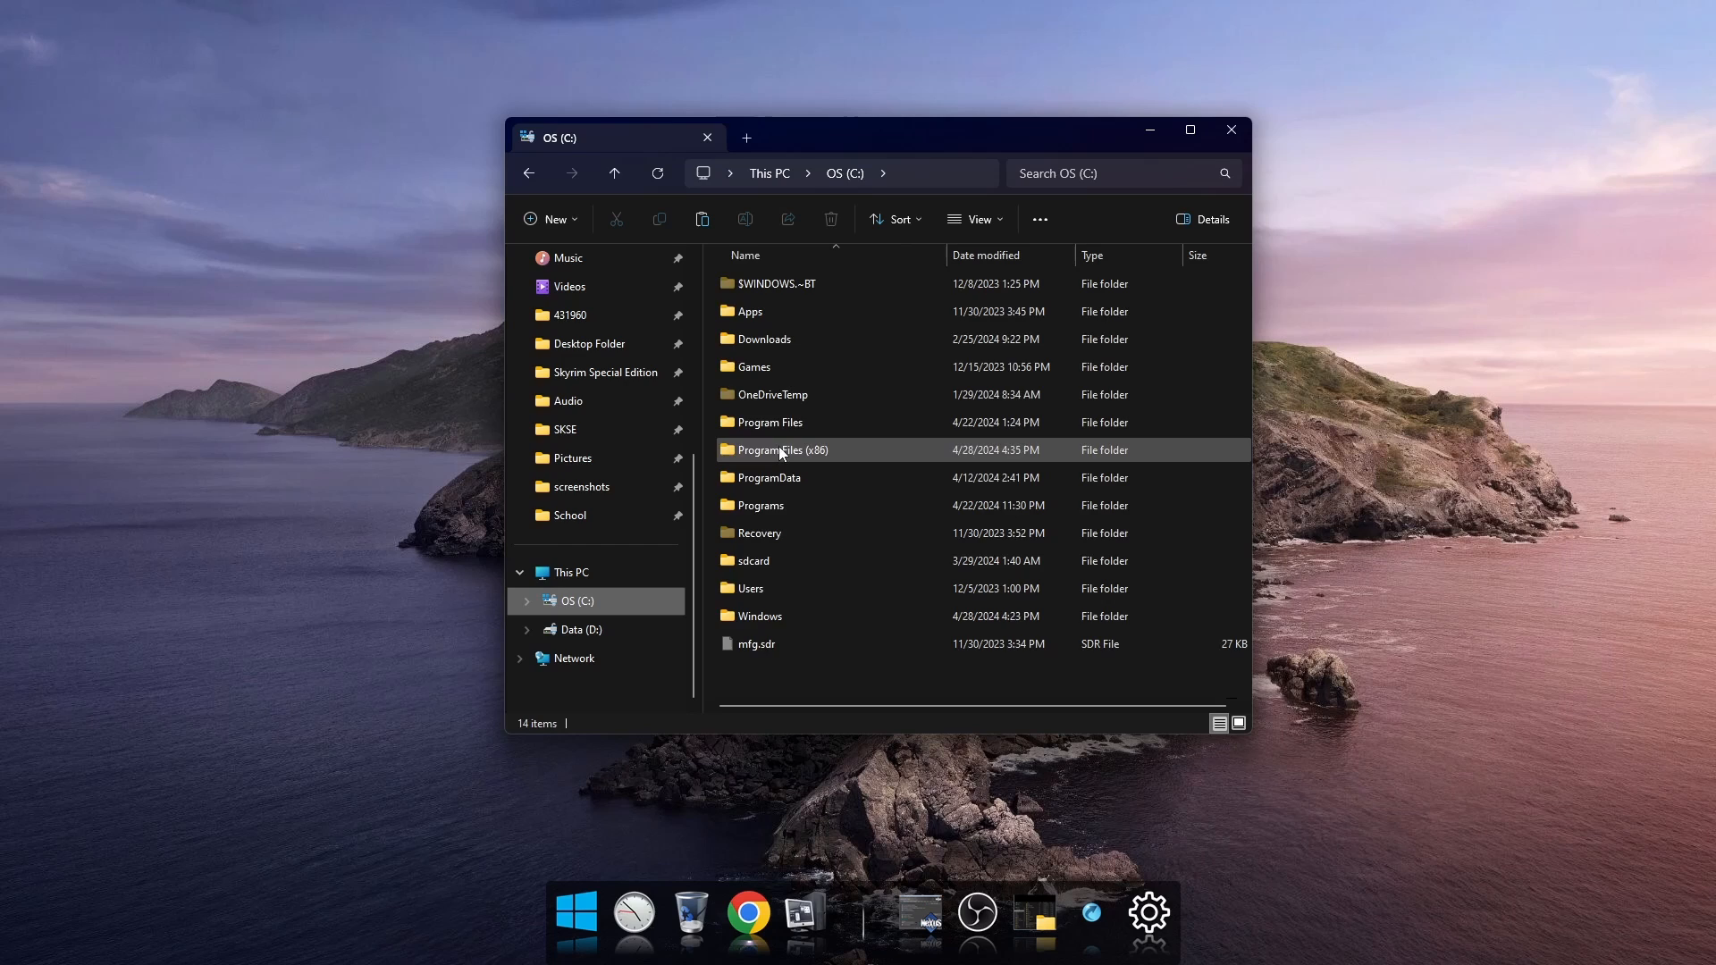
{"action": "double_click", "coordinate": [781, 451]}
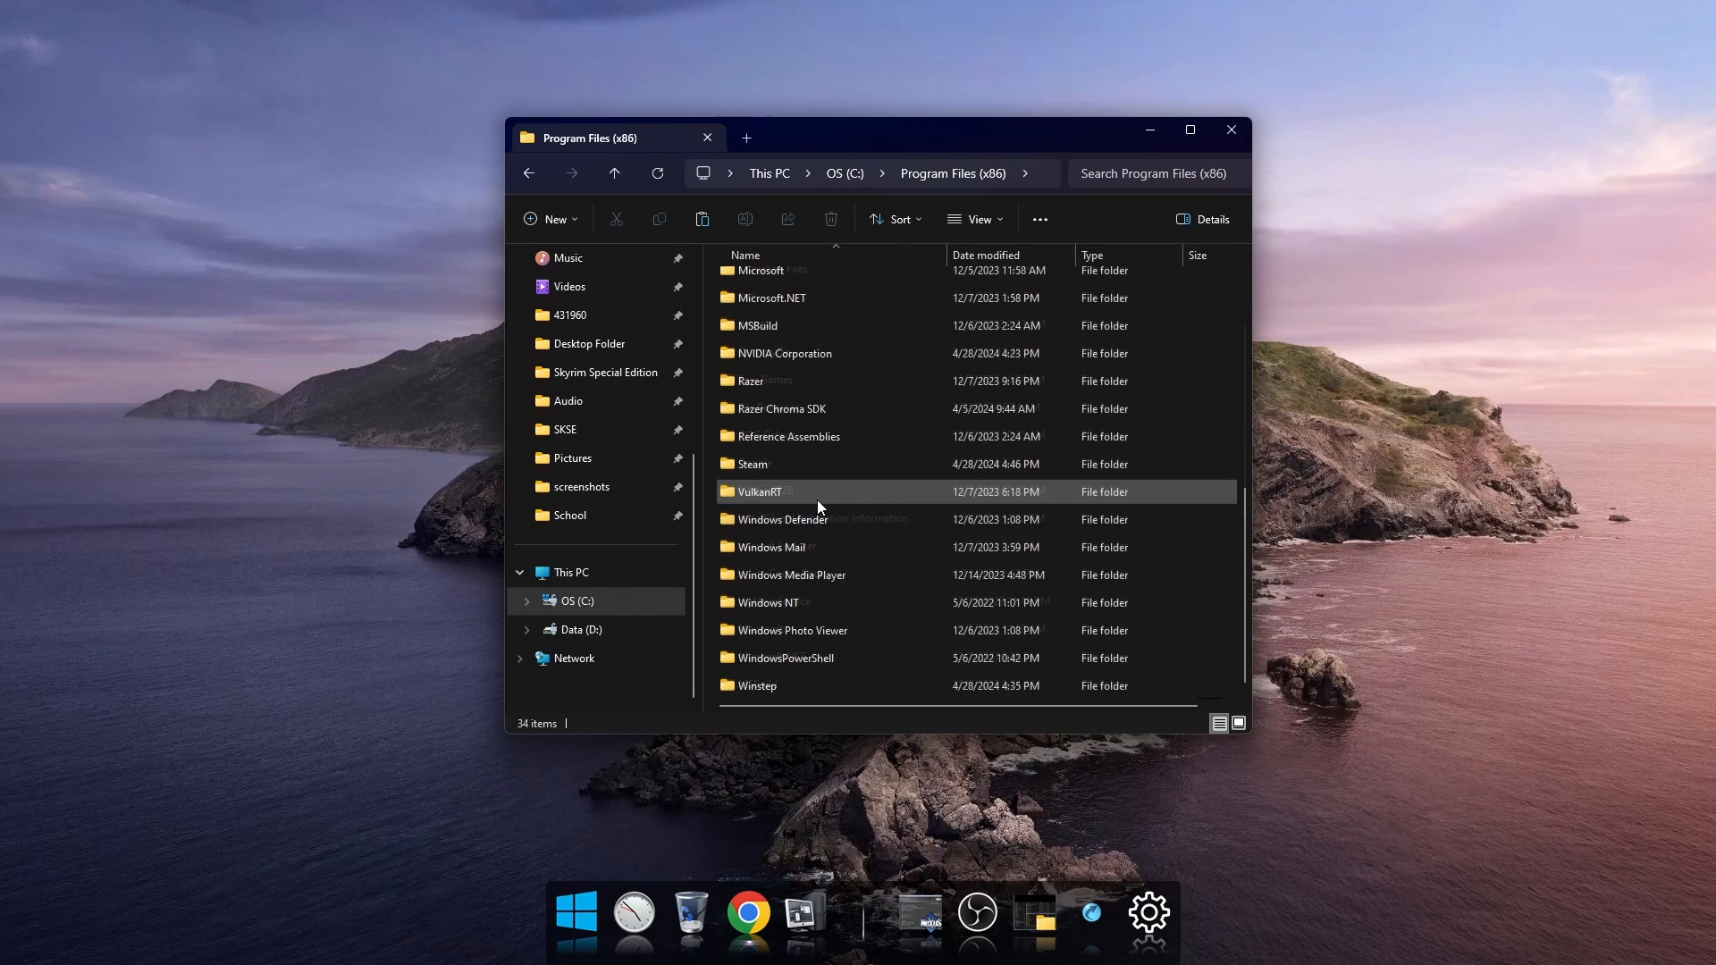
{"action": "double_click", "coordinate": [753, 463]}
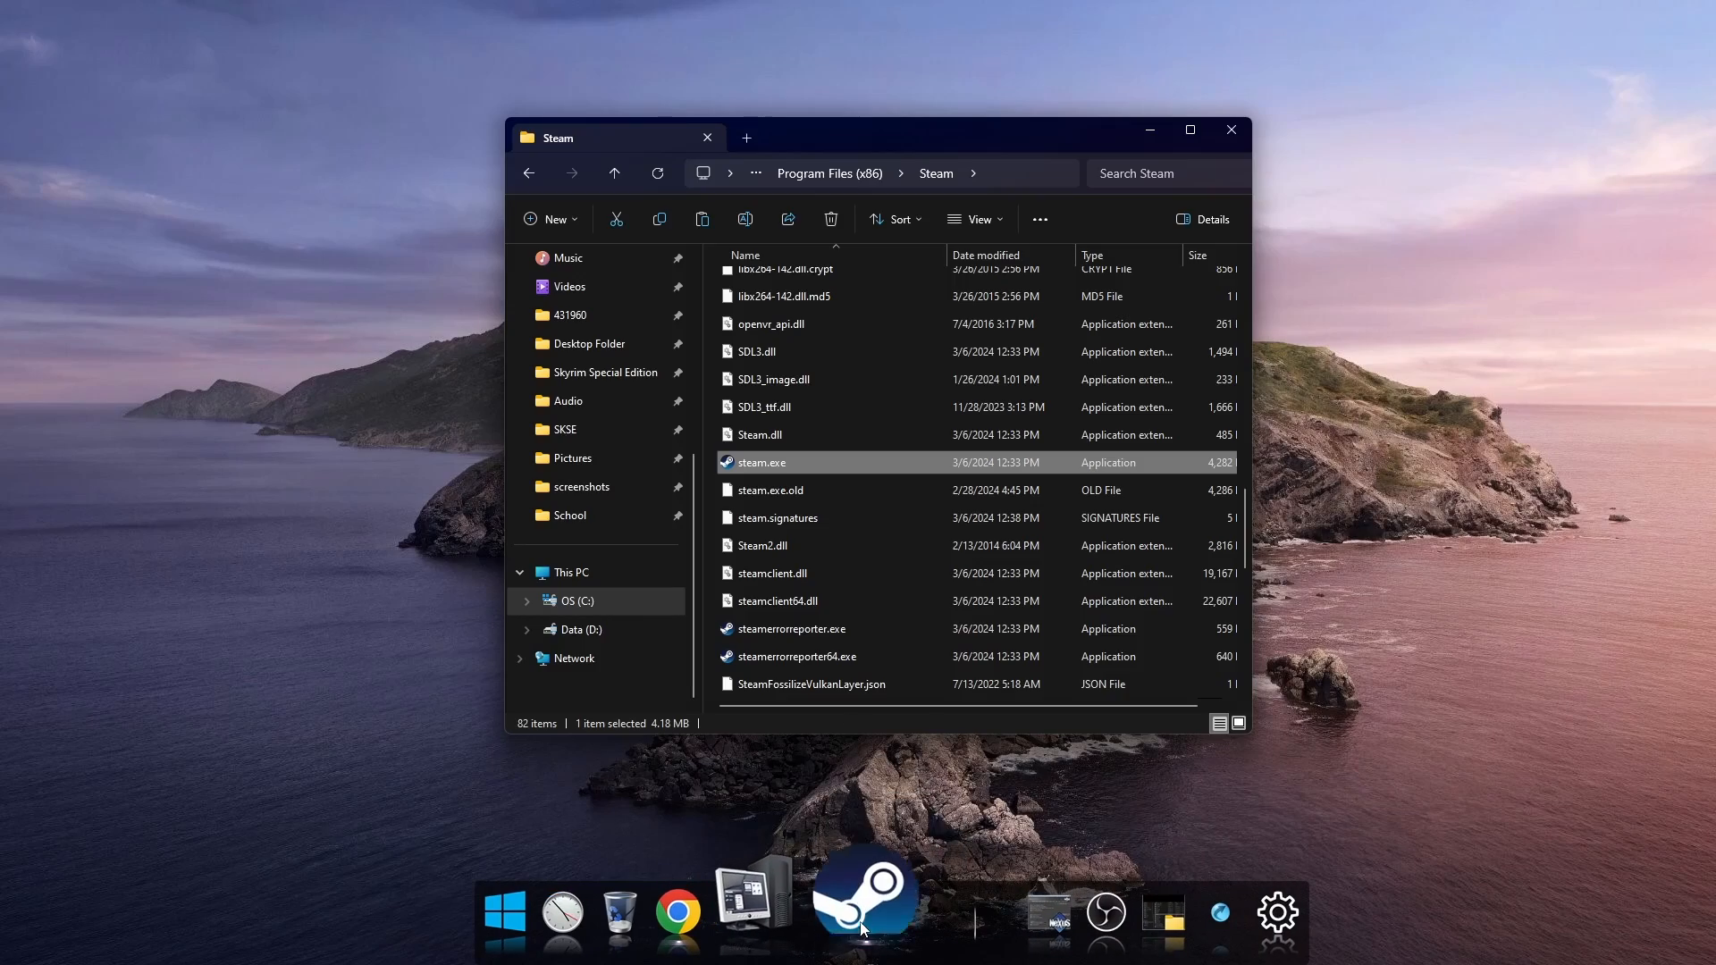
{"action": "left_click", "coordinate": [864, 894]}
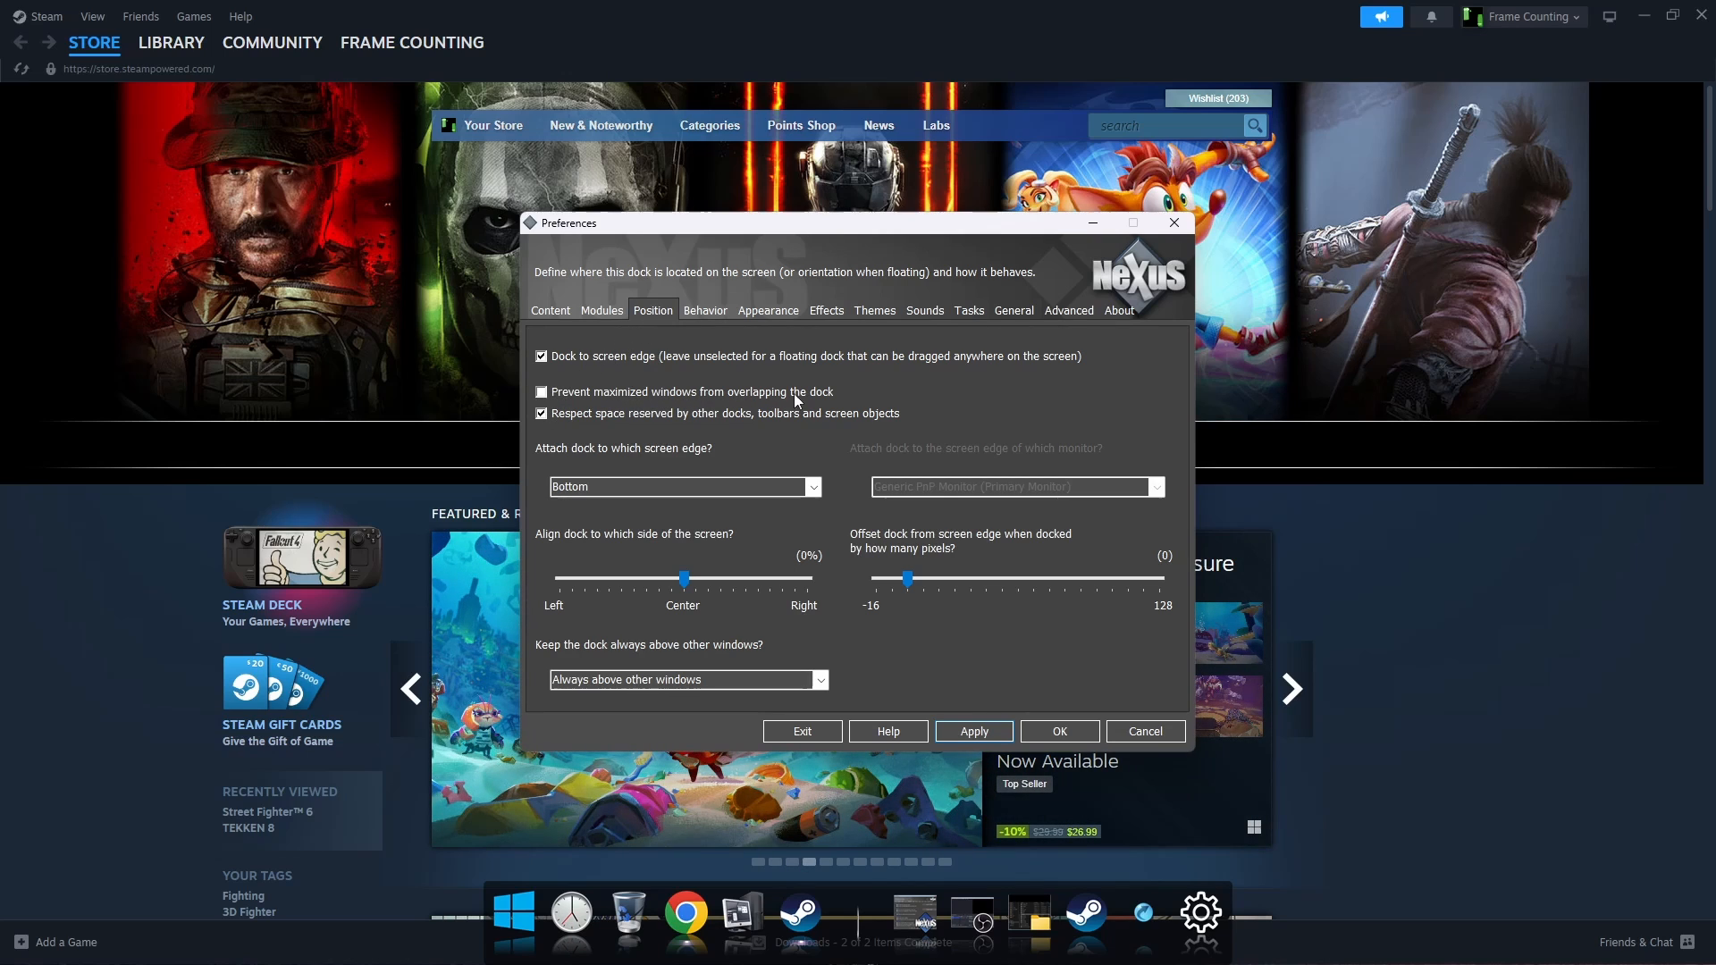
Enable 'Prevent maximized windows from overlapping the dock' in the Position preferences.
{"action": "left_click", "coordinate": [540, 392]}
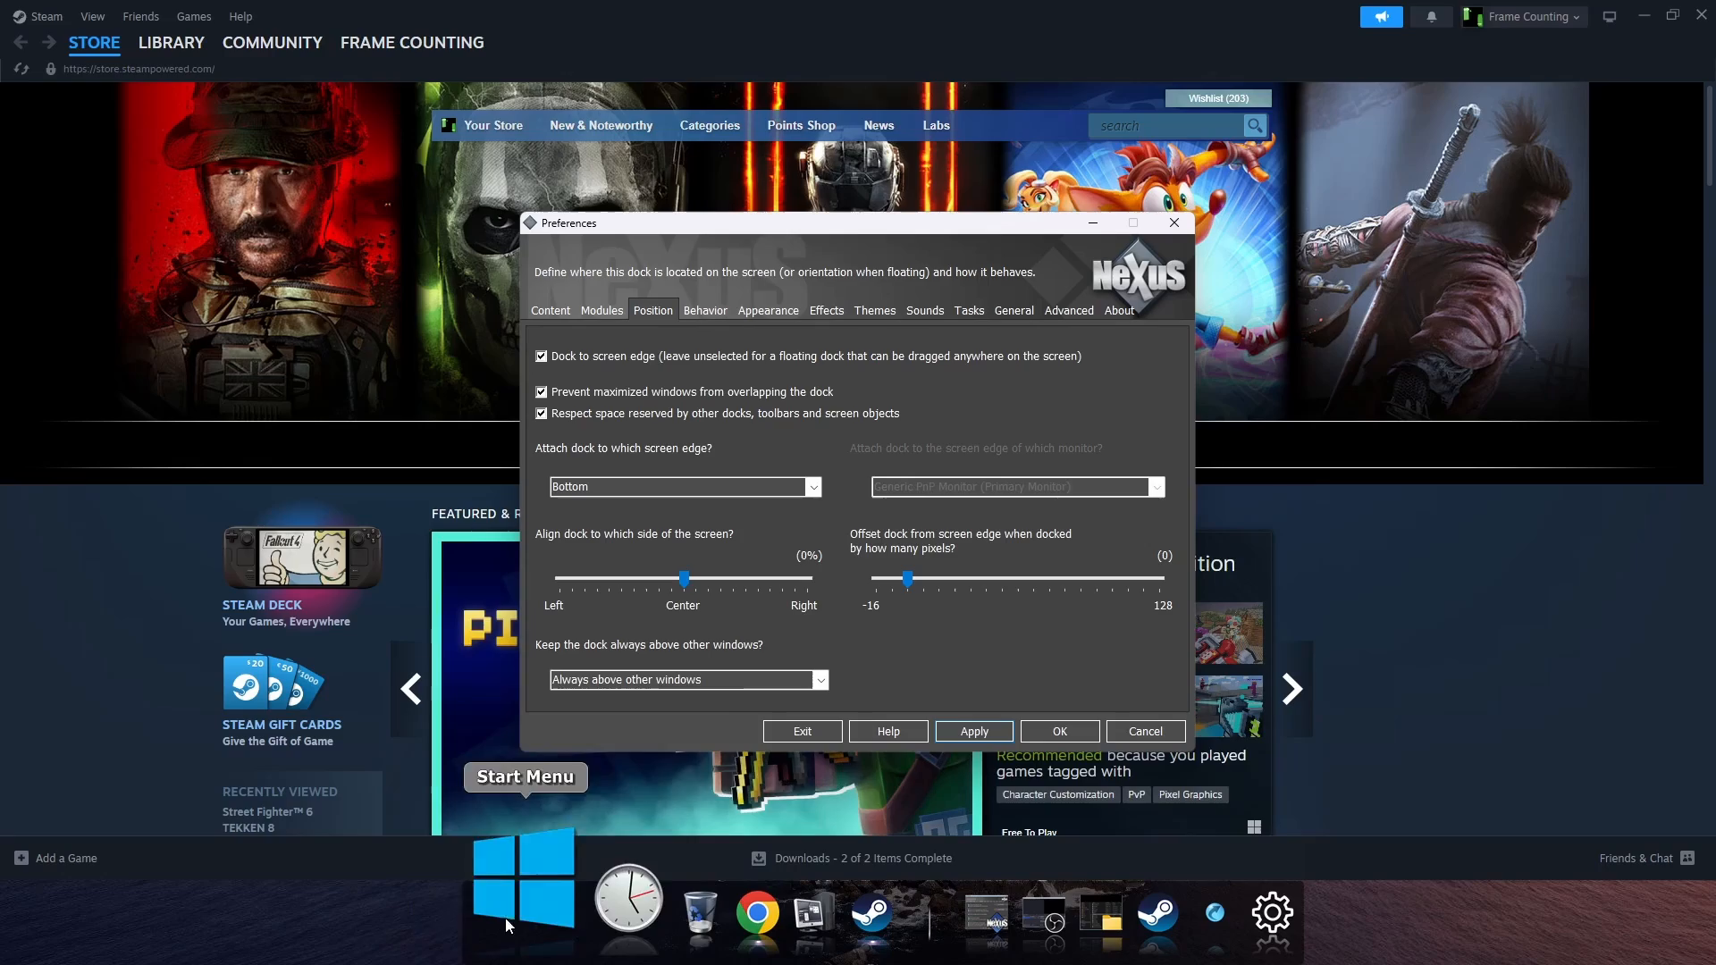
{"action": "left_click", "coordinate": [705, 309]}
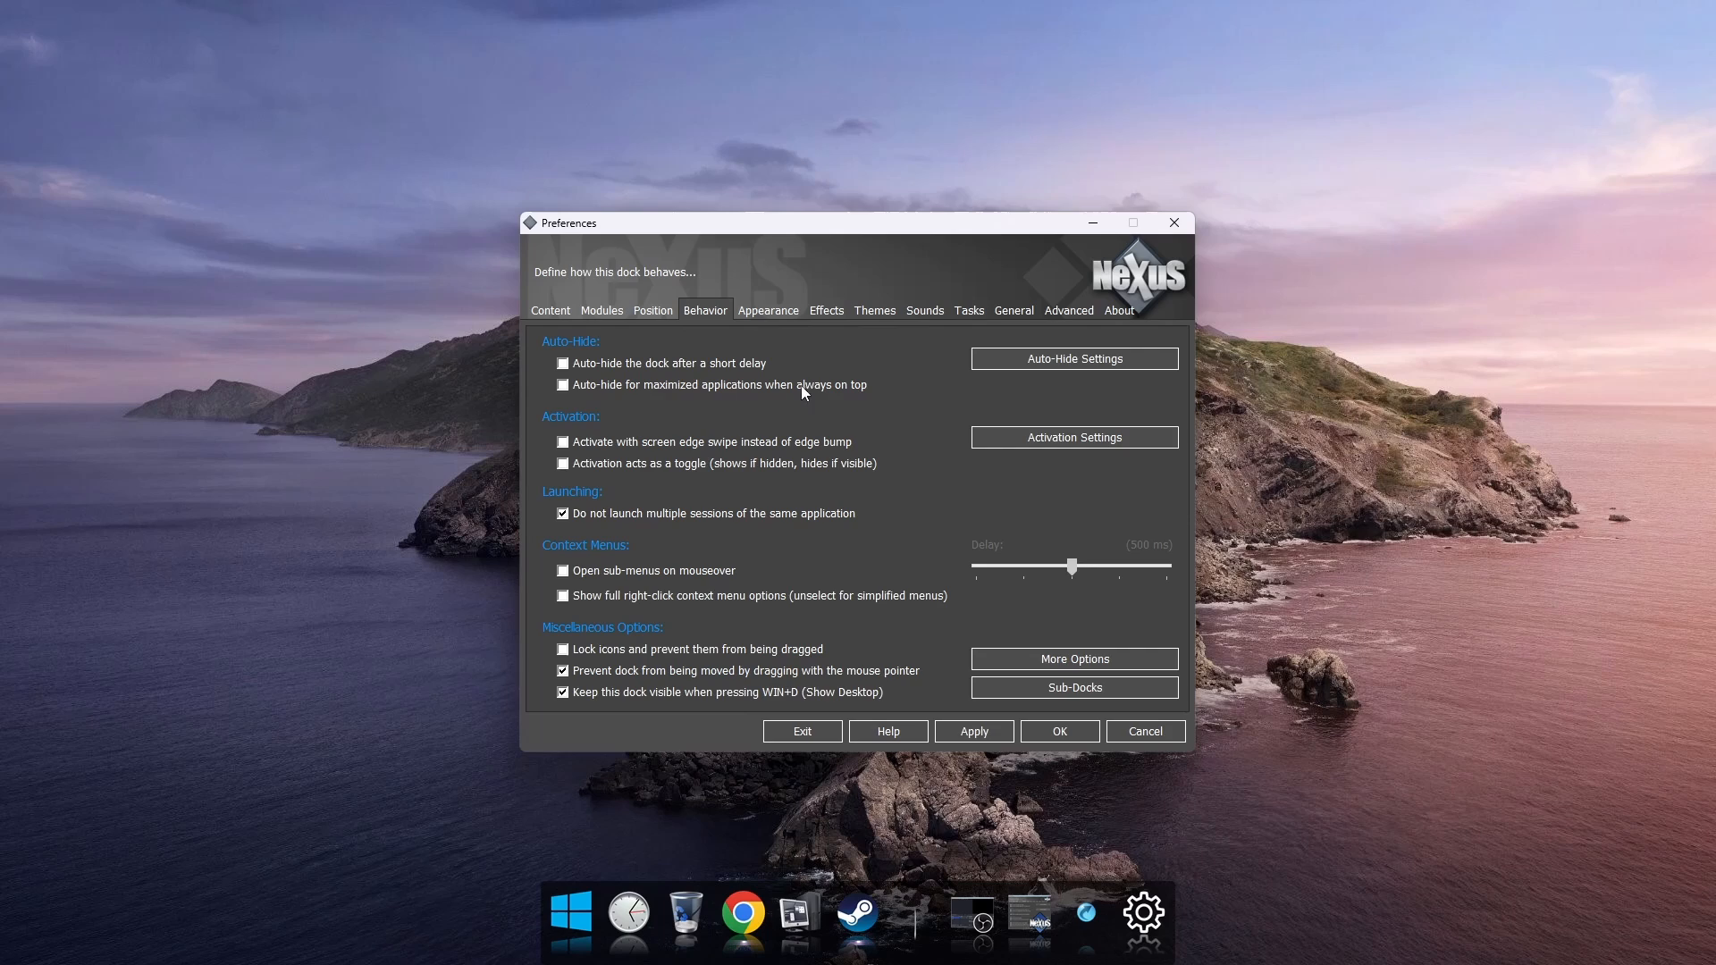
Show the Behavior preferences with the dock's Auto-Hide options.
{"action": "left_click", "coordinate": [563, 385]}
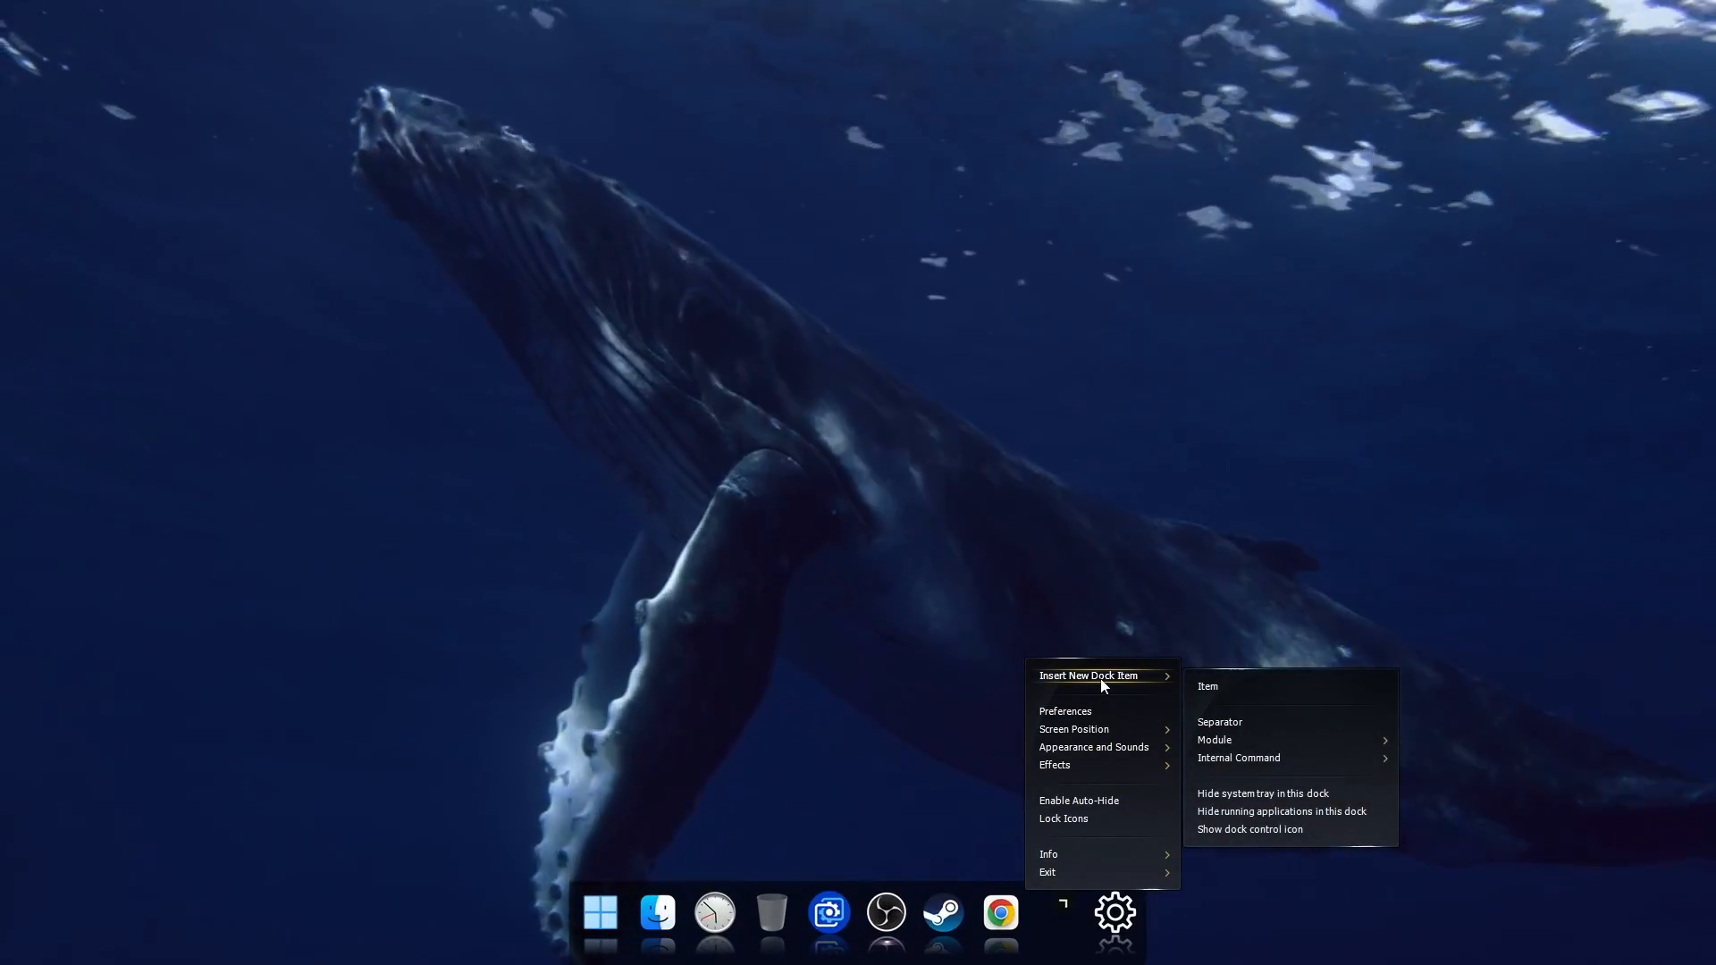
{"action": "mouse_move", "coordinate": [1239, 758]}
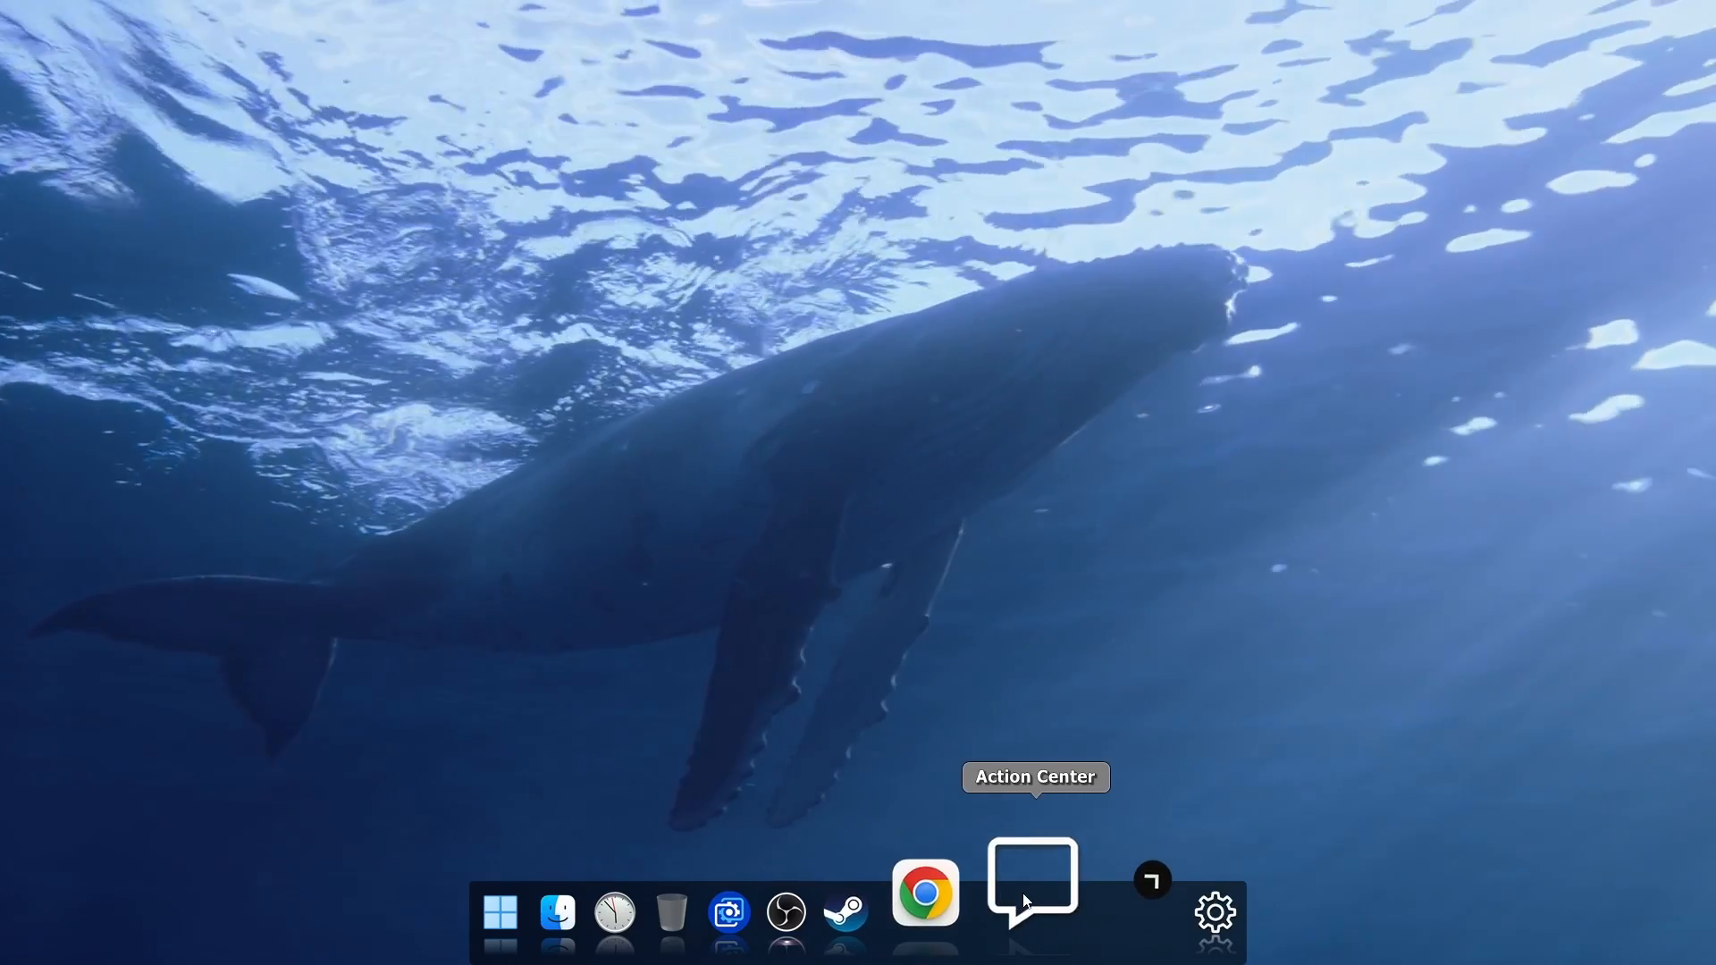
Open the Action Center from its newly inserted dock item.
{"action": "left_click", "coordinate": [1030, 882]}
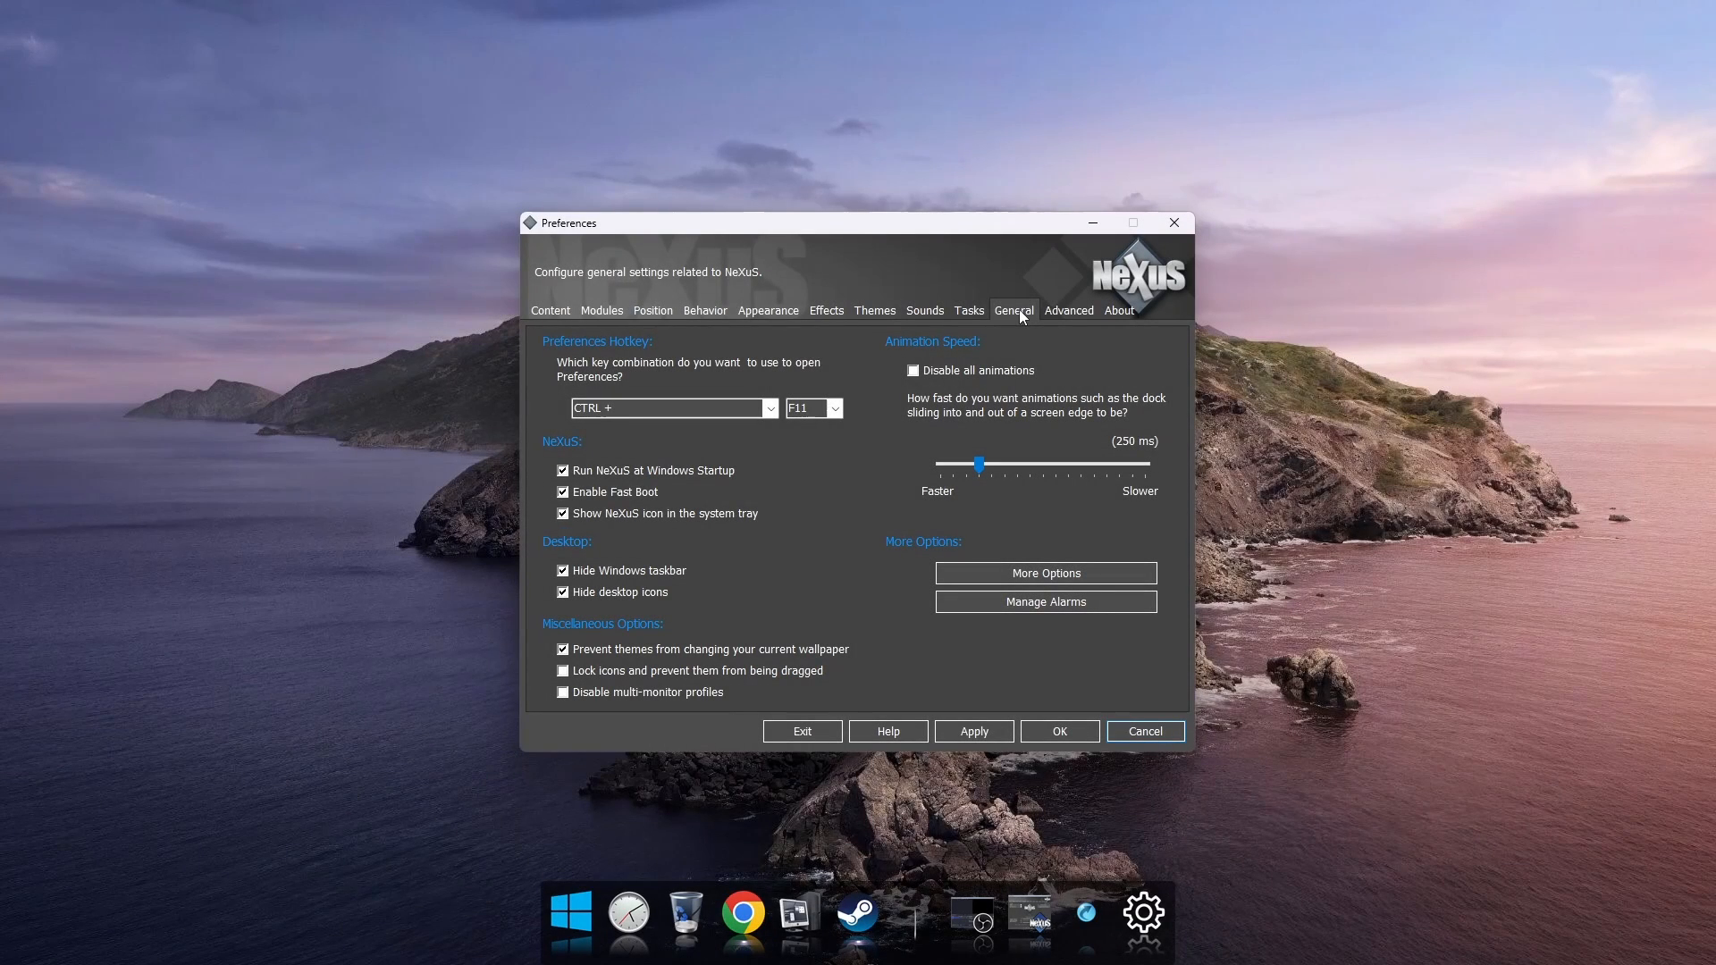
{"action": "mouse_move", "coordinate": [1018, 321]}
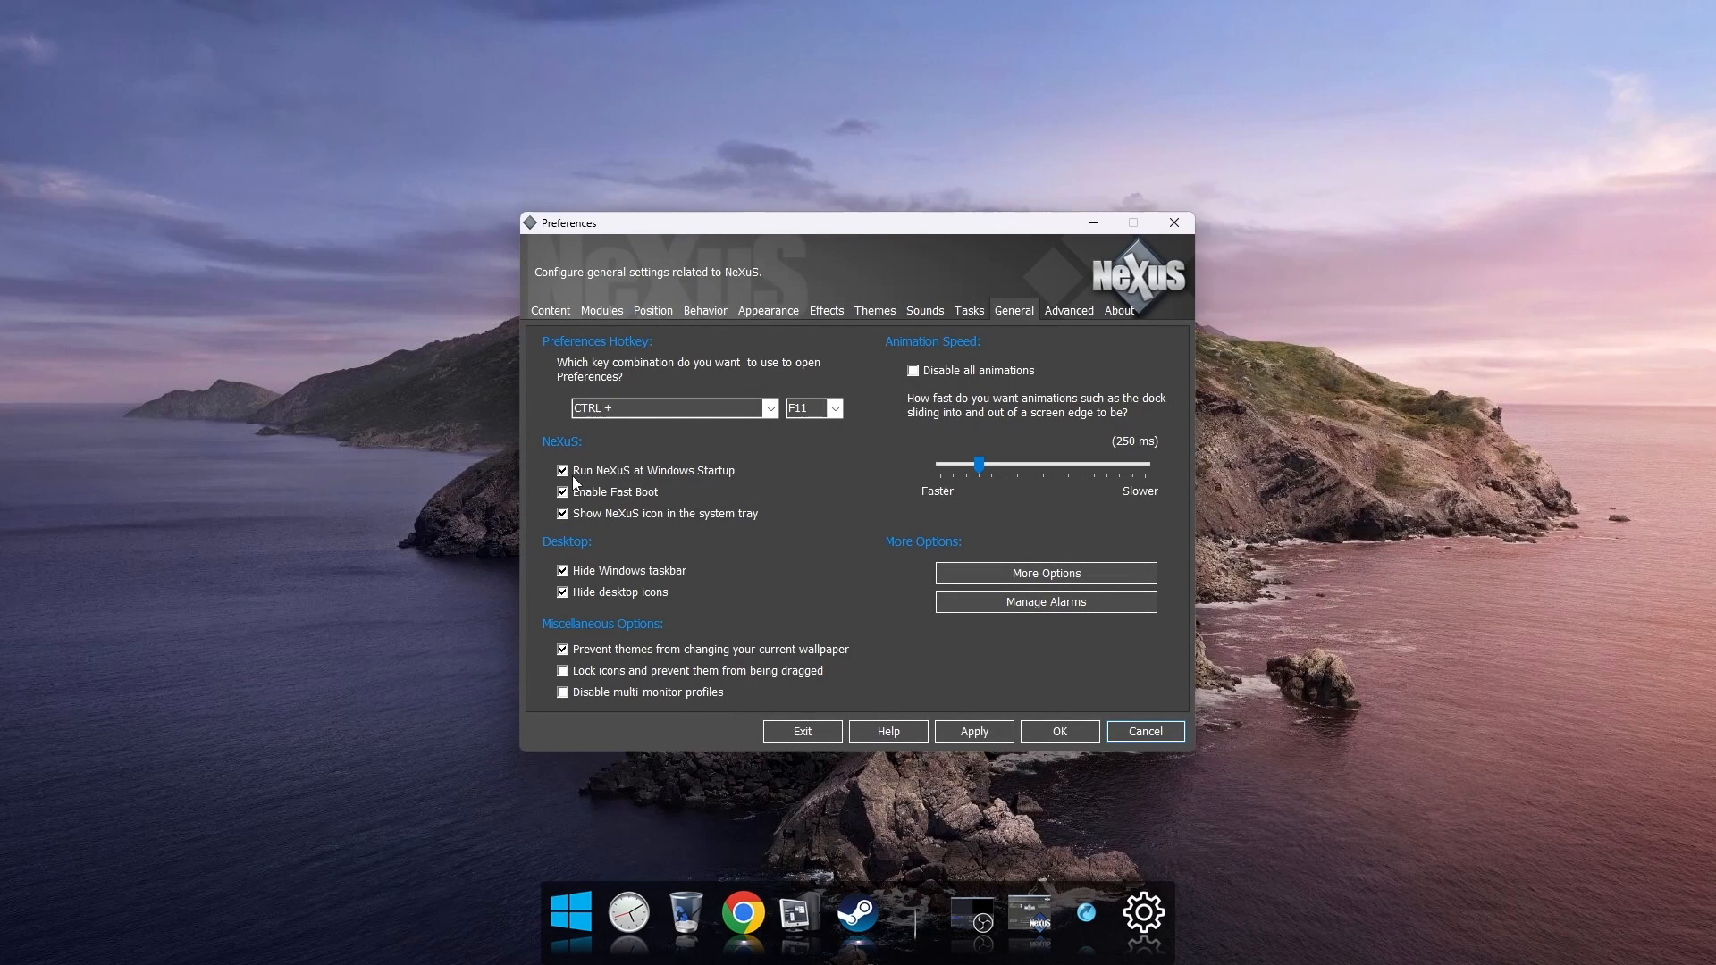
{"action": "mouse_move", "coordinate": [722, 475]}
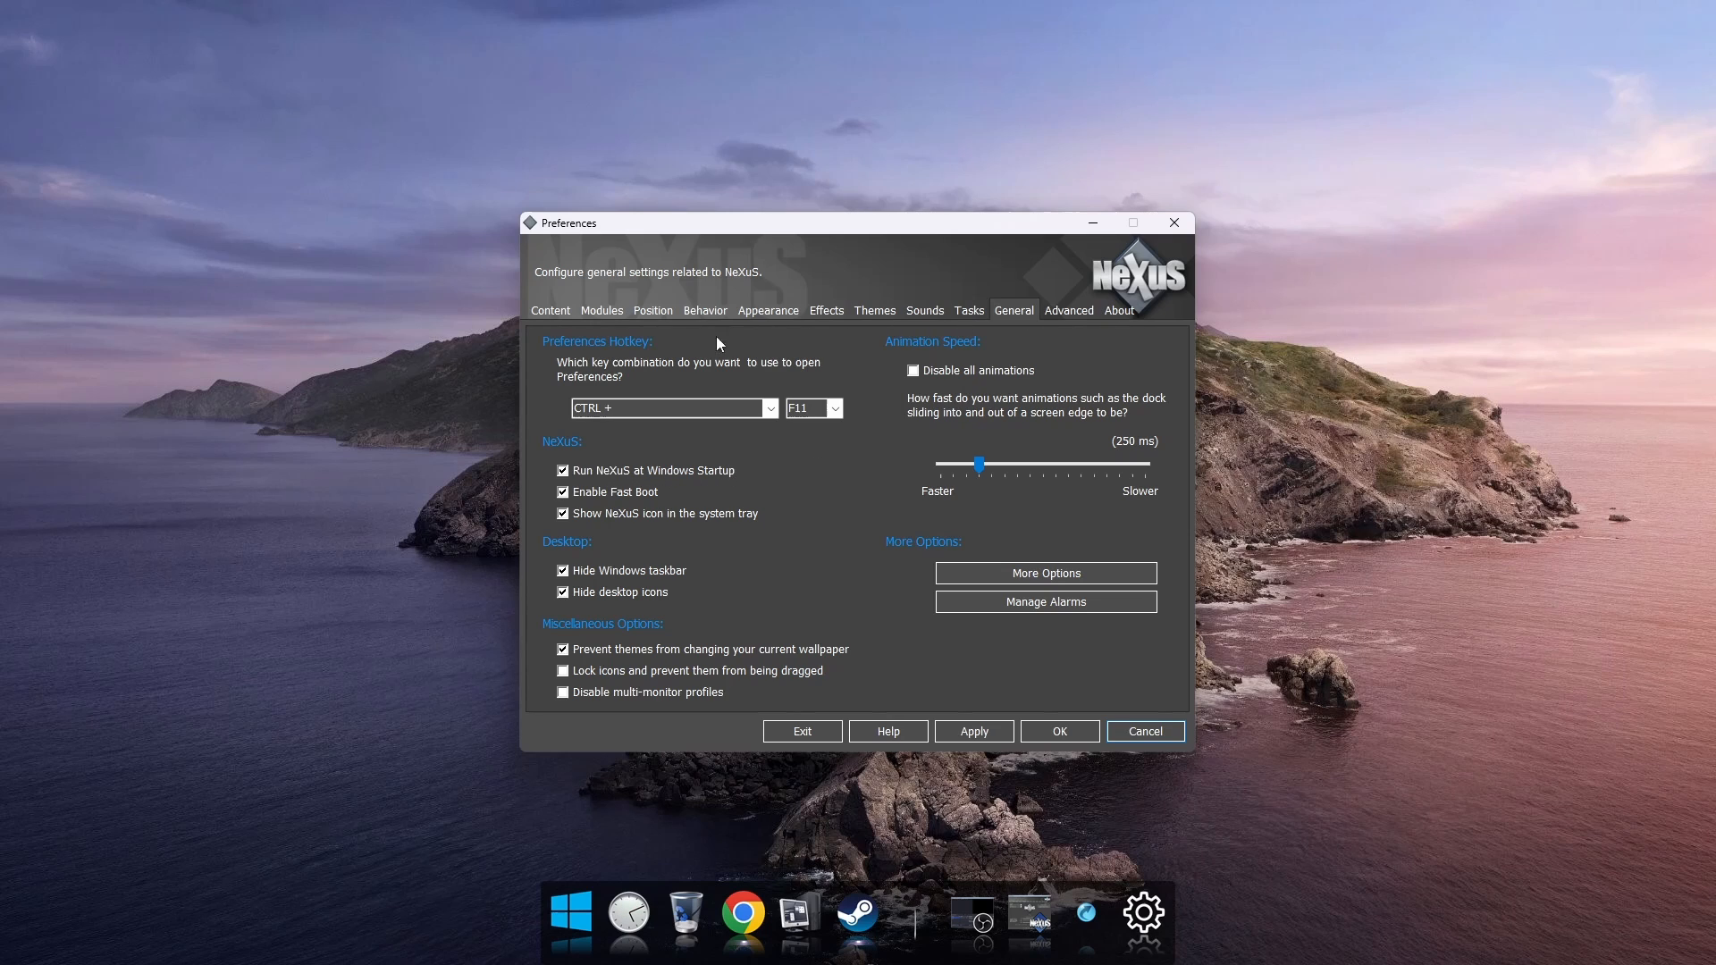
Review the Position, Effects and Sound pages, keep 'Run NeXuS at Windows Startup' ticked, and confirm with OK.
{"action": "left_click", "coordinate": [652, 309]}
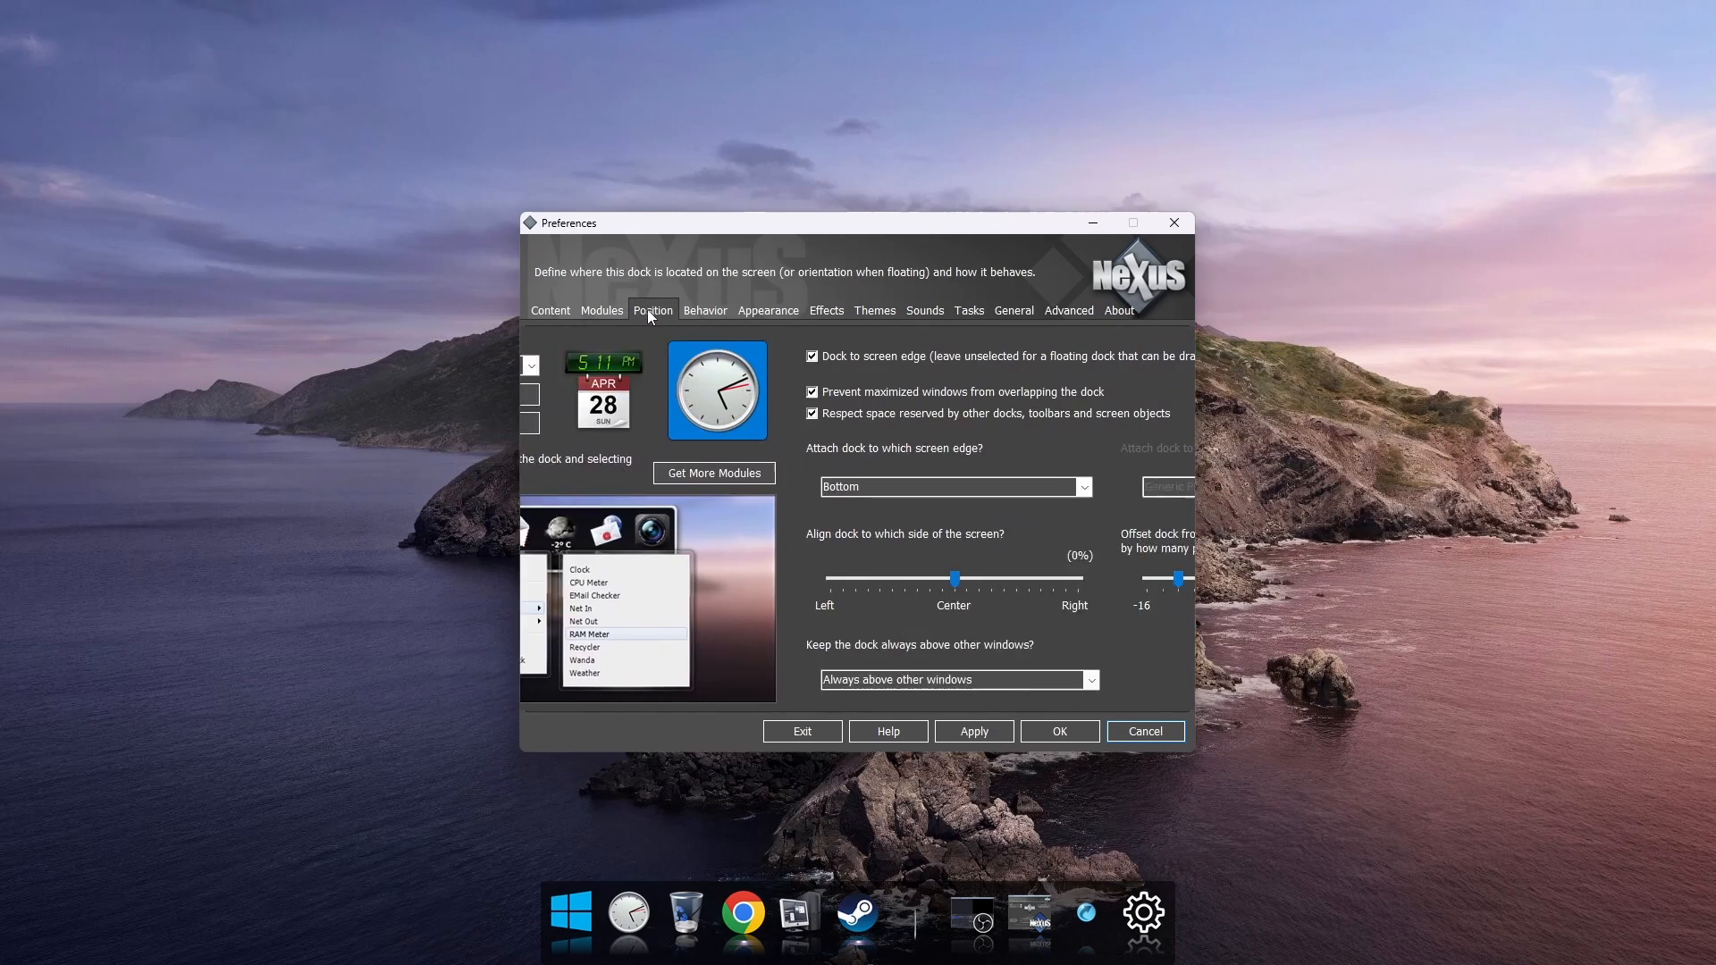
{"action": "left_click", "coordinate": [826, 309]}
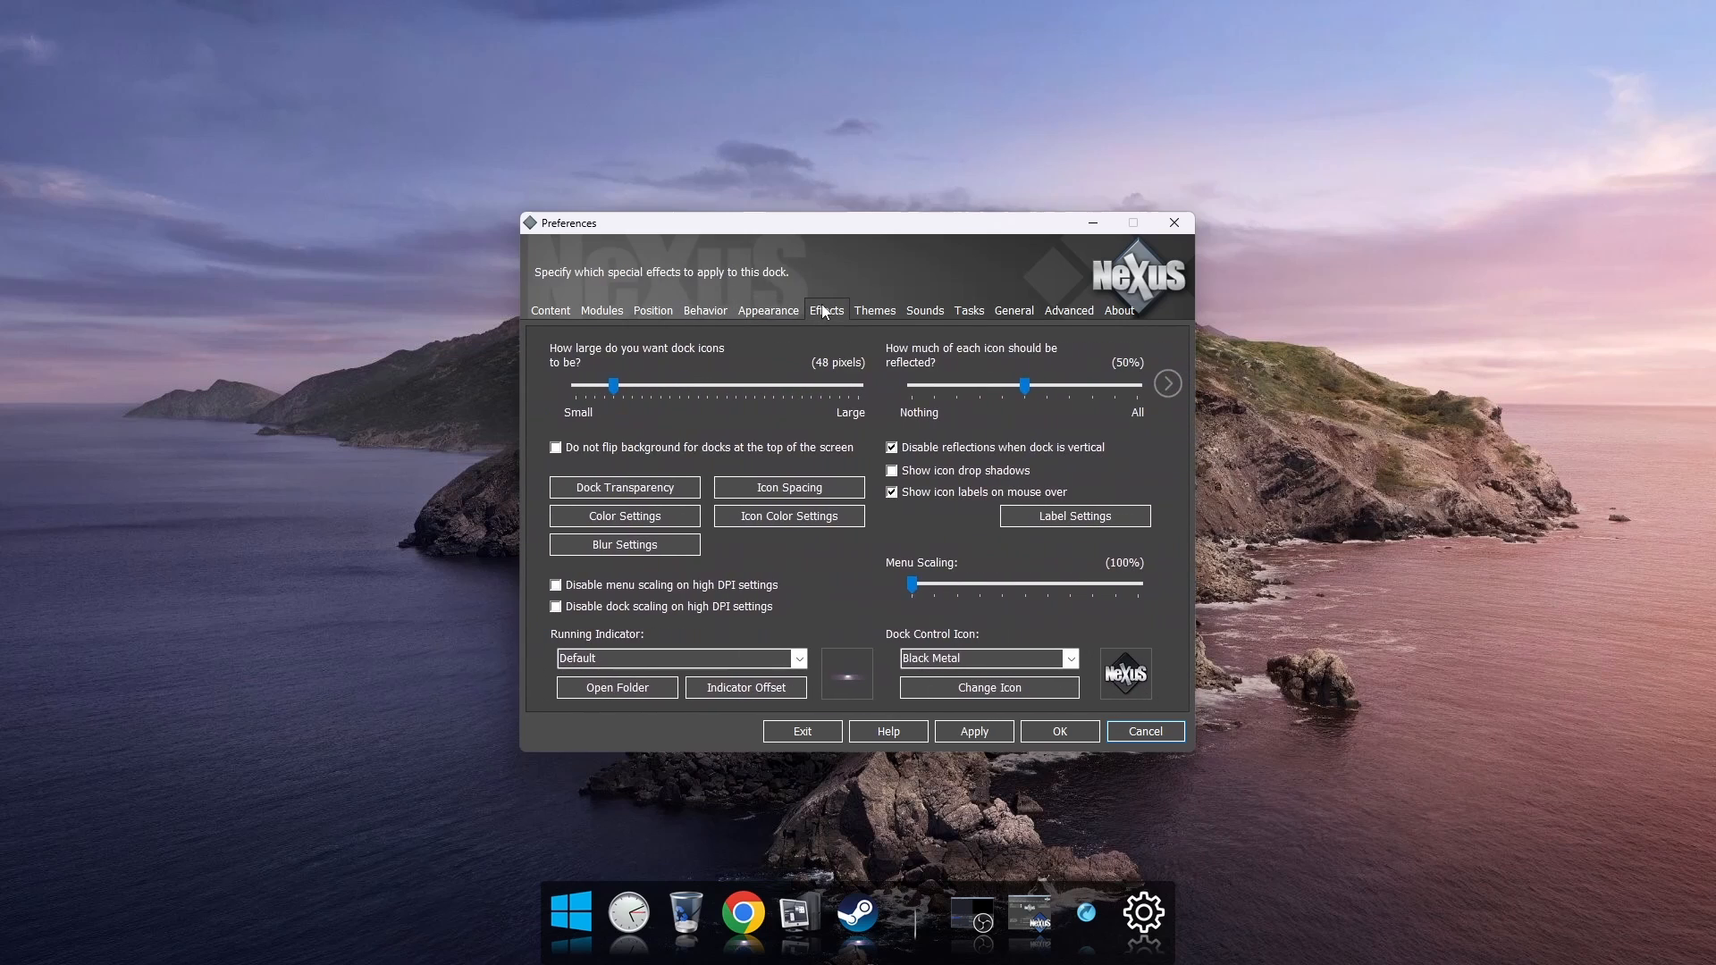
{"action": "left_click", "coordinate": [924, 311]}
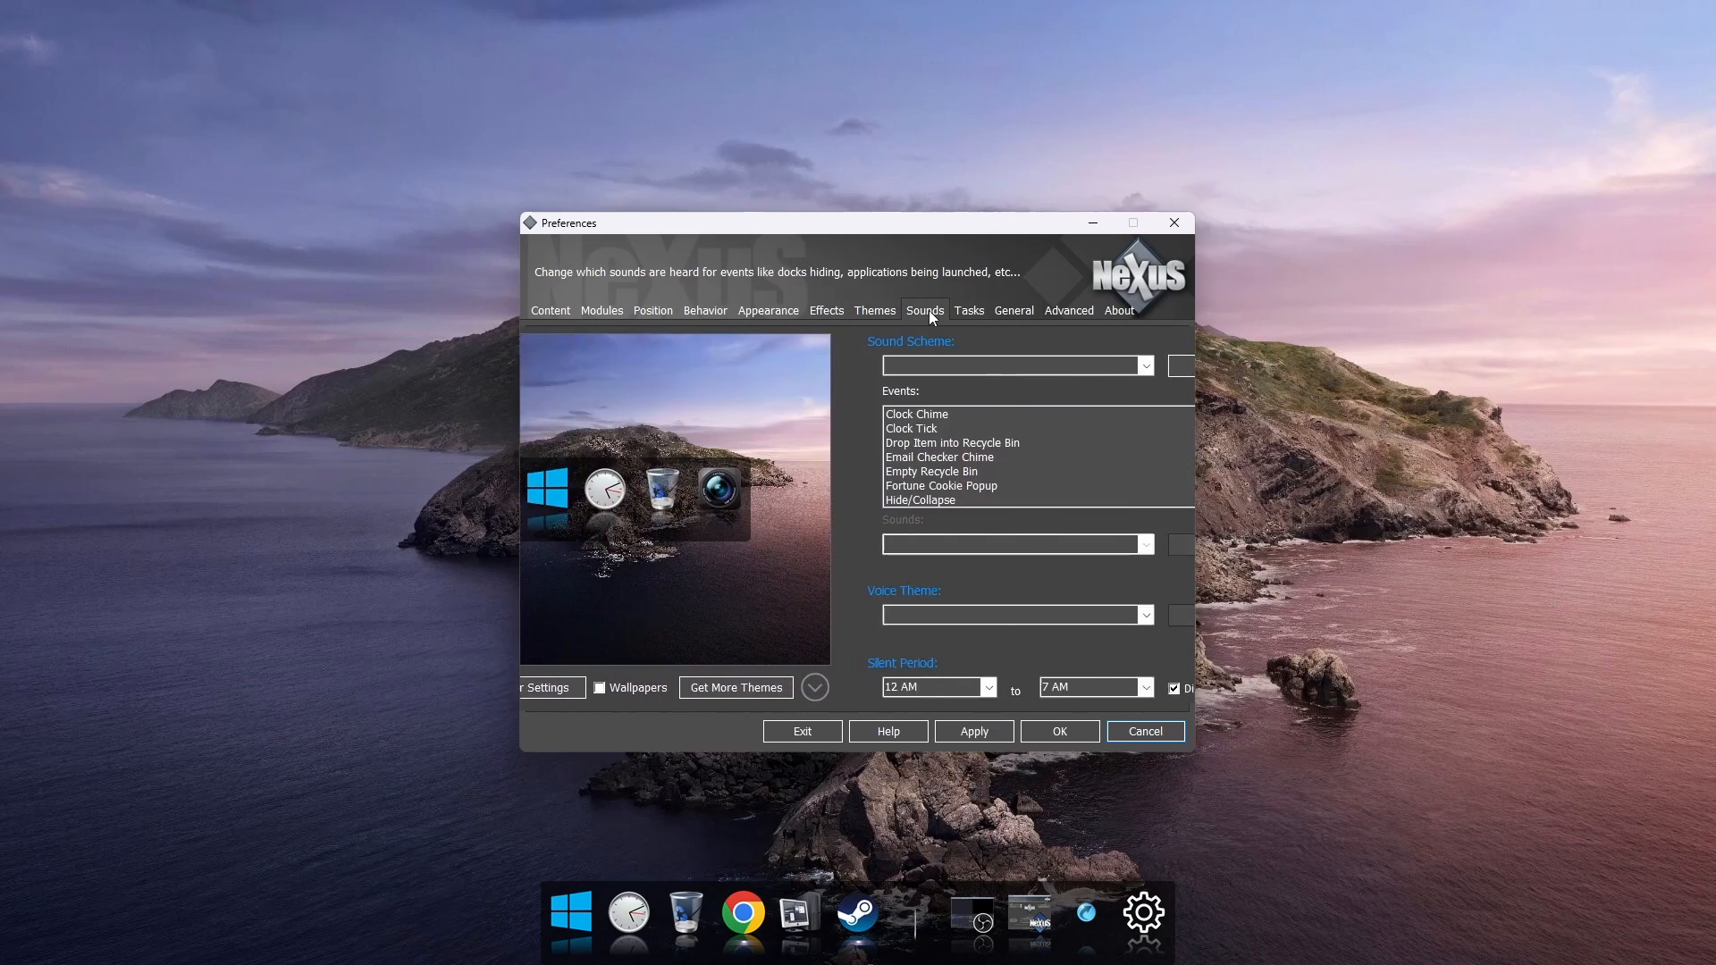
{"action": "left_click", "coordinate": [1012, 309]}
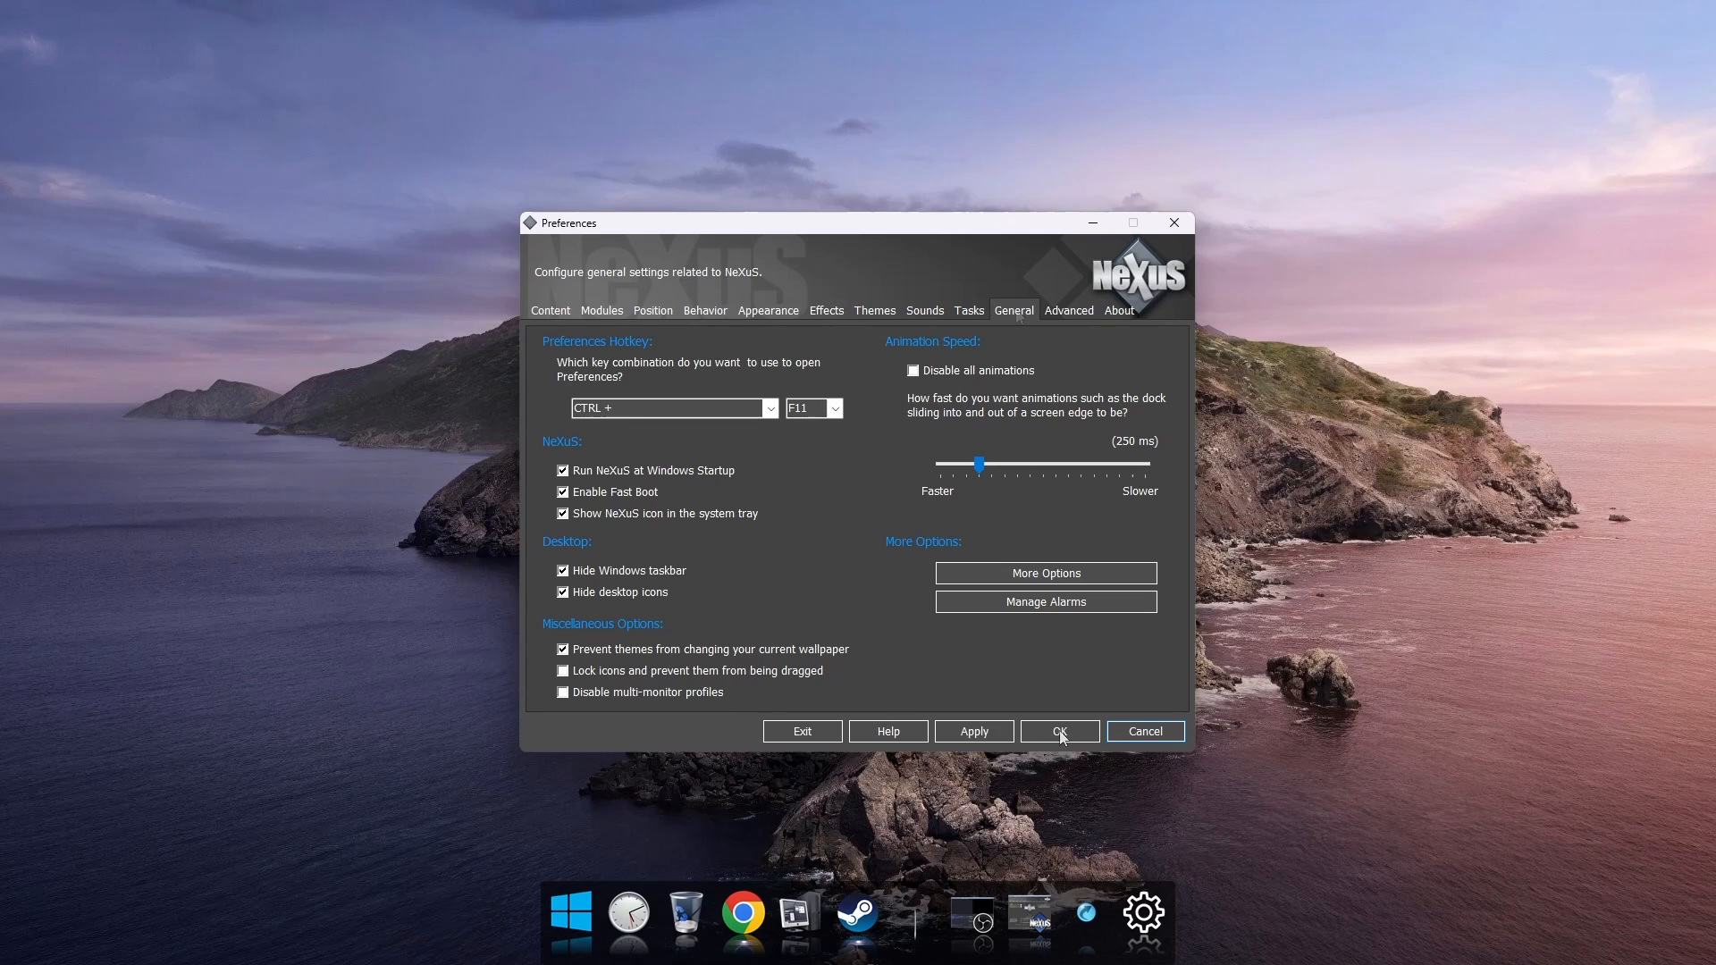
{"action": "left_click", "coordinate": [1056, 731]}
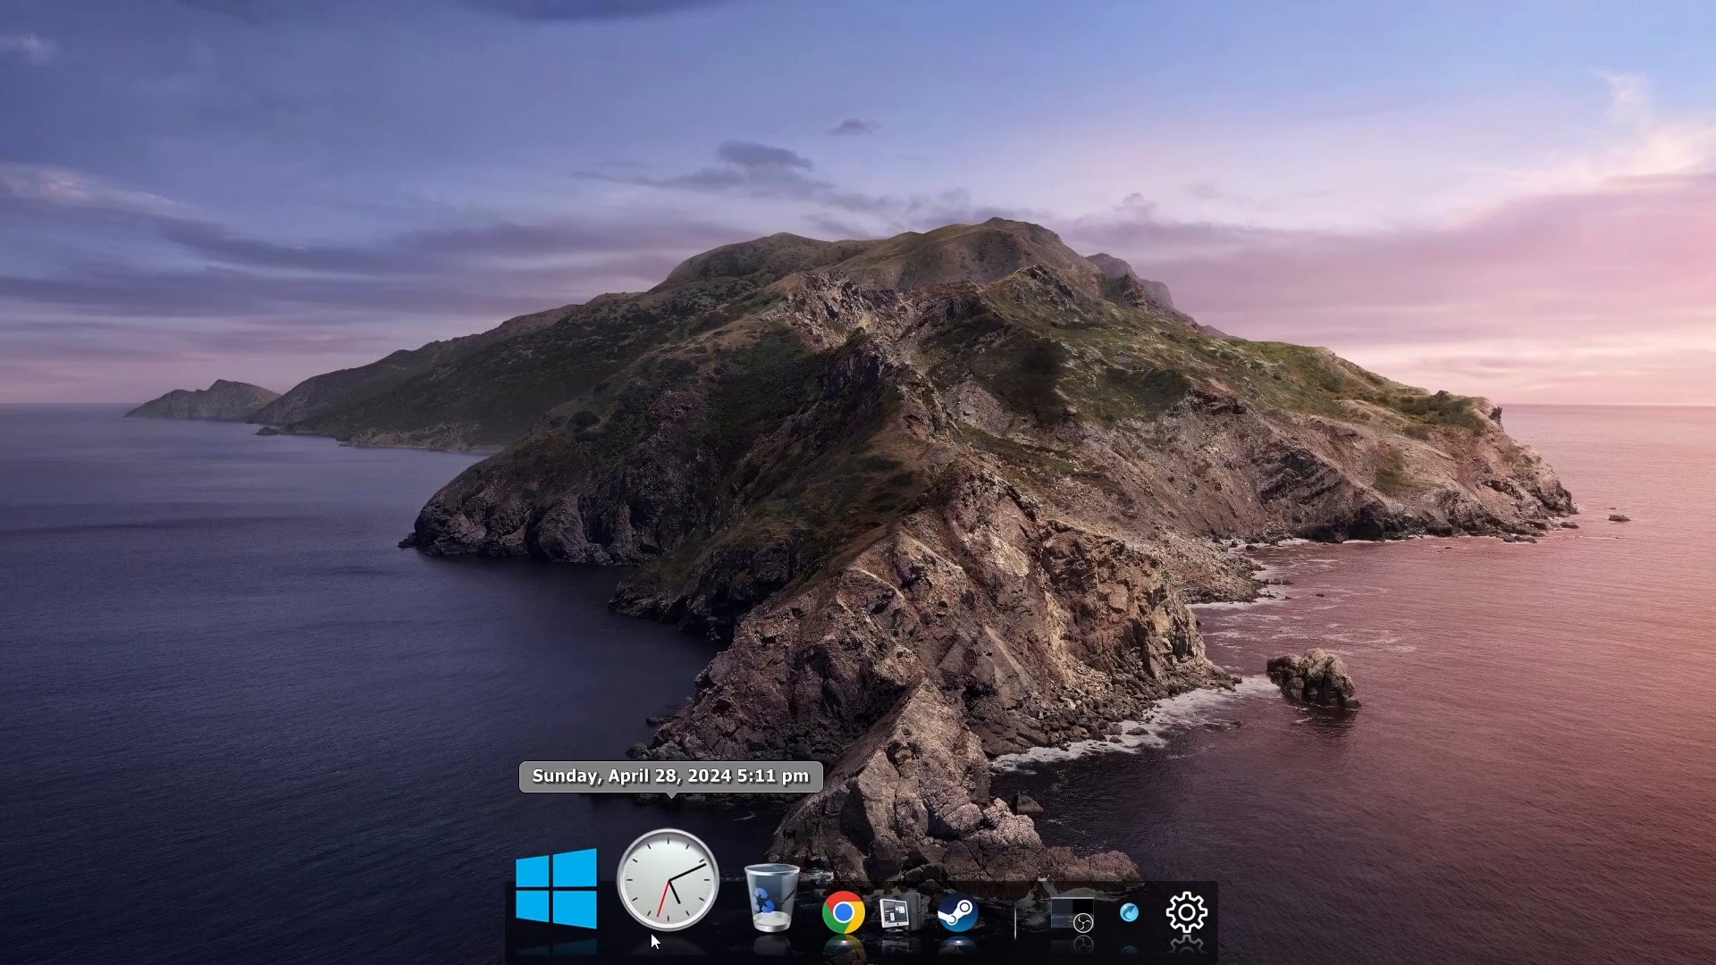
{"action": "mouse_move", "coordinate": [801, 888]}
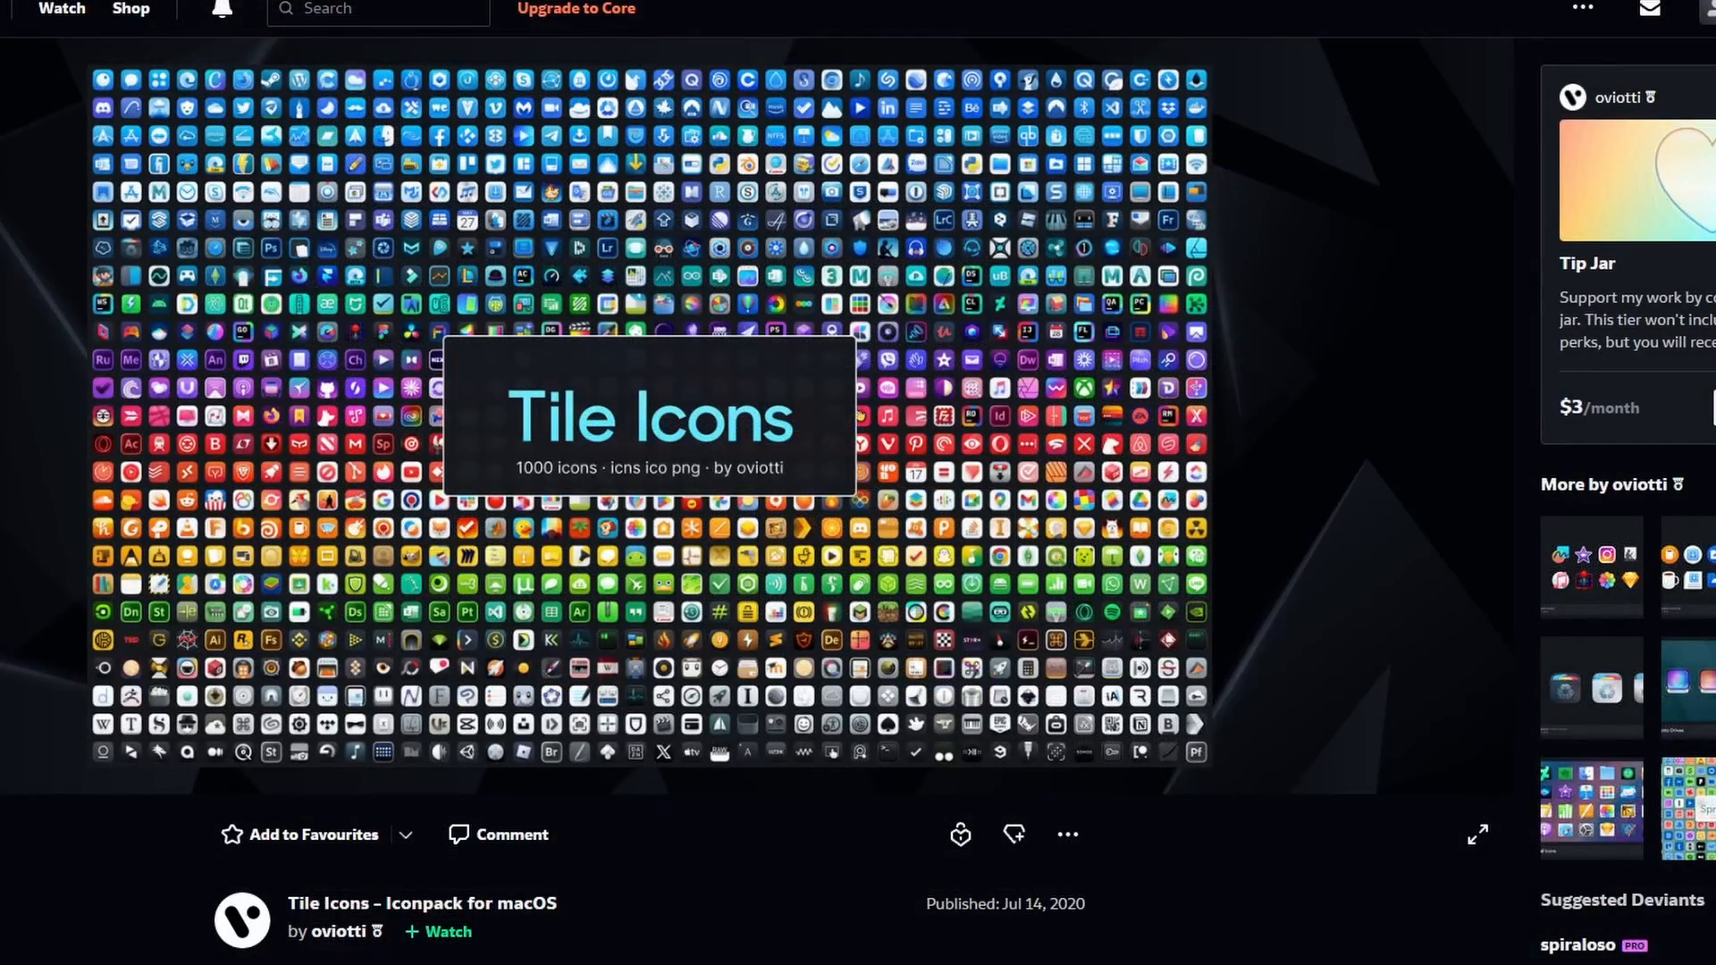
Follow the Tile Icons 'You can download it here' link to its Google Drive folder.
{"action": "scroll", "scroll_direction": "down", "scroll_amount": 3}
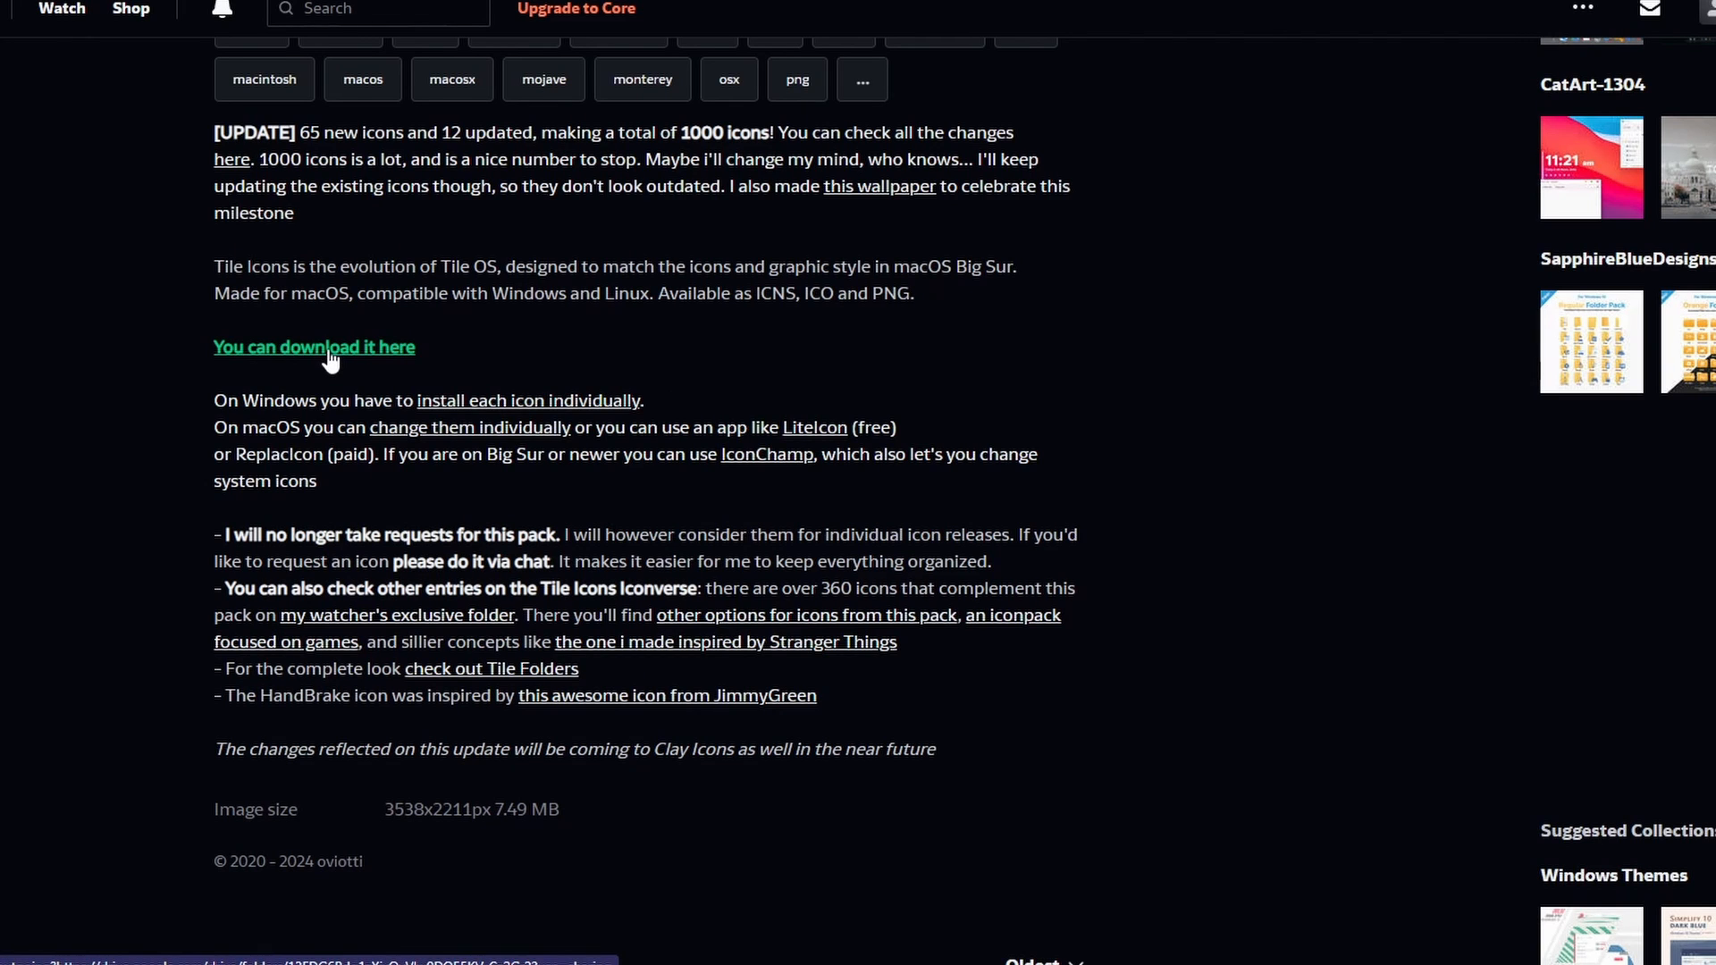
{"action": "left_click", "coordinate": [314, 347]}
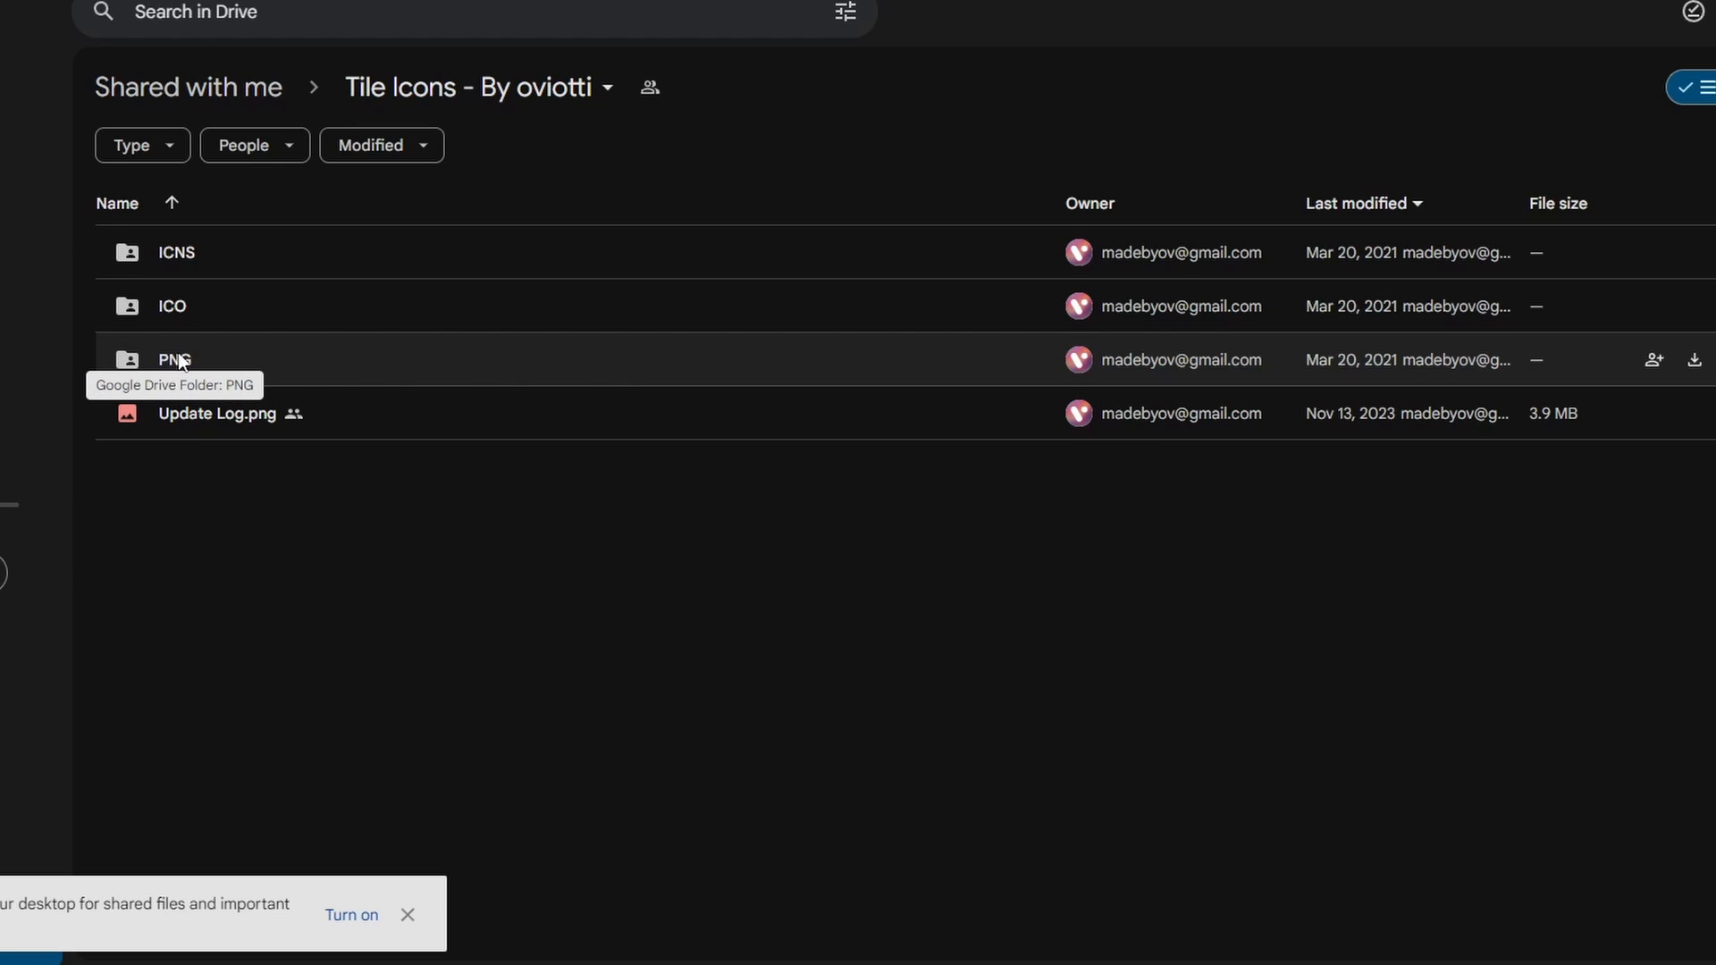
Download the PNG folder from Google Drive and show the archive in its folder.
{"action": "left_click", "coordinate": [174, 359]}
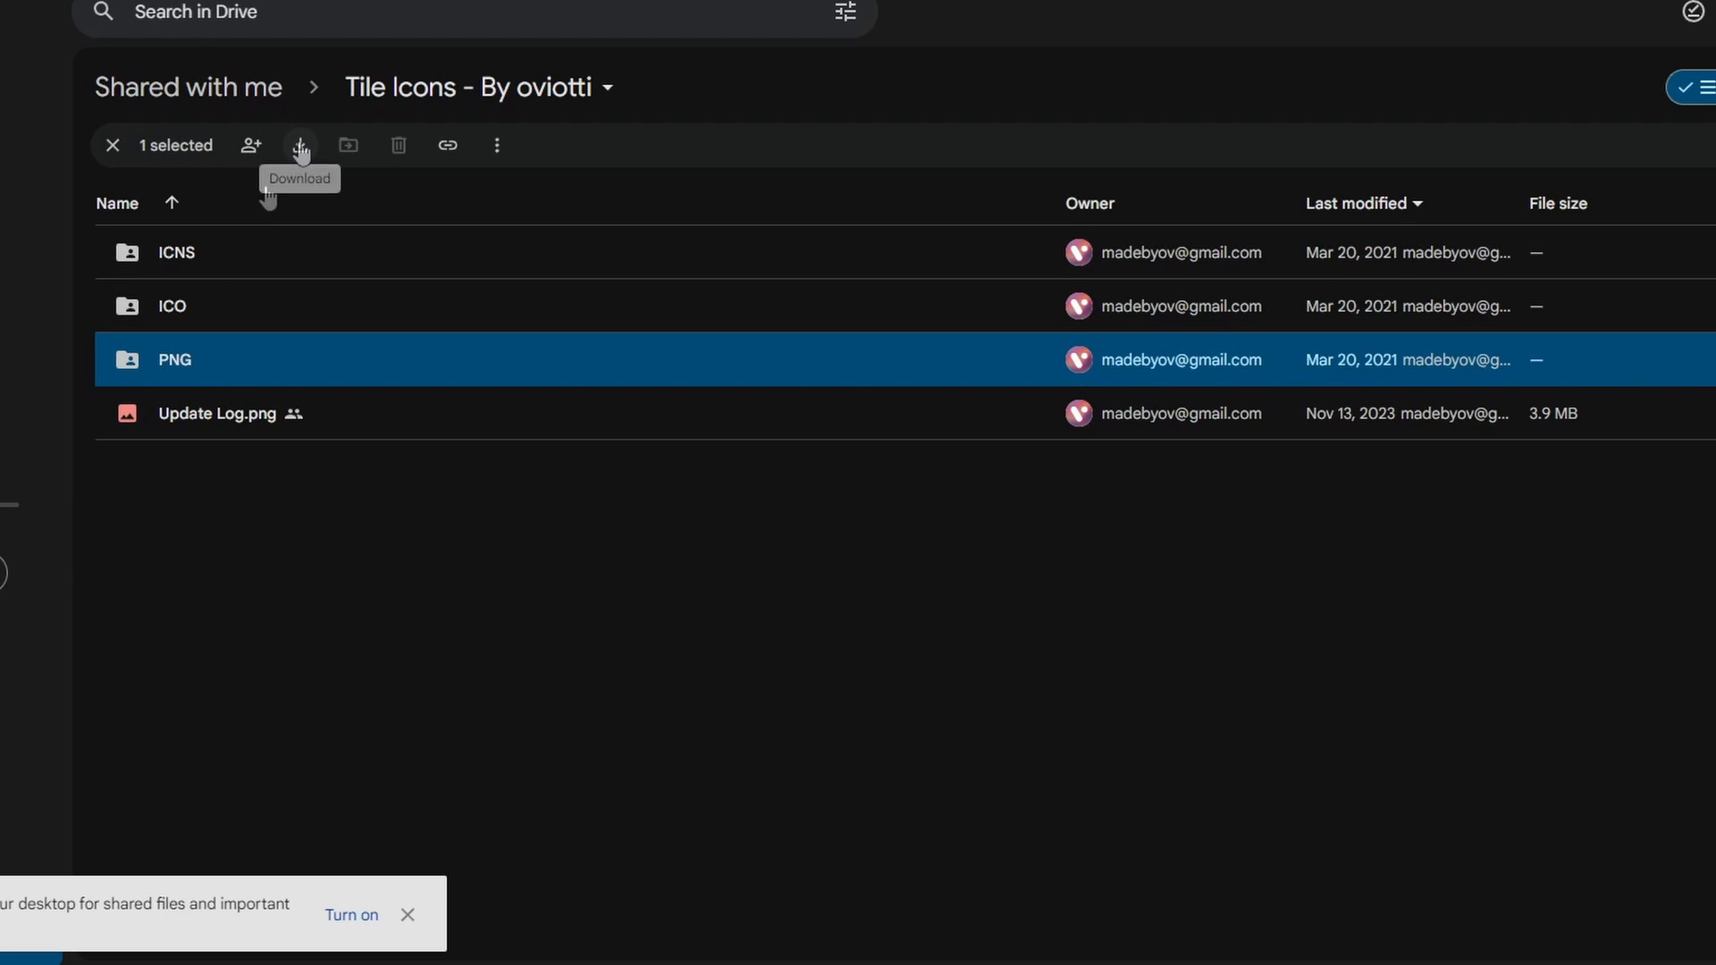
{"action": "left_click", "coordinate": [299, 144]}
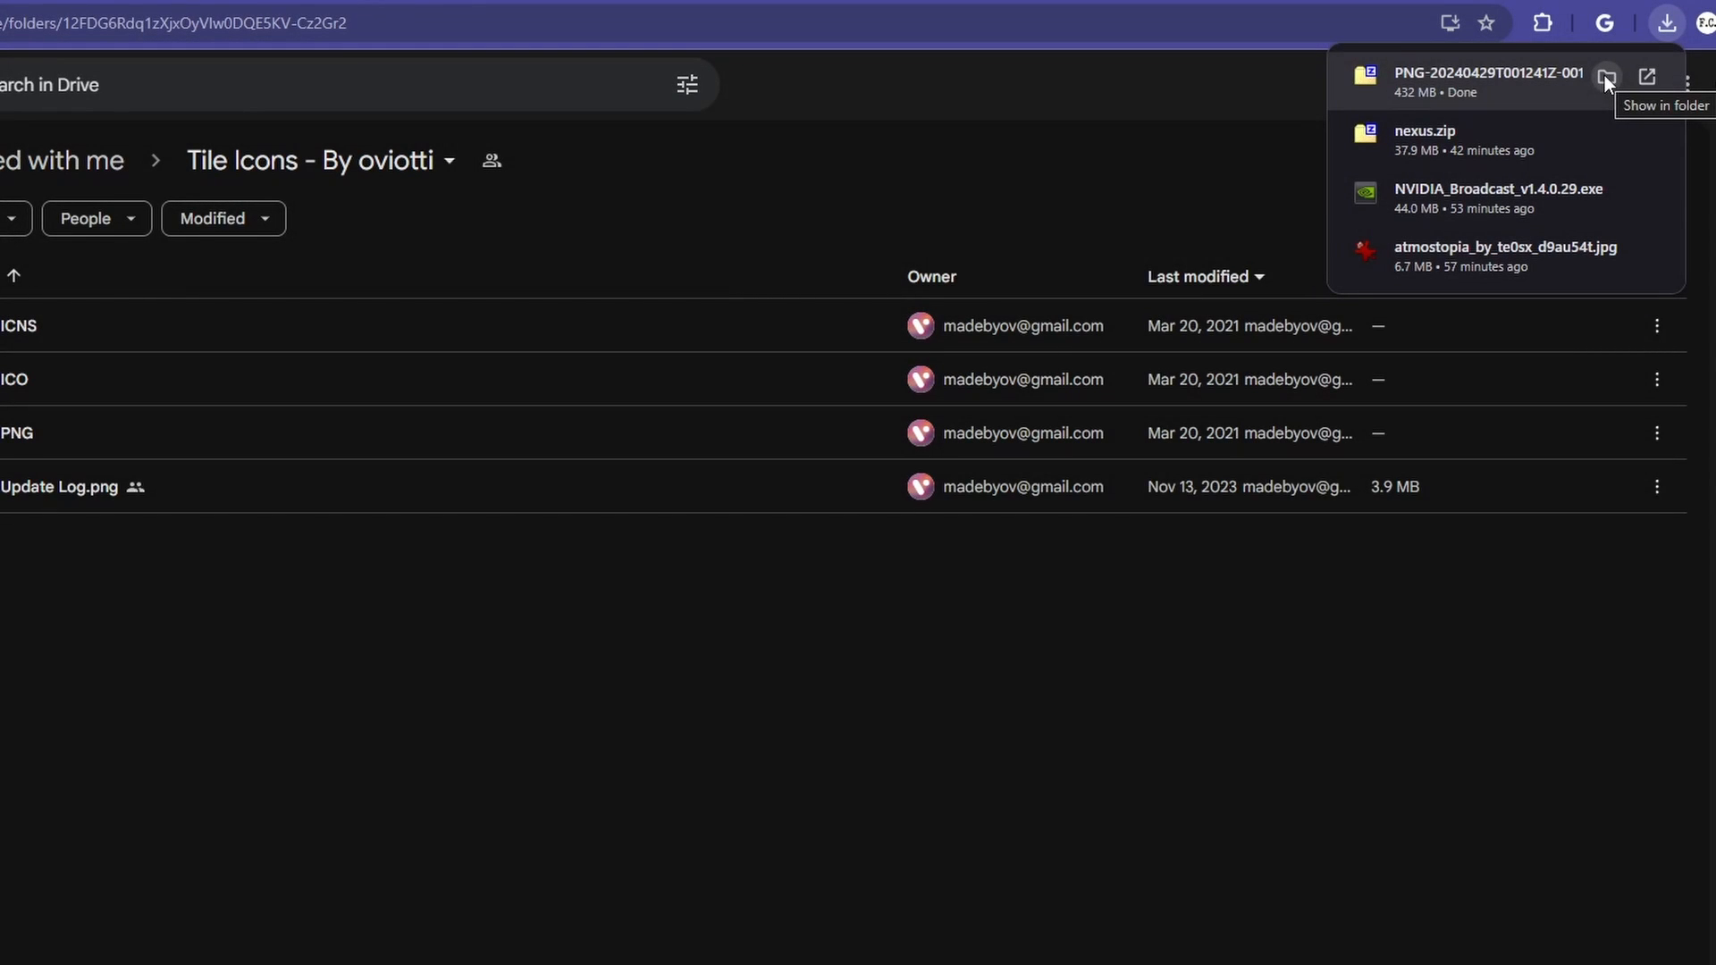
{"action": "right_click", "coordinate": [872, 506]}
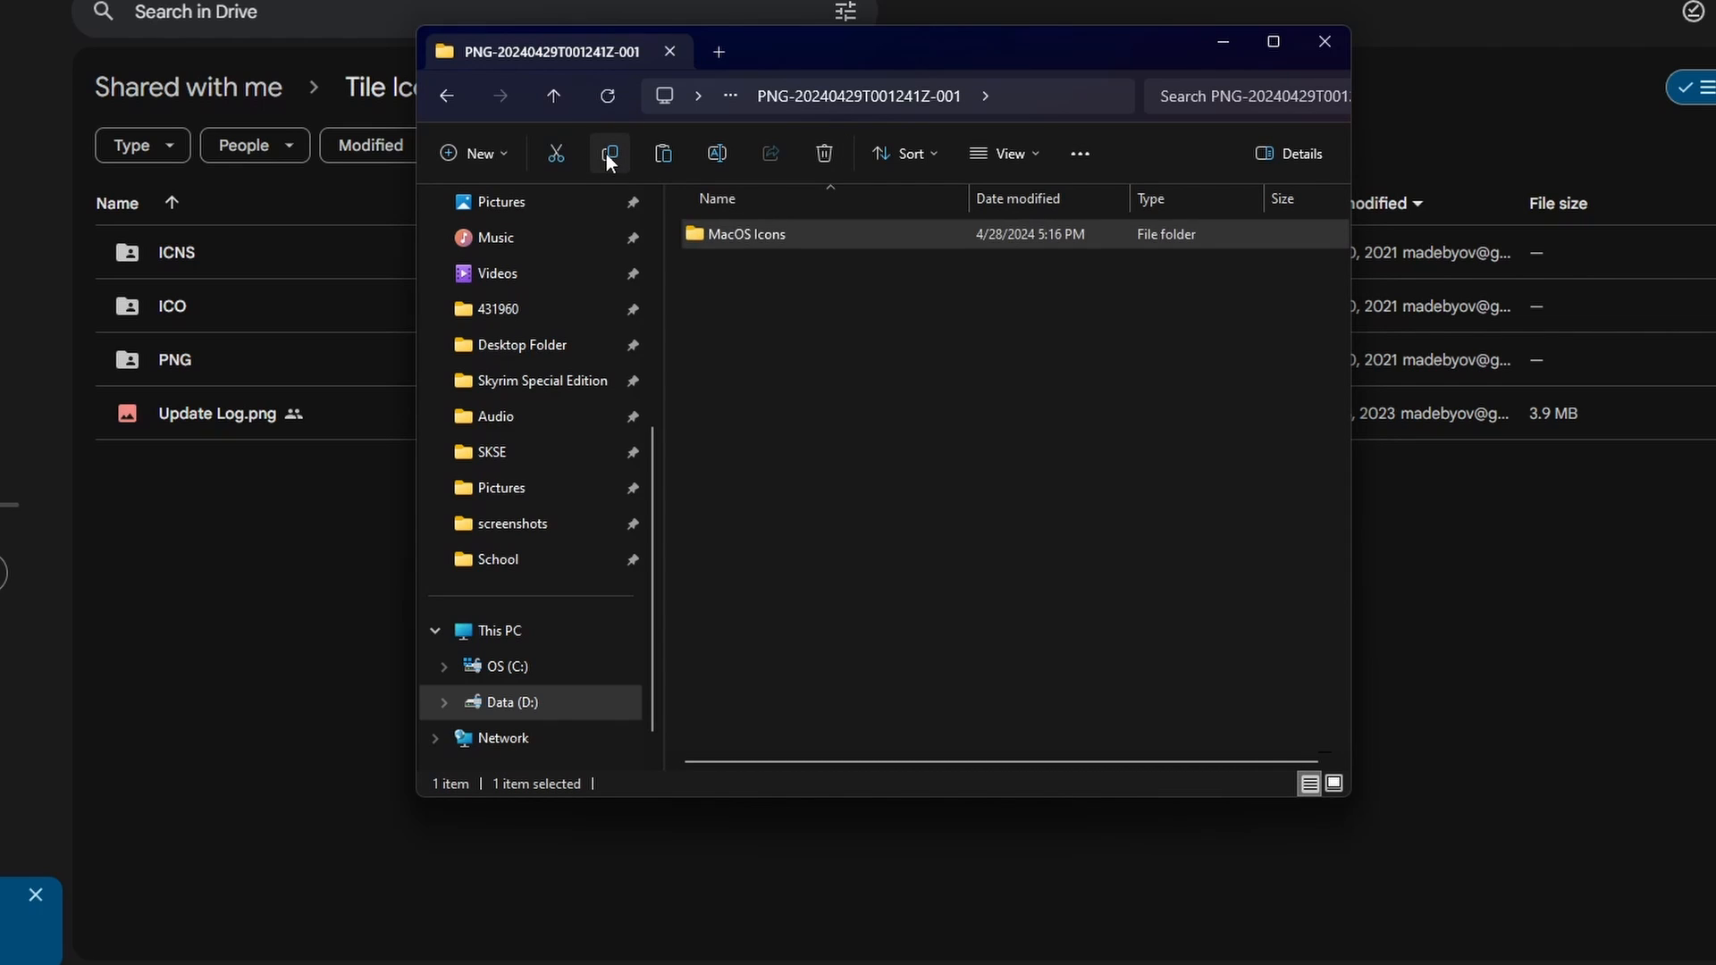
Copy the MacOS Icons folder into Winstep\Icons and search its 1,000 icons for 'Tra'.
{"action": "left_click", "coordinate": [518, 388]}
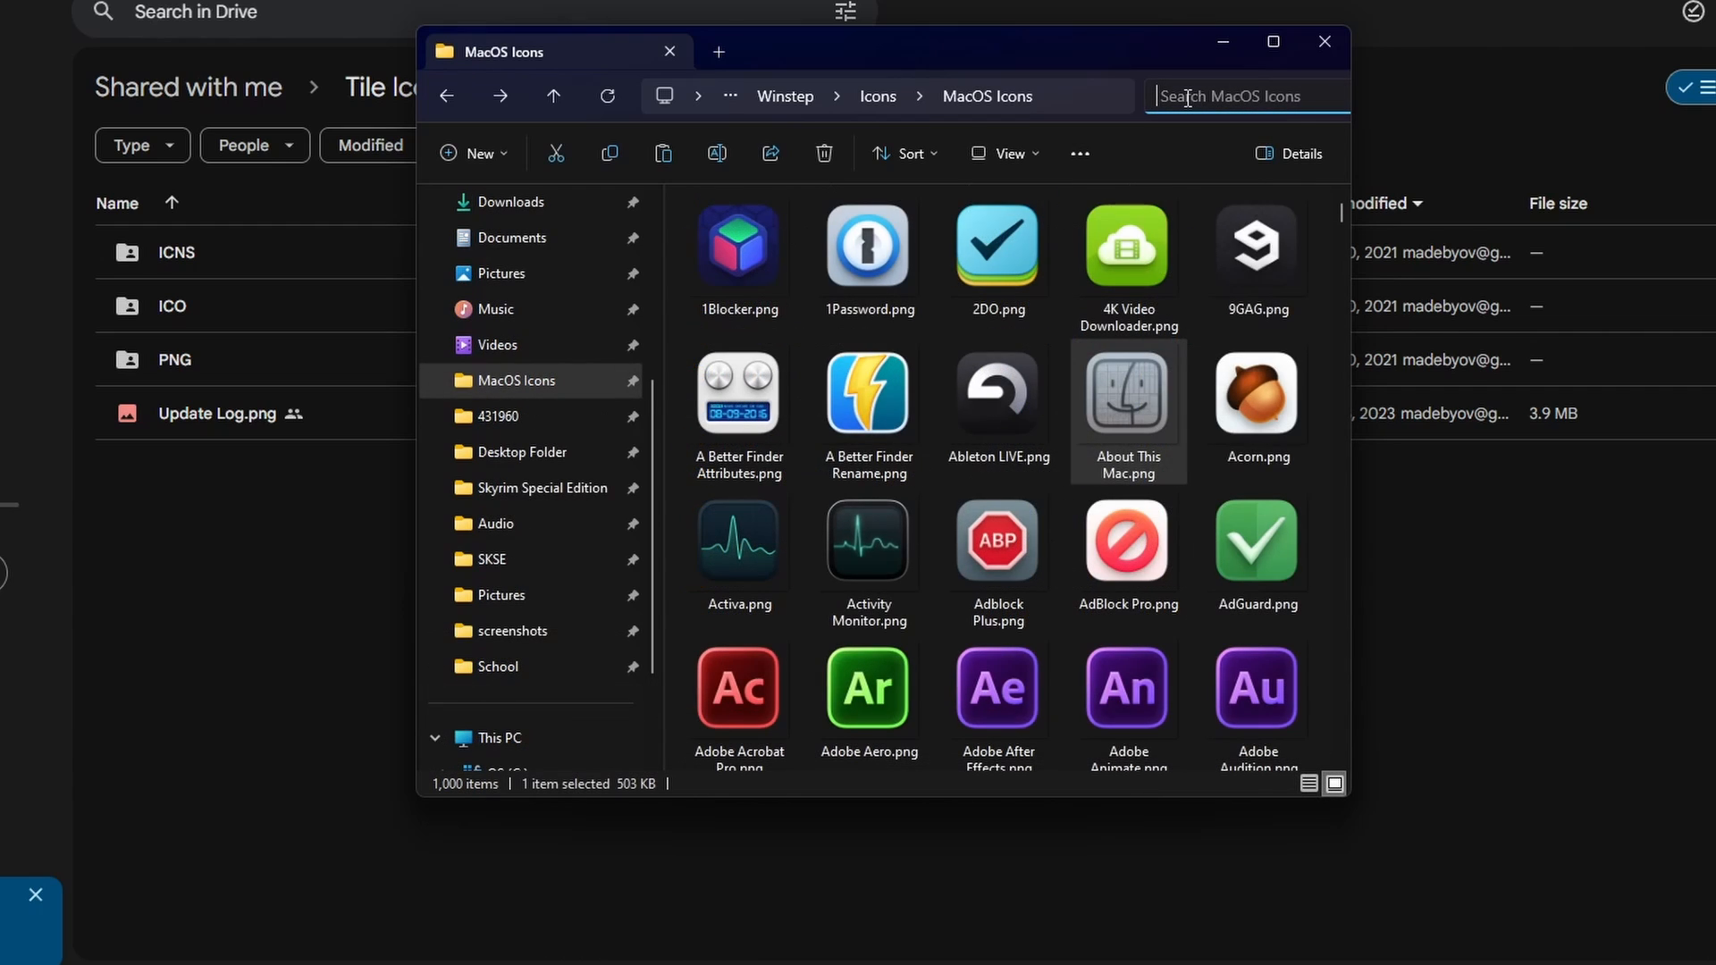
{"action": "type", "text": "F"}
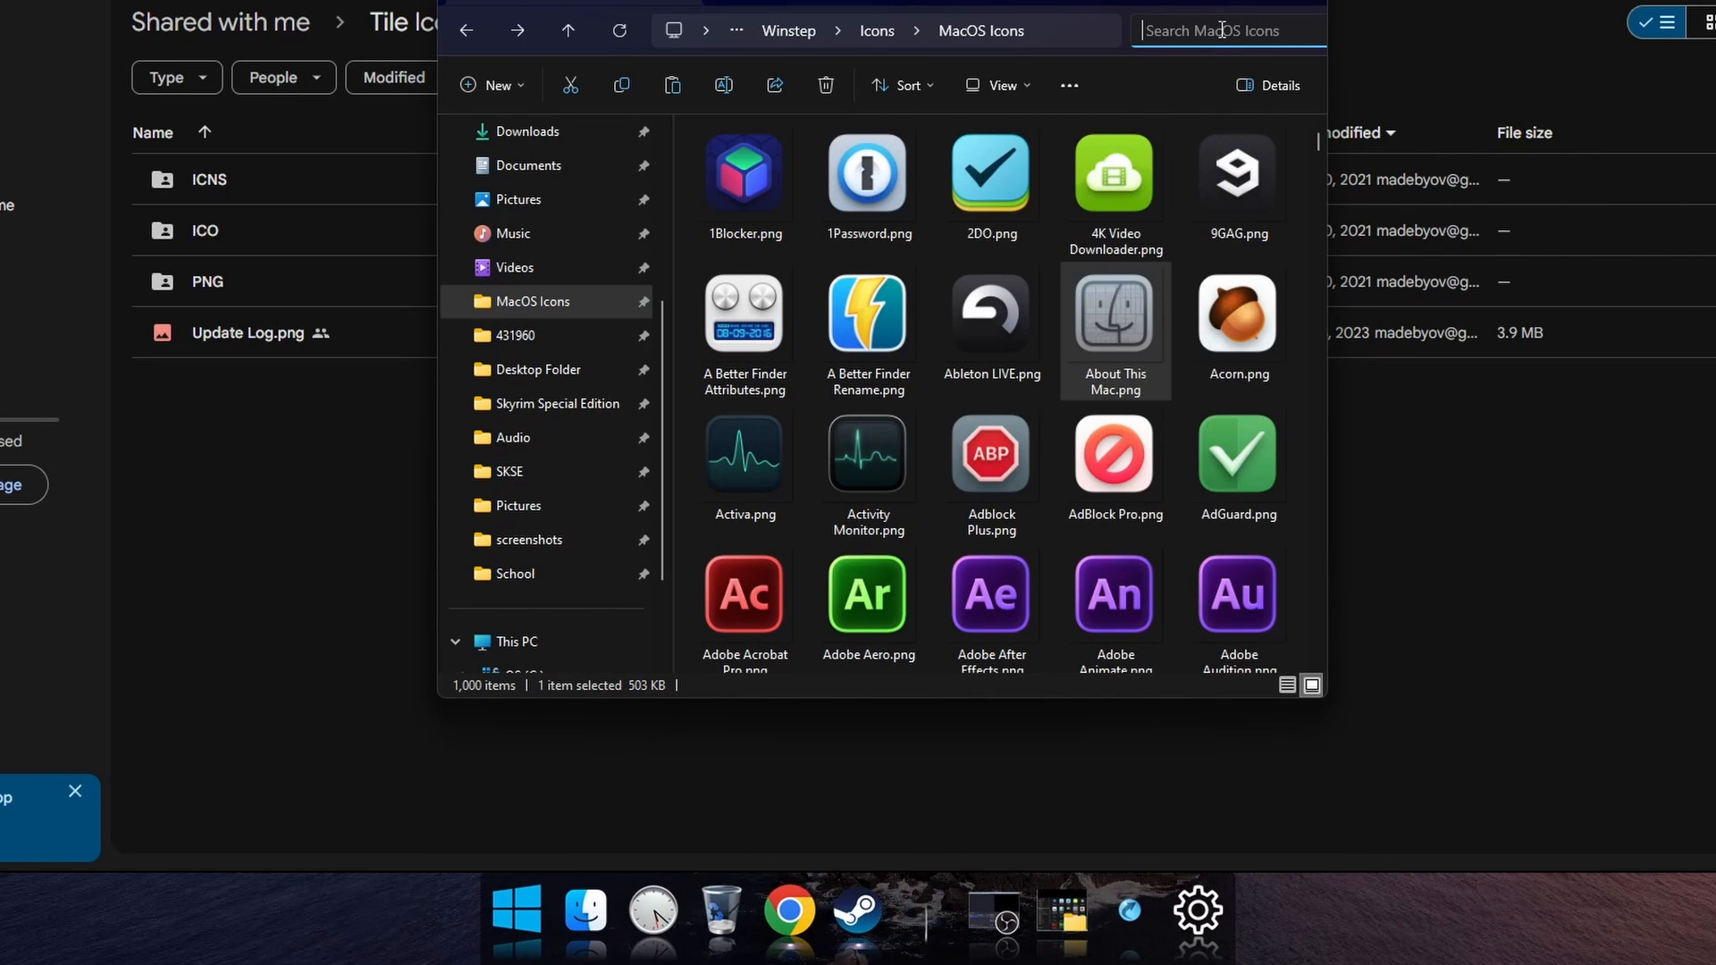
{"action": "type", "text": "Trash"}
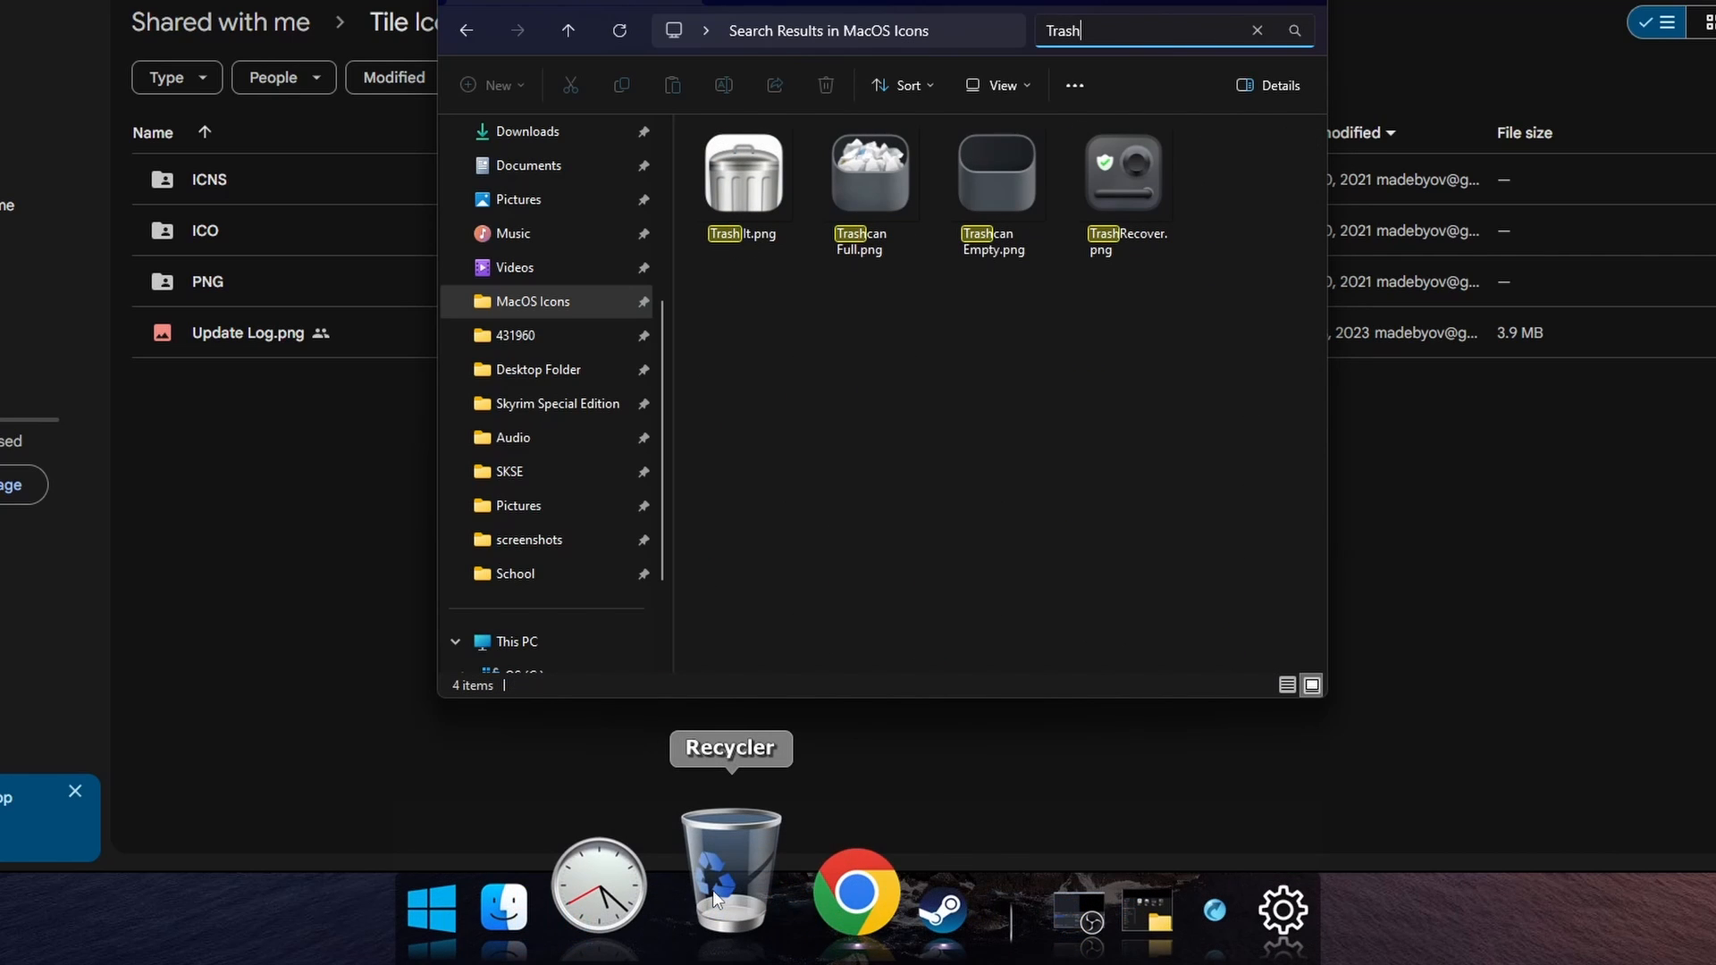
Set the Recycler dock item's icon to the MacOS empty Trashcan image via Dock Entry Properties.
{"action": "right_click", "coordinate": [730, 865]}
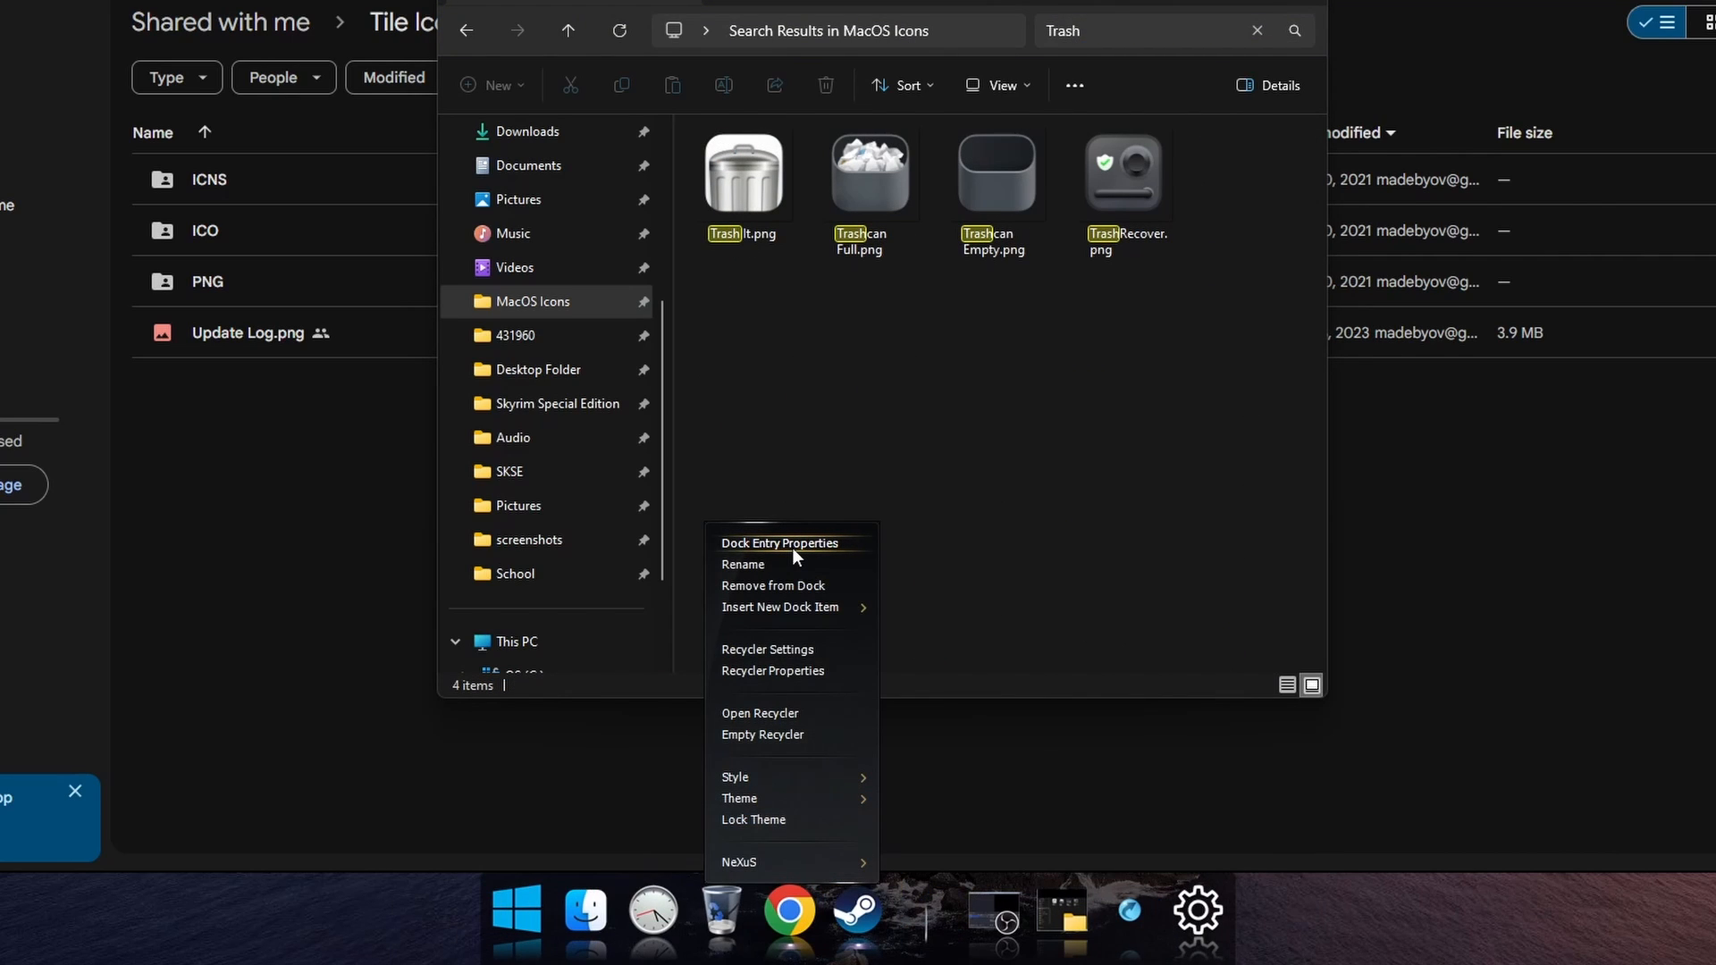
{"action": "left_click", "coordinate": [772, 670]}
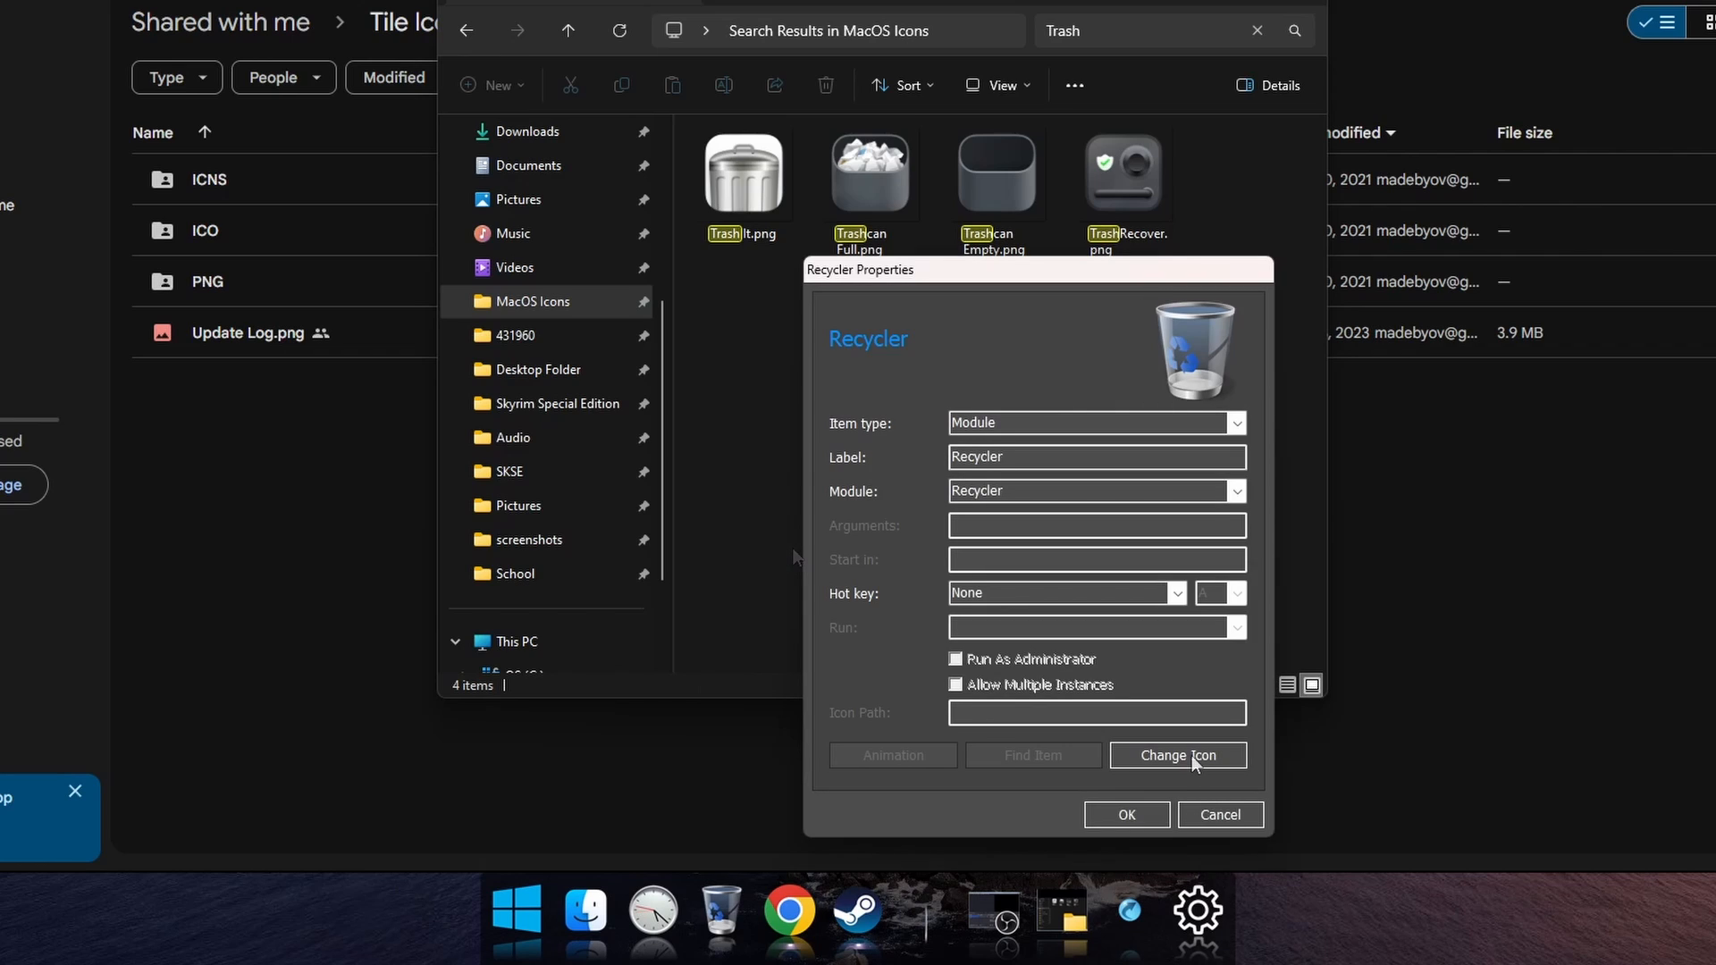
{"action": "left_click", "coordinate": [1178, 755]}
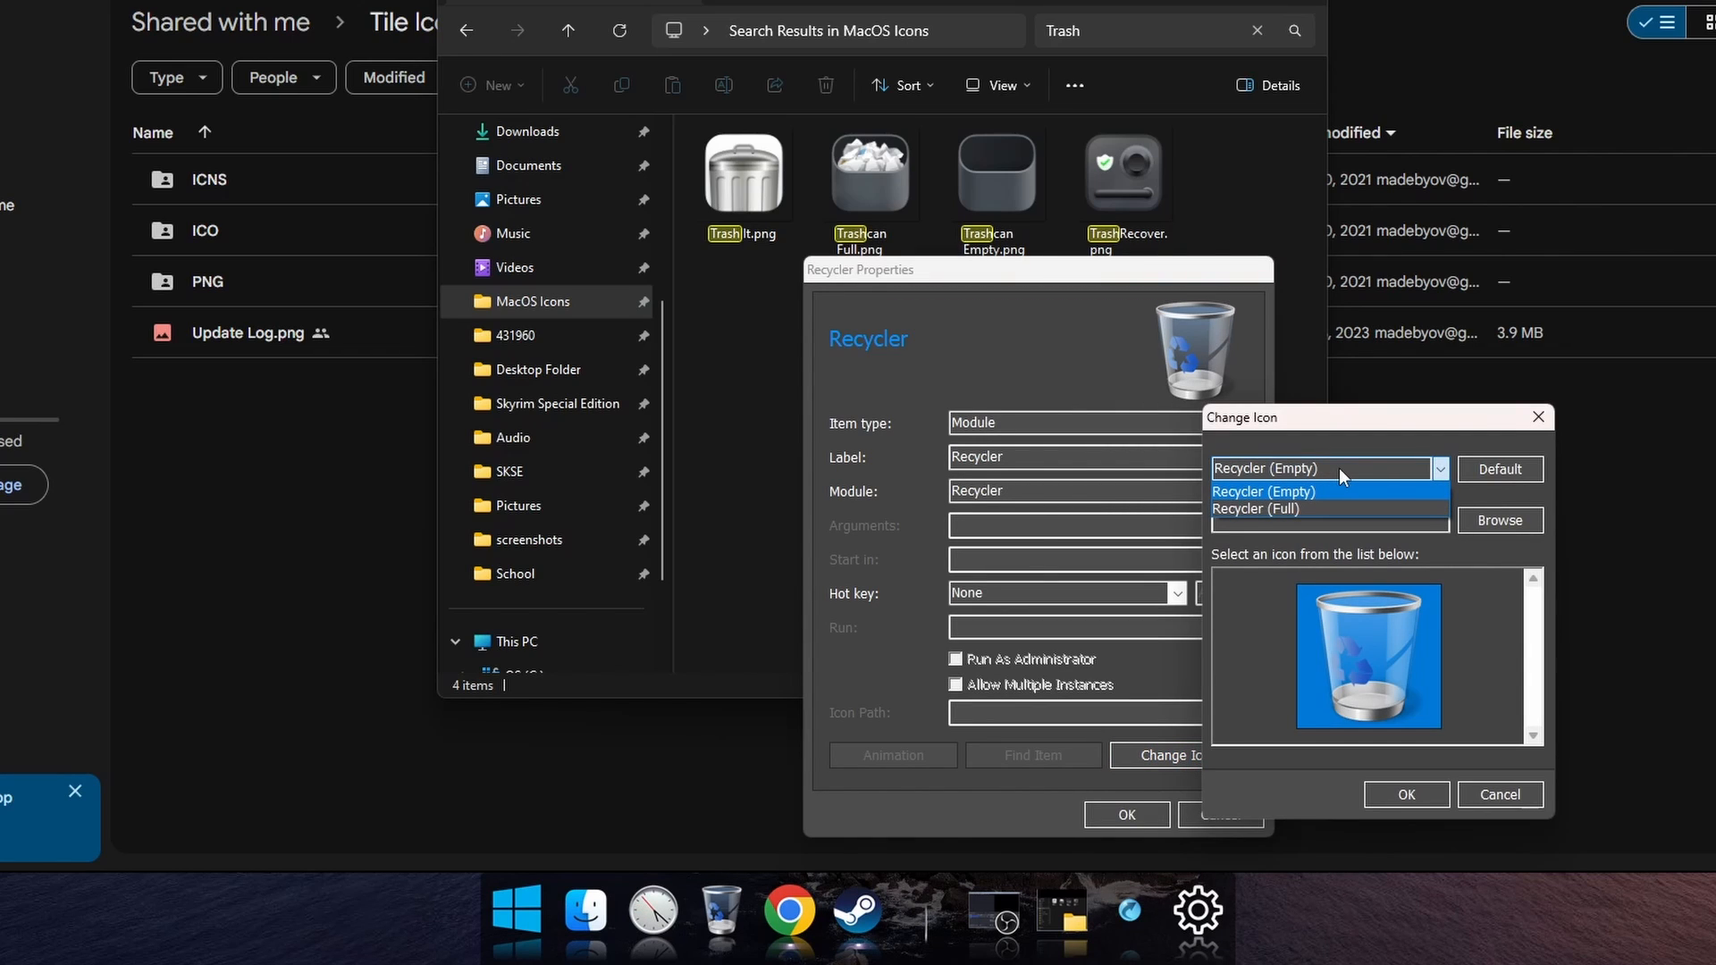
{"action": "mouse_move", "coordinate": [1328, 499]}
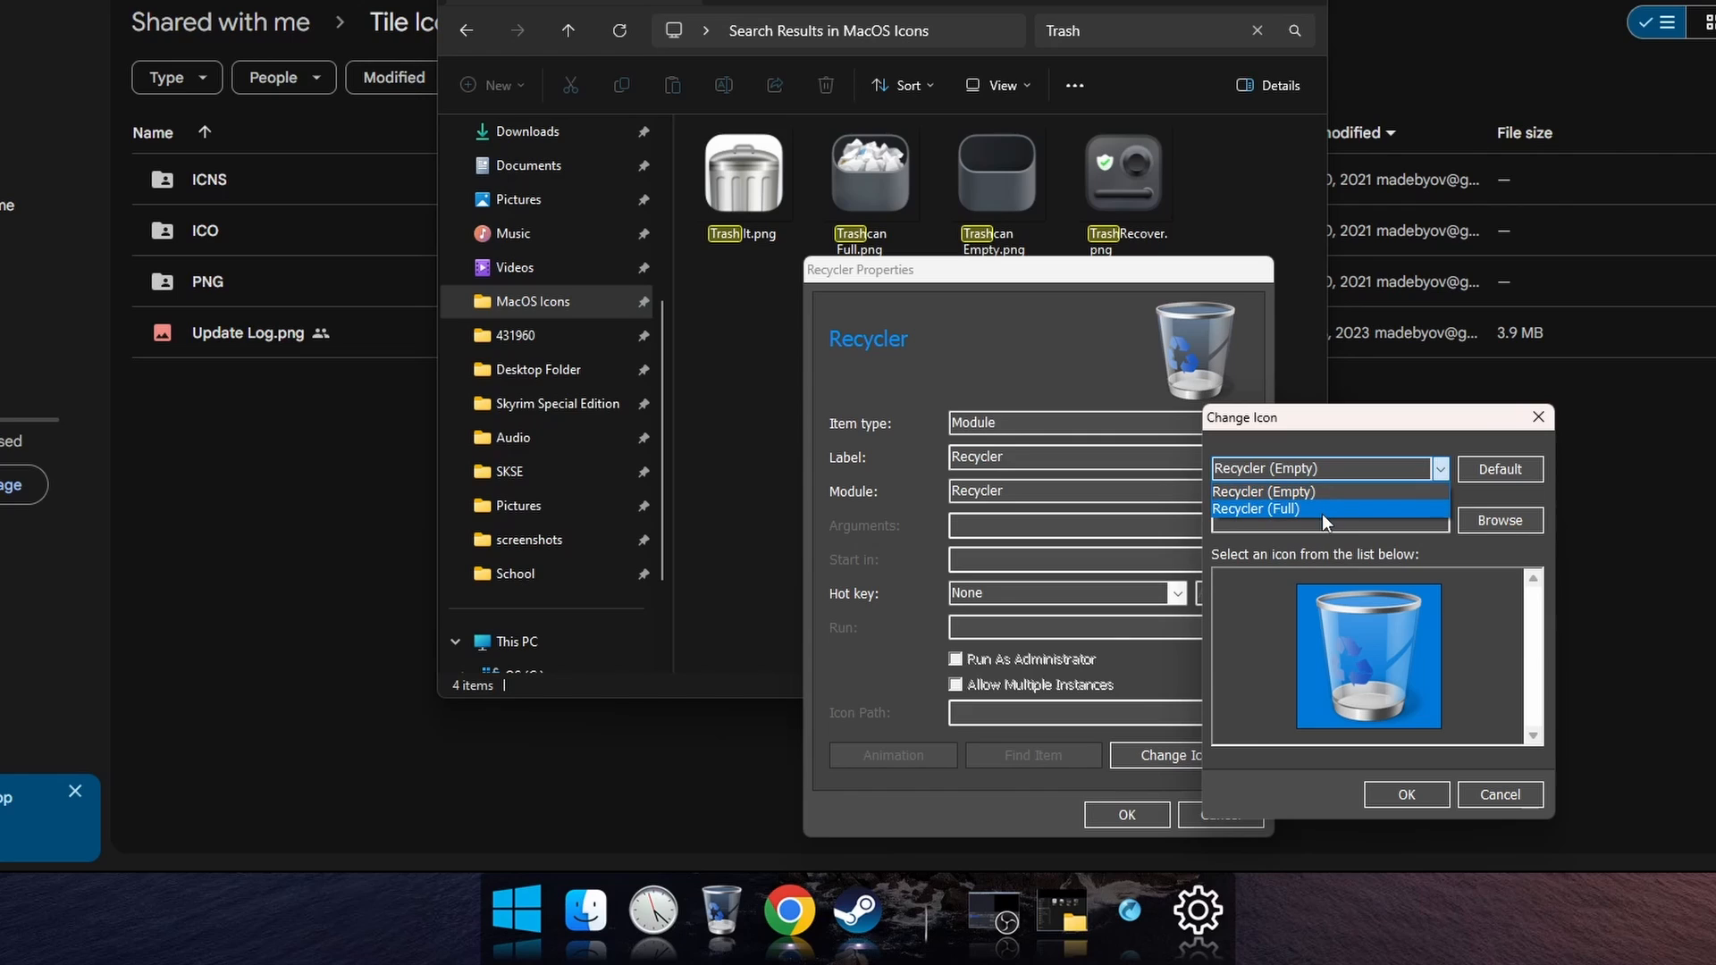
{"action": "left_click", "coordinate": [1325, 467]}
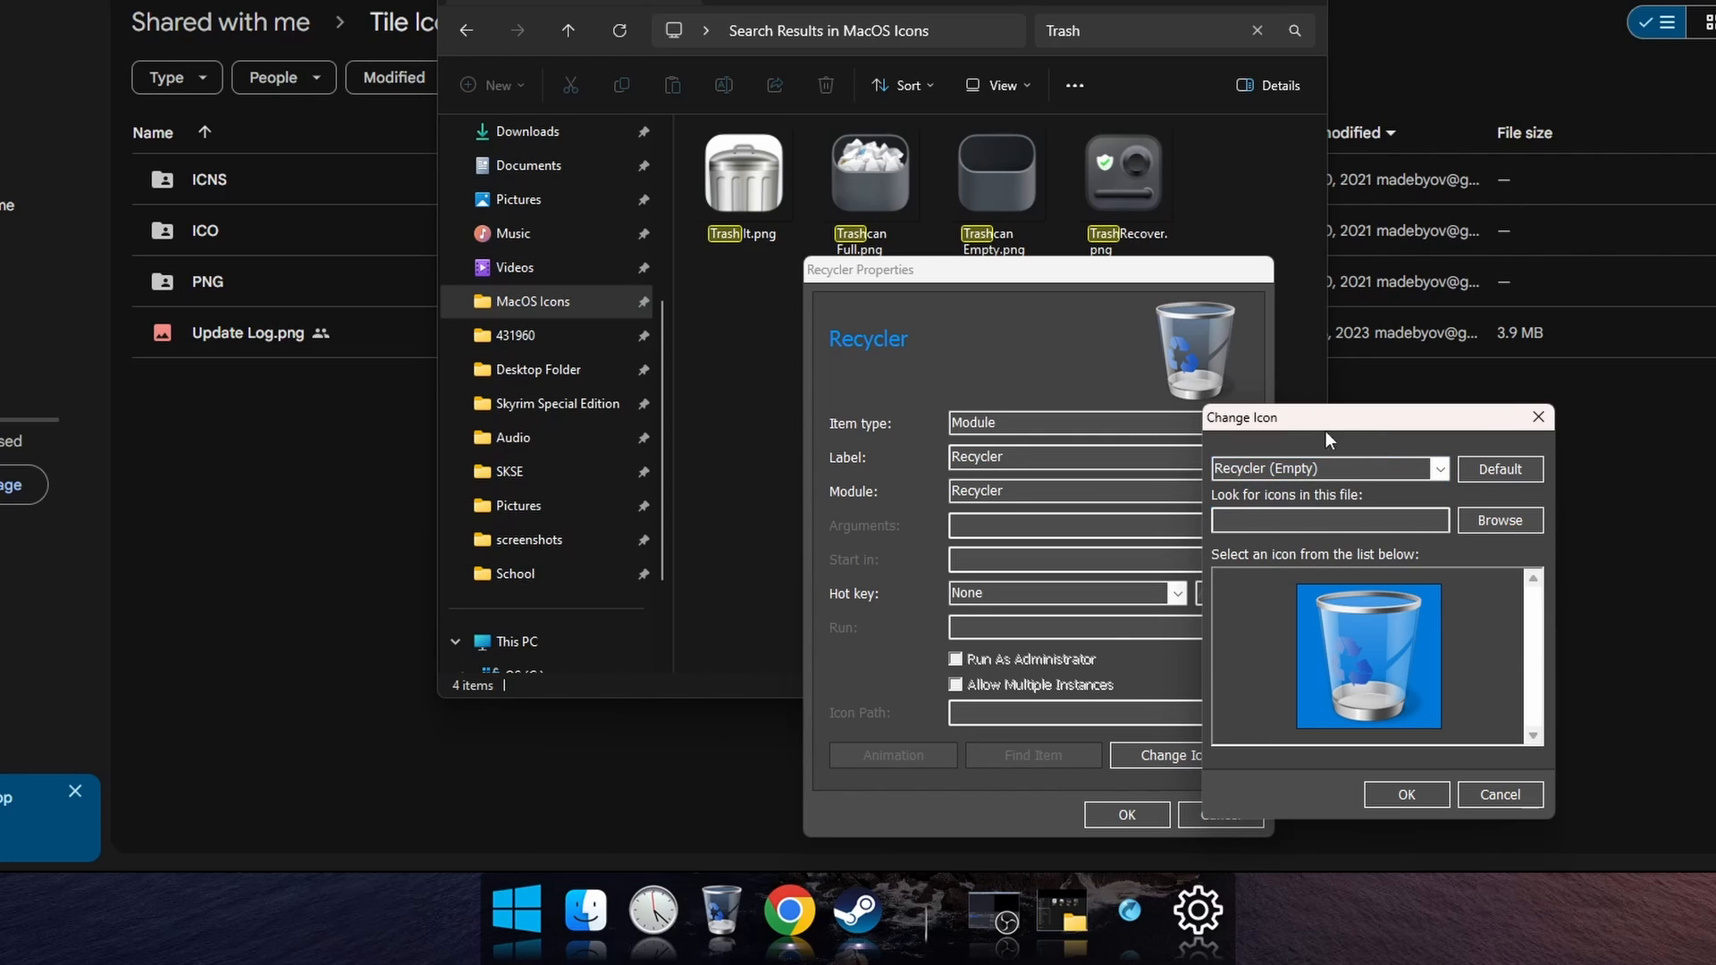
{"action": "left_click", "coordinate": [996, 171]}
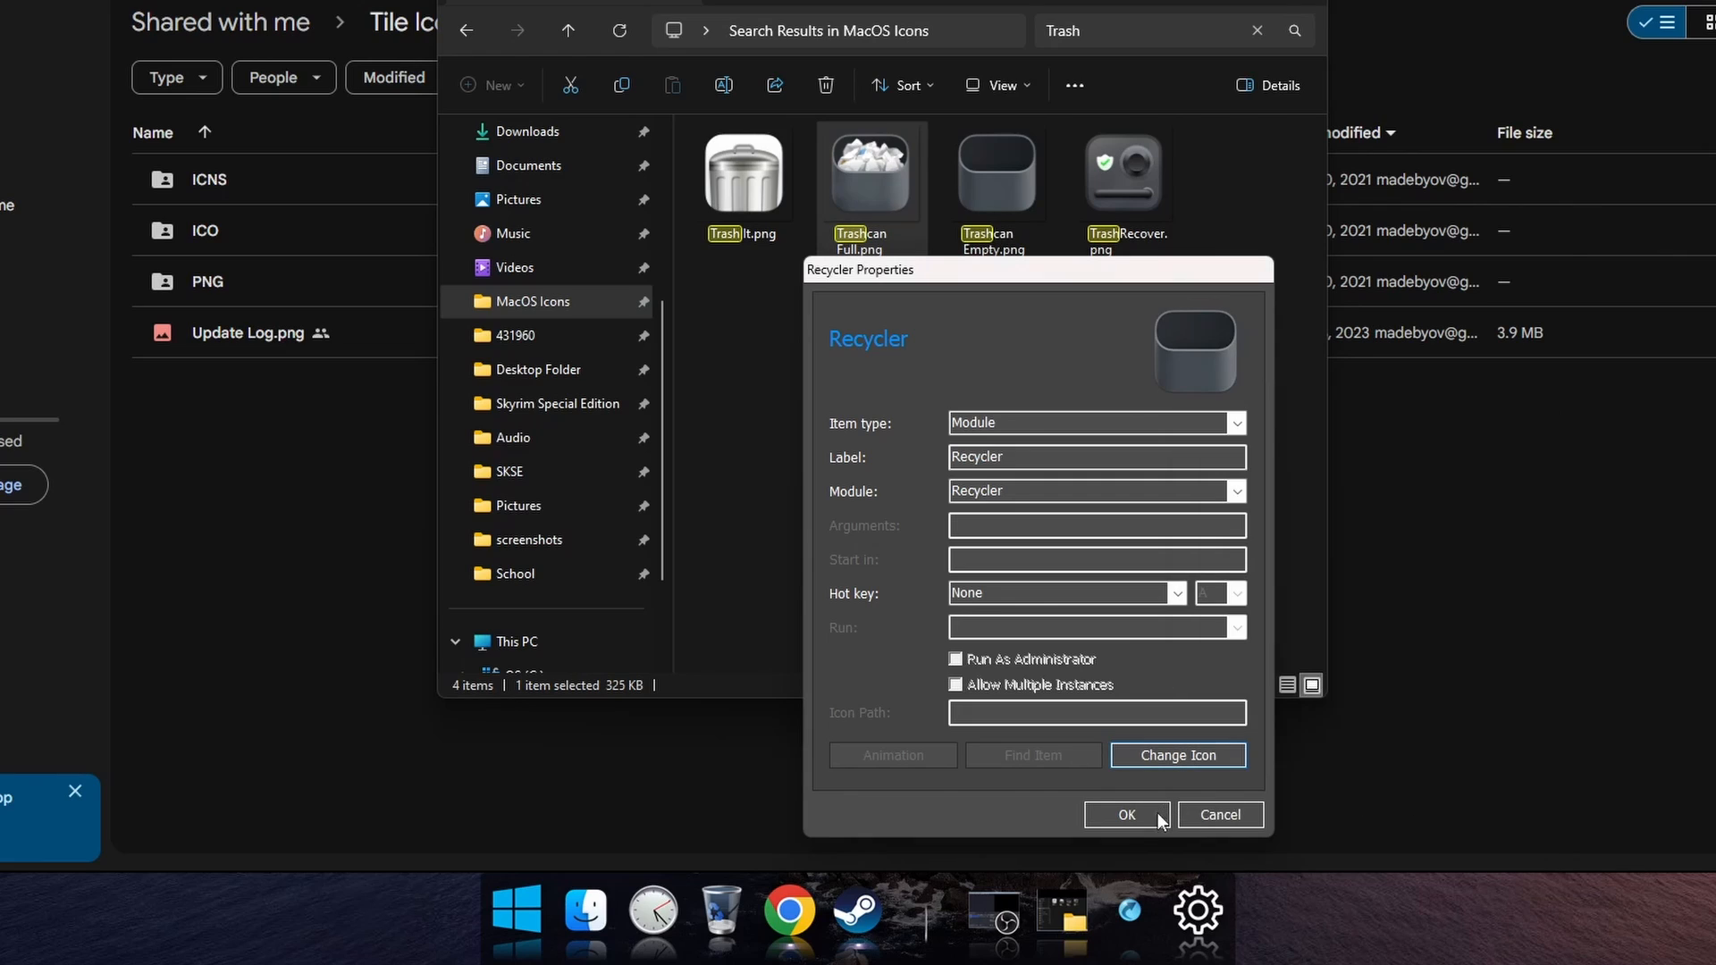
{"action": "left_click", "coordinate": [1124, 816]}
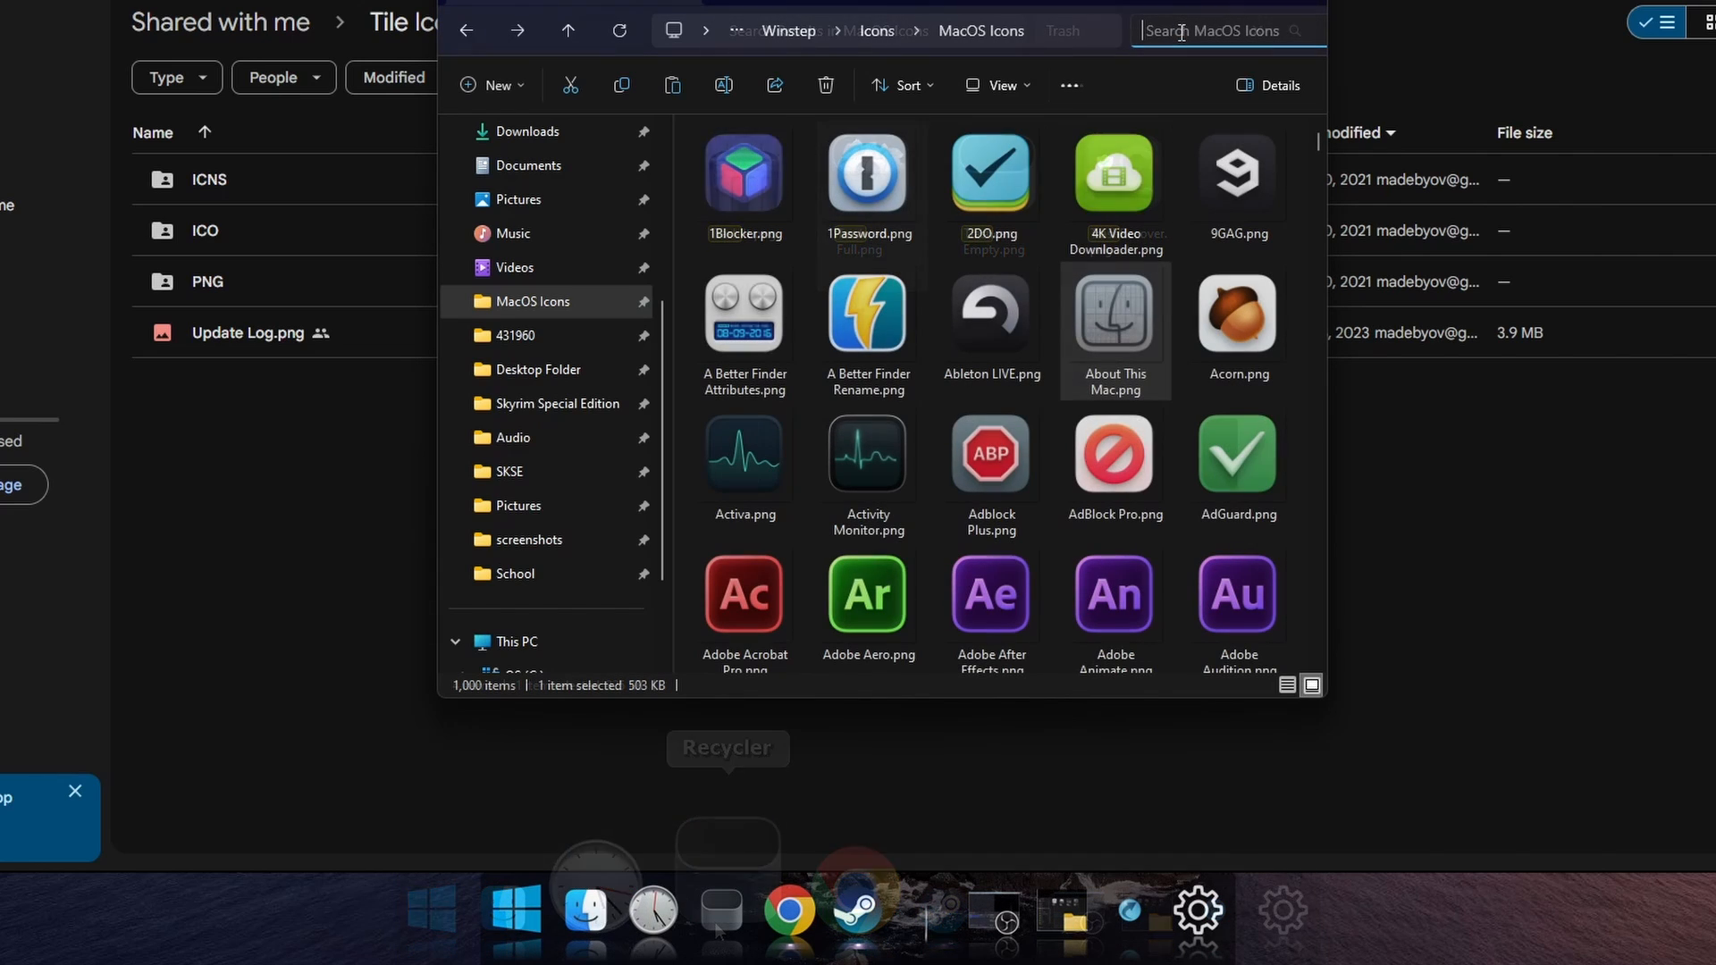
Search the icons for 'win', apply the Windows tile icon to the Start Menu item and open it.
{"action": "type", "text": "win"}
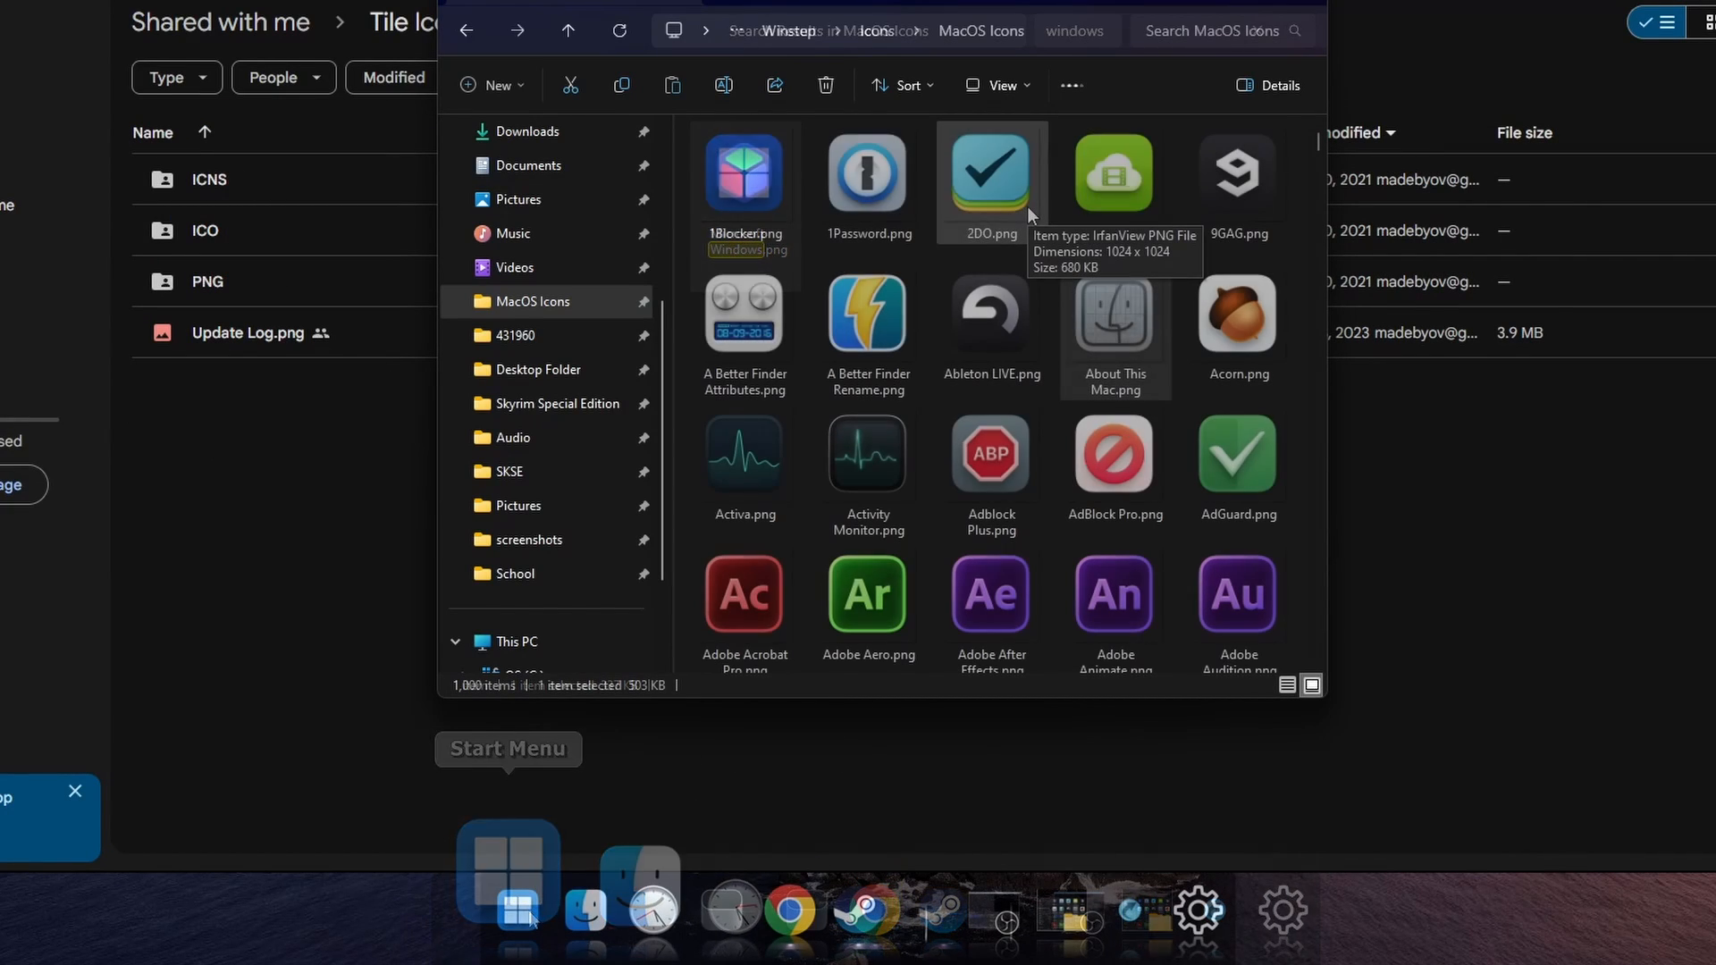
{"action": "scroll", "scroll_direction": "down", "scroll_amount": 3}
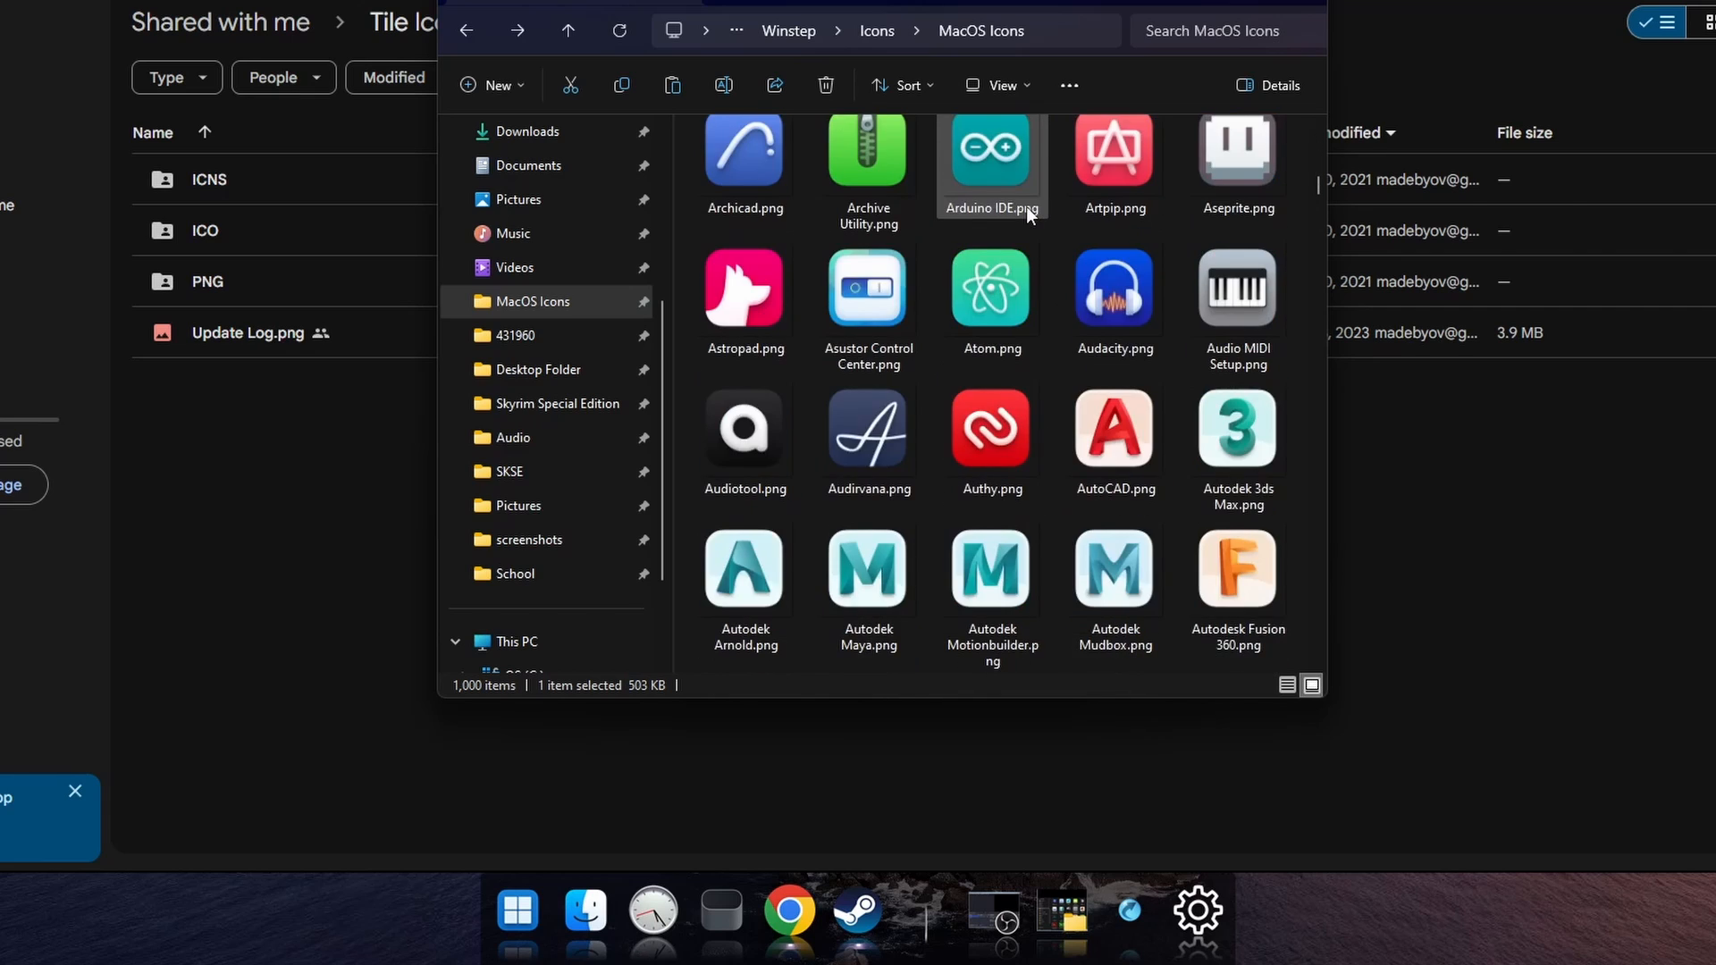
{"action": "scroll", "scroll_direction": "down", "scroll_amount": 3}
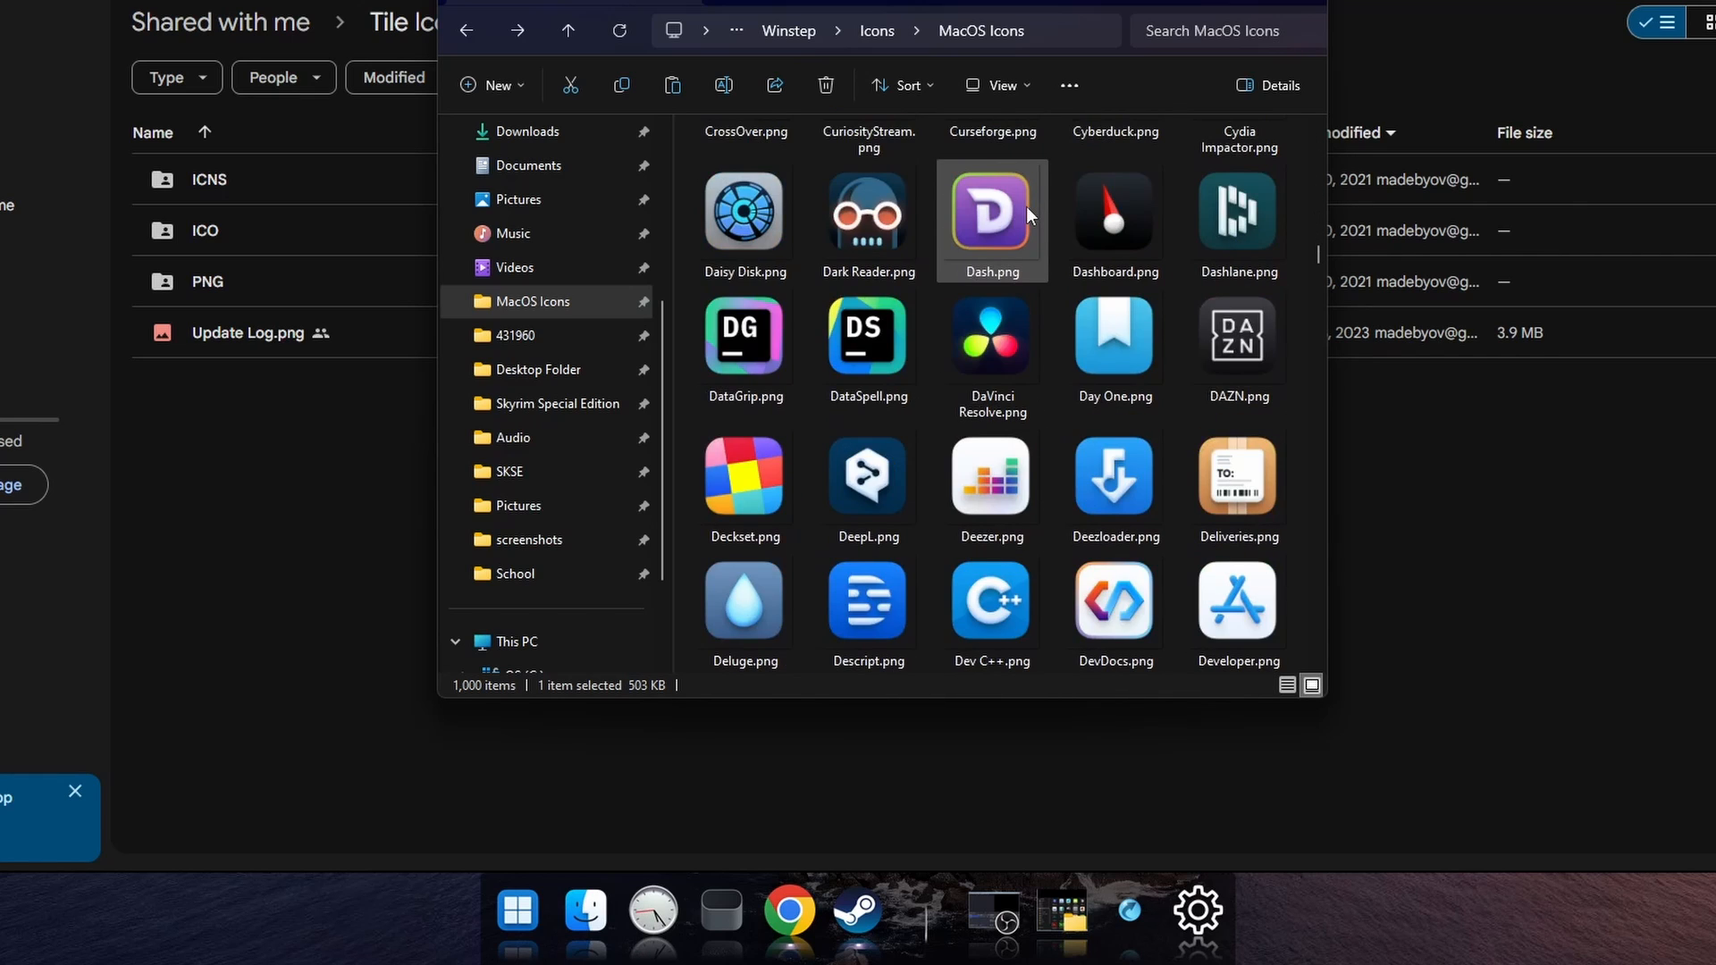
{"action": "scroll", "scroll_direction": "down", "scroll_amount": 3}
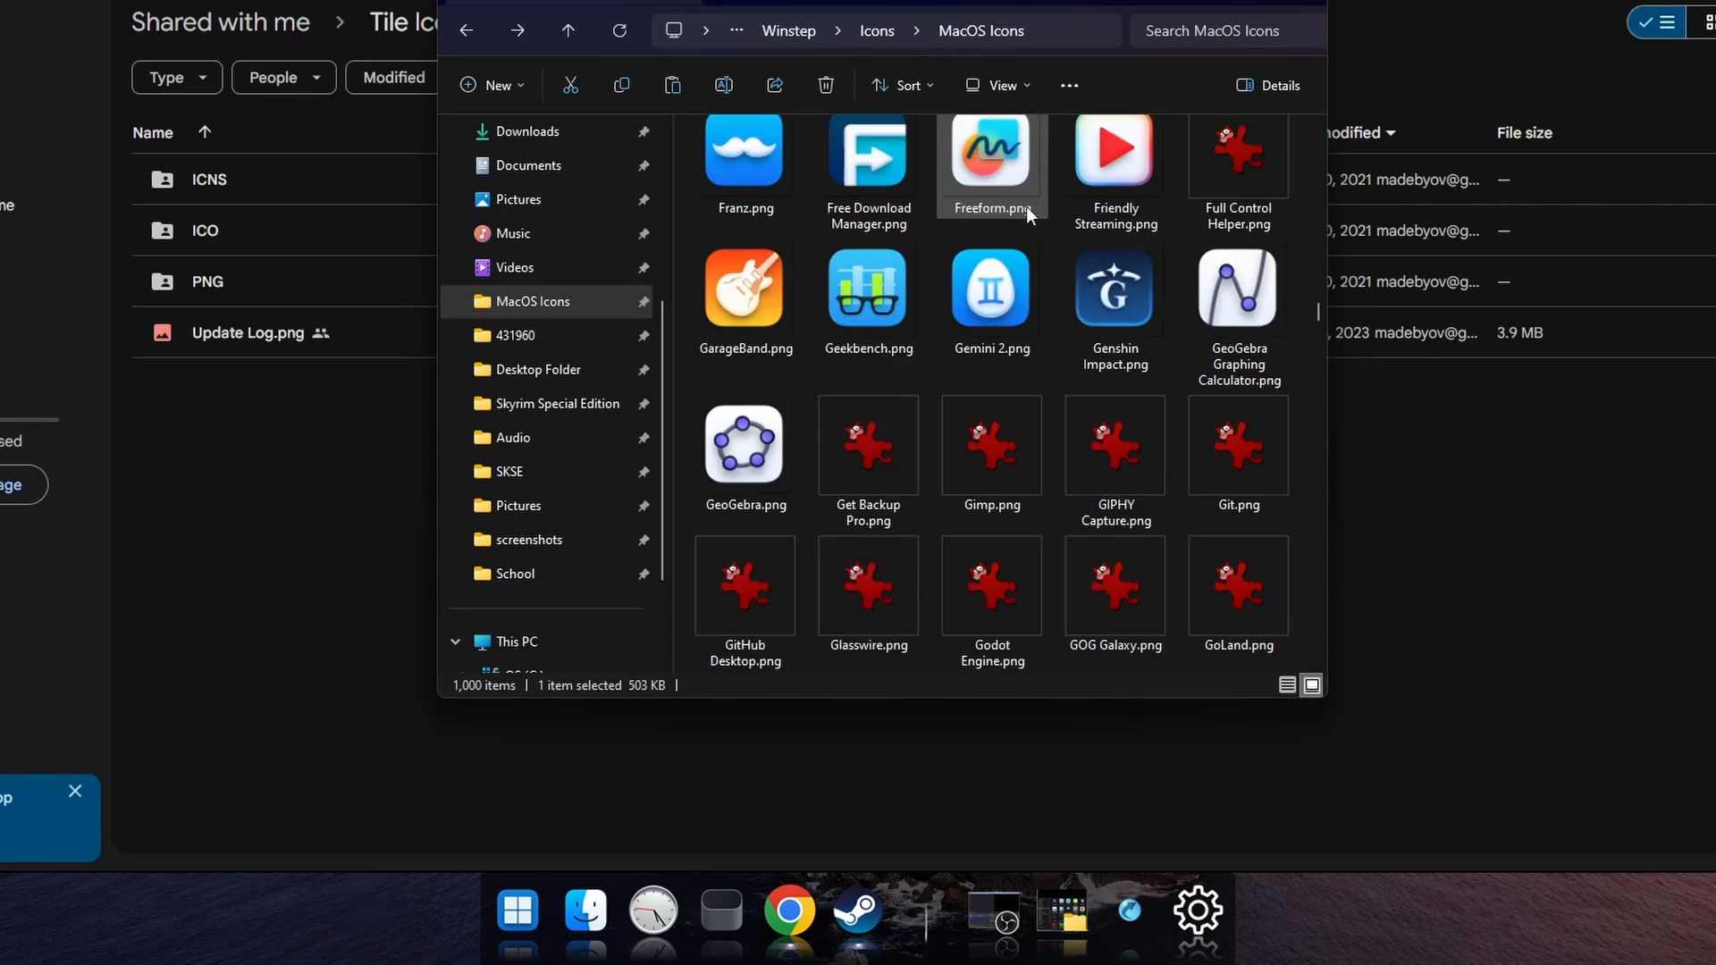
{"action": "left_click", "coordinate": [515, 909]}
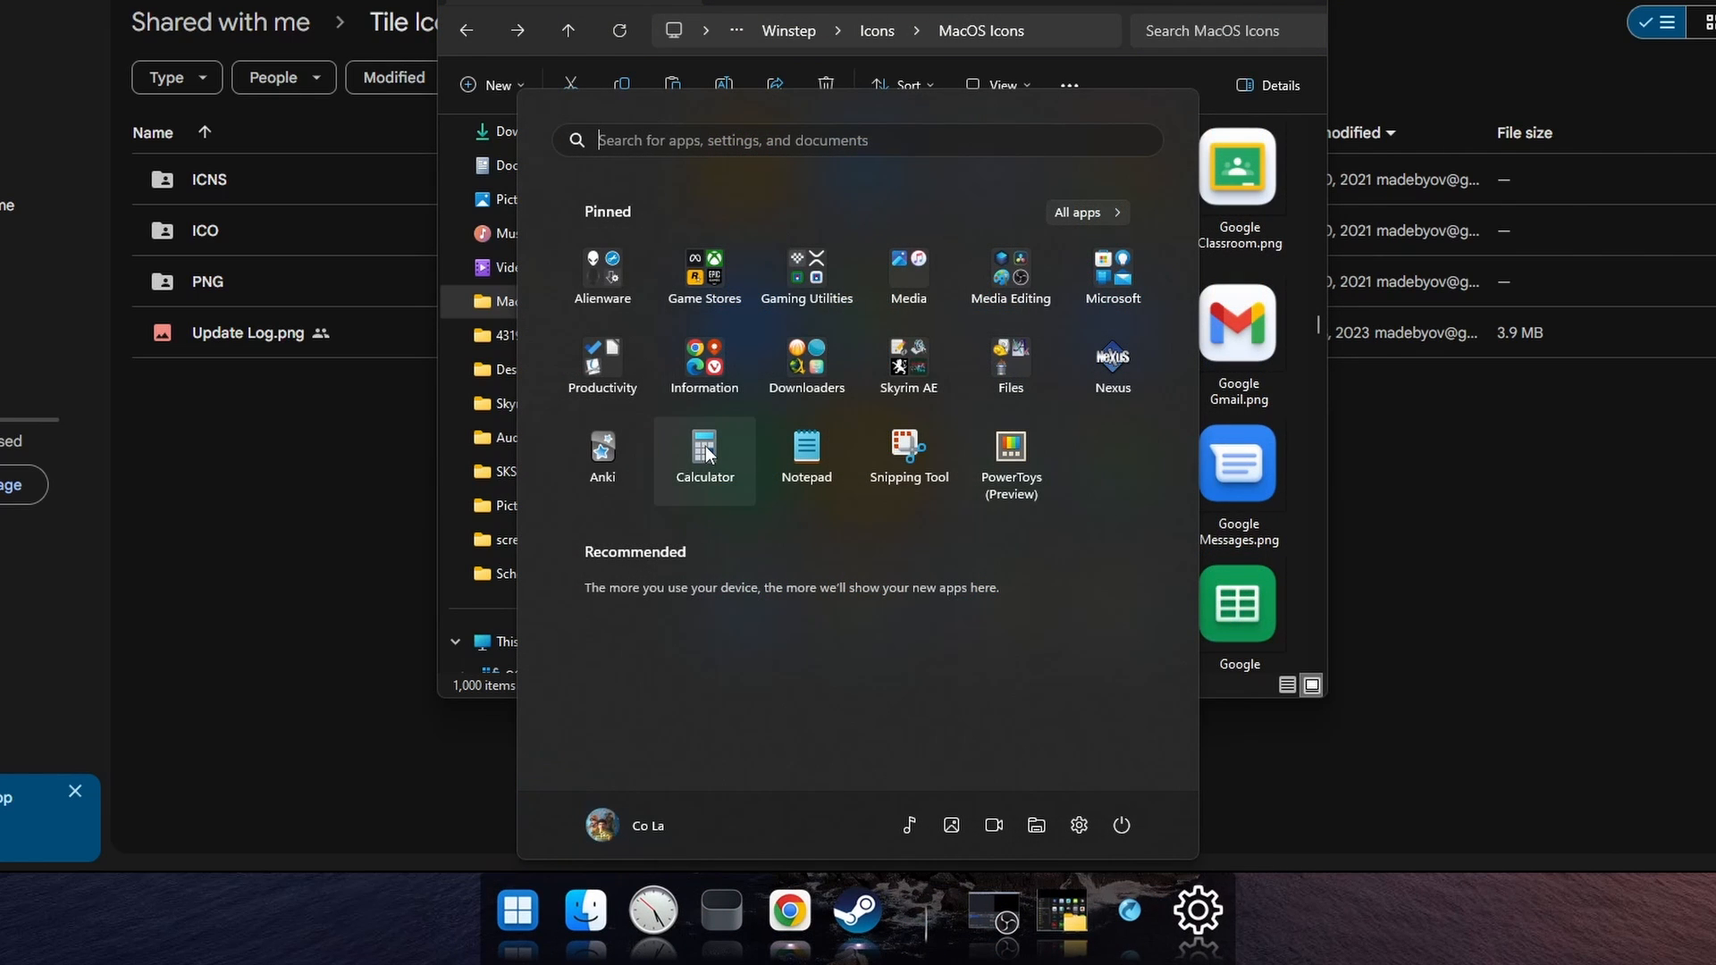
Launch Calculator, find Calculator.png in the icons folder and drop it onto its dock item.
{"action": "left_click", "coordinate": [704, 454]}
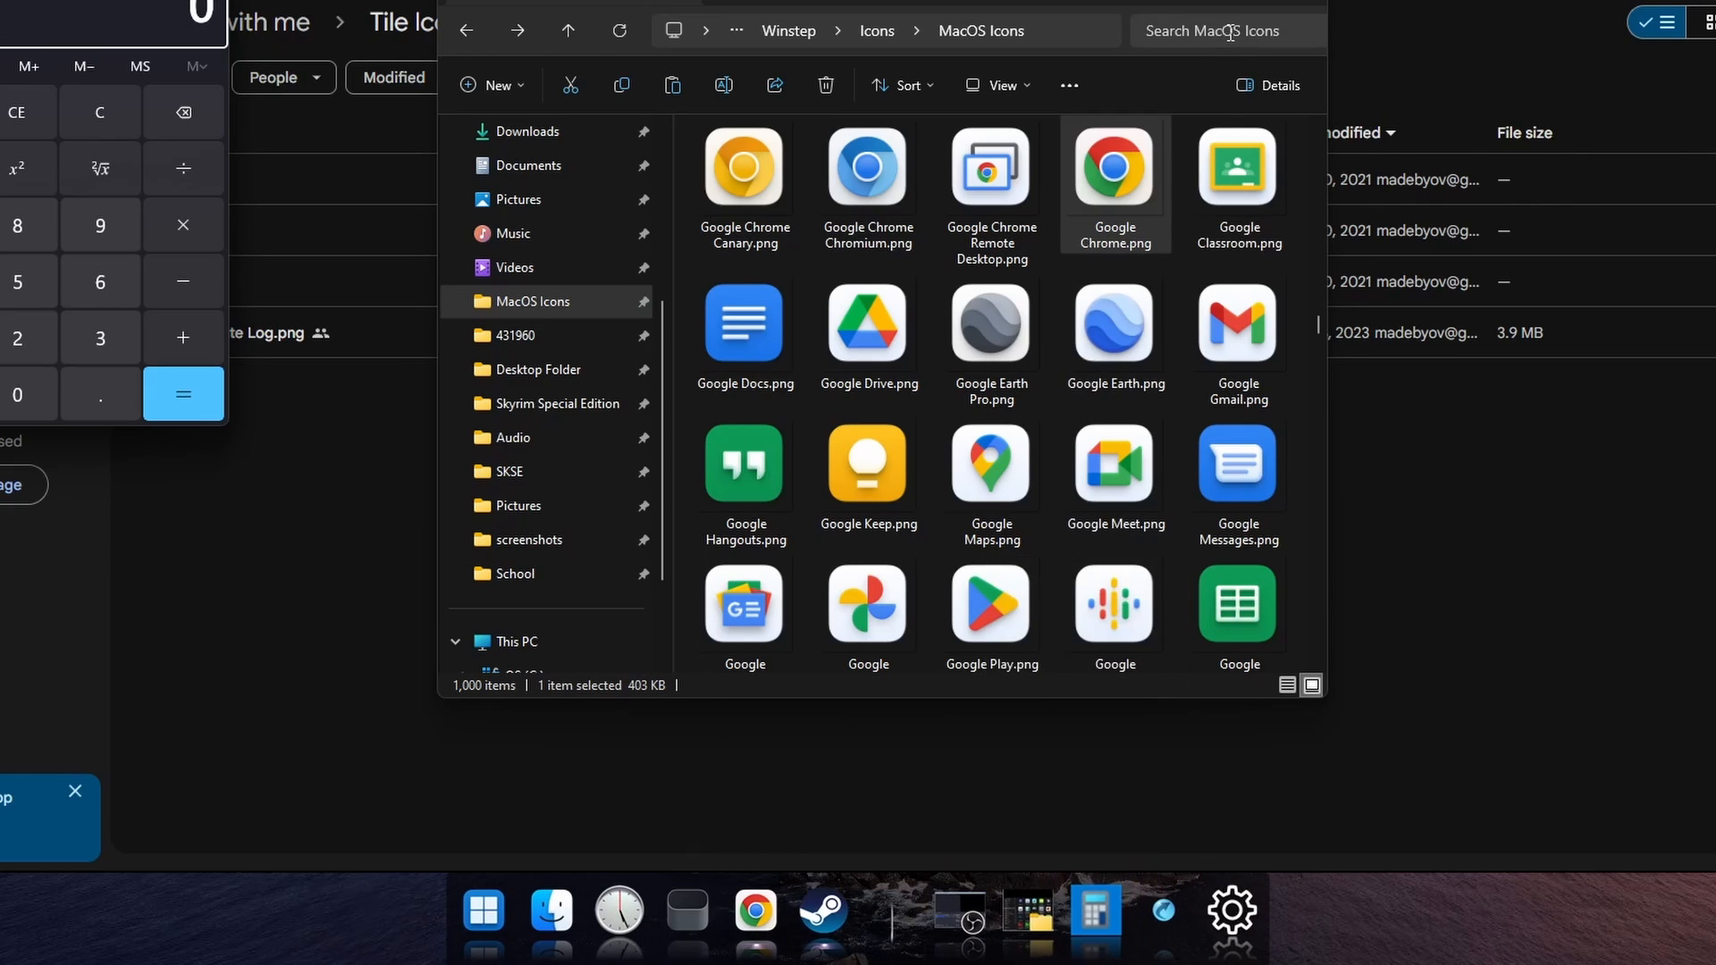
{"action": "type", "text": "cal"}
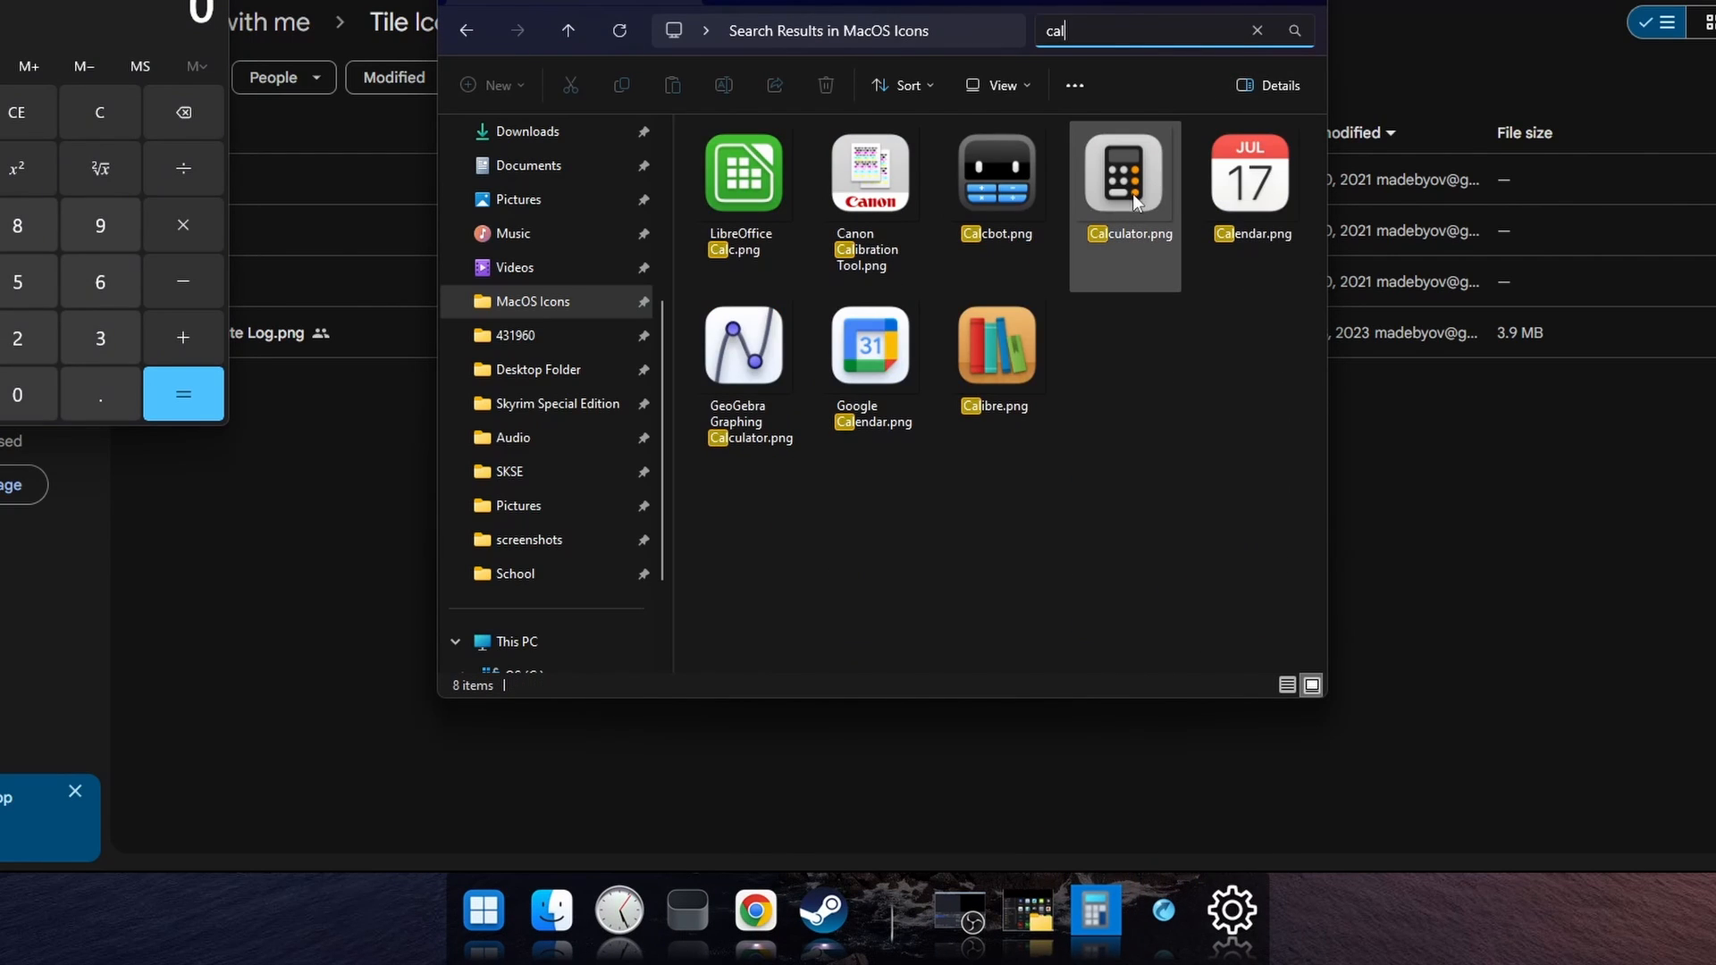
{"action": "left_click", "coordinate": [1124, 174]}
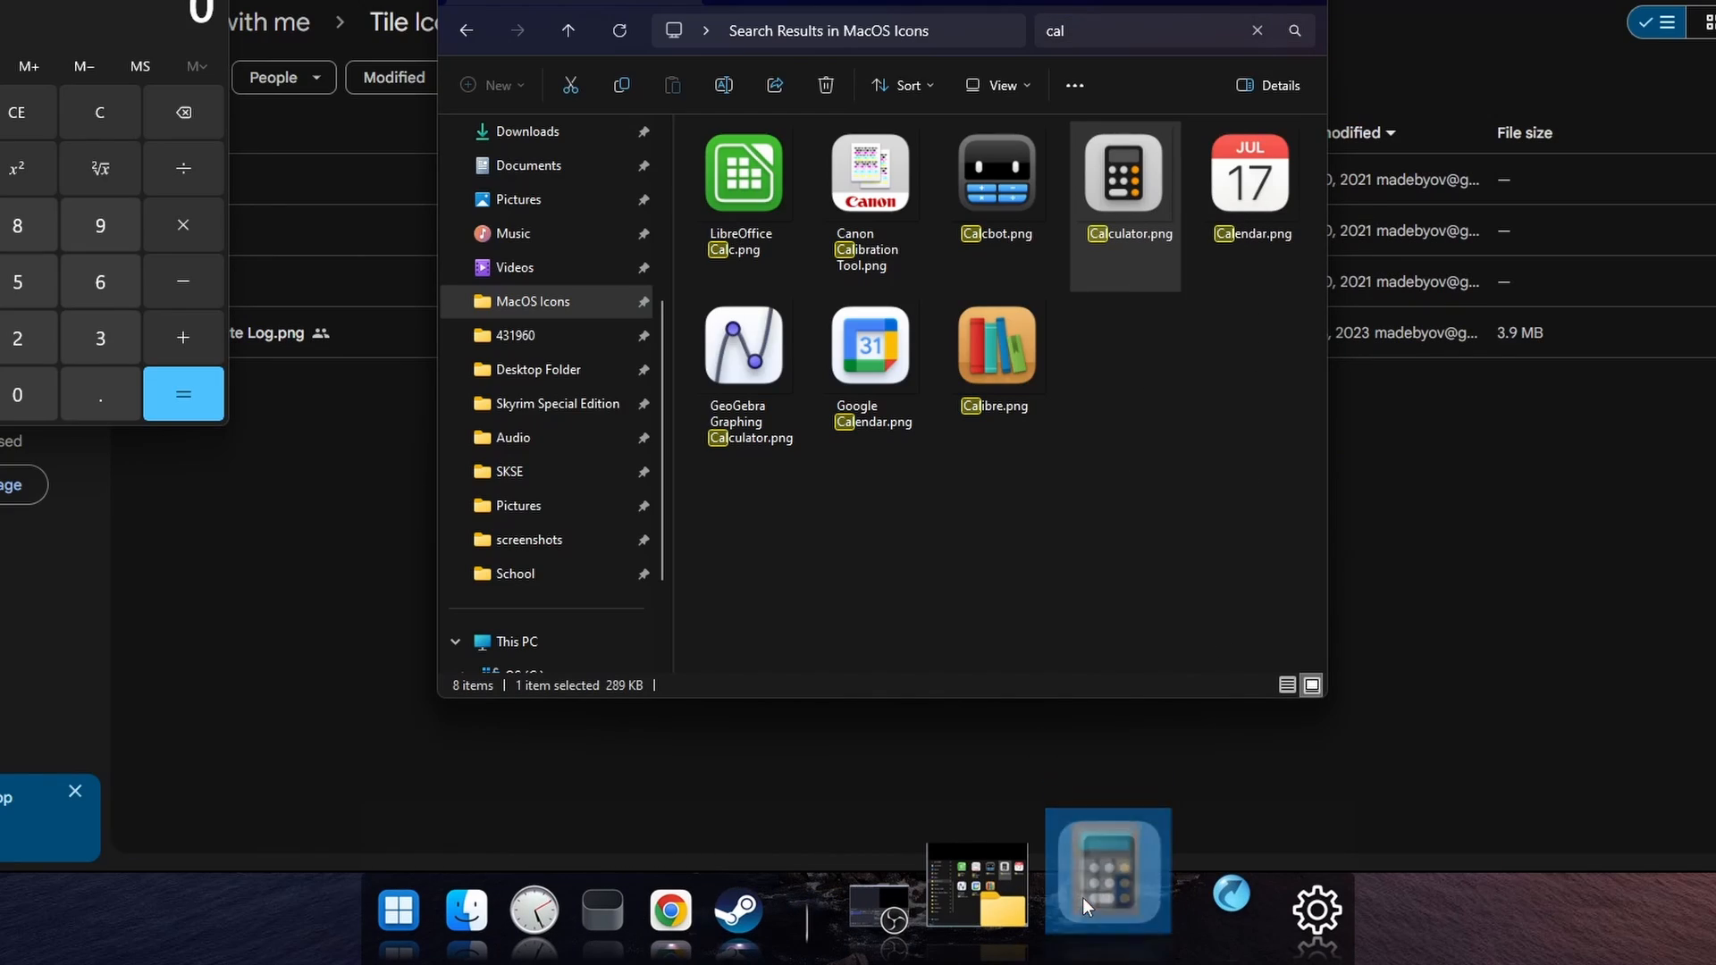
{"action": "mouse_move", "coordinate": [1109, 870]}
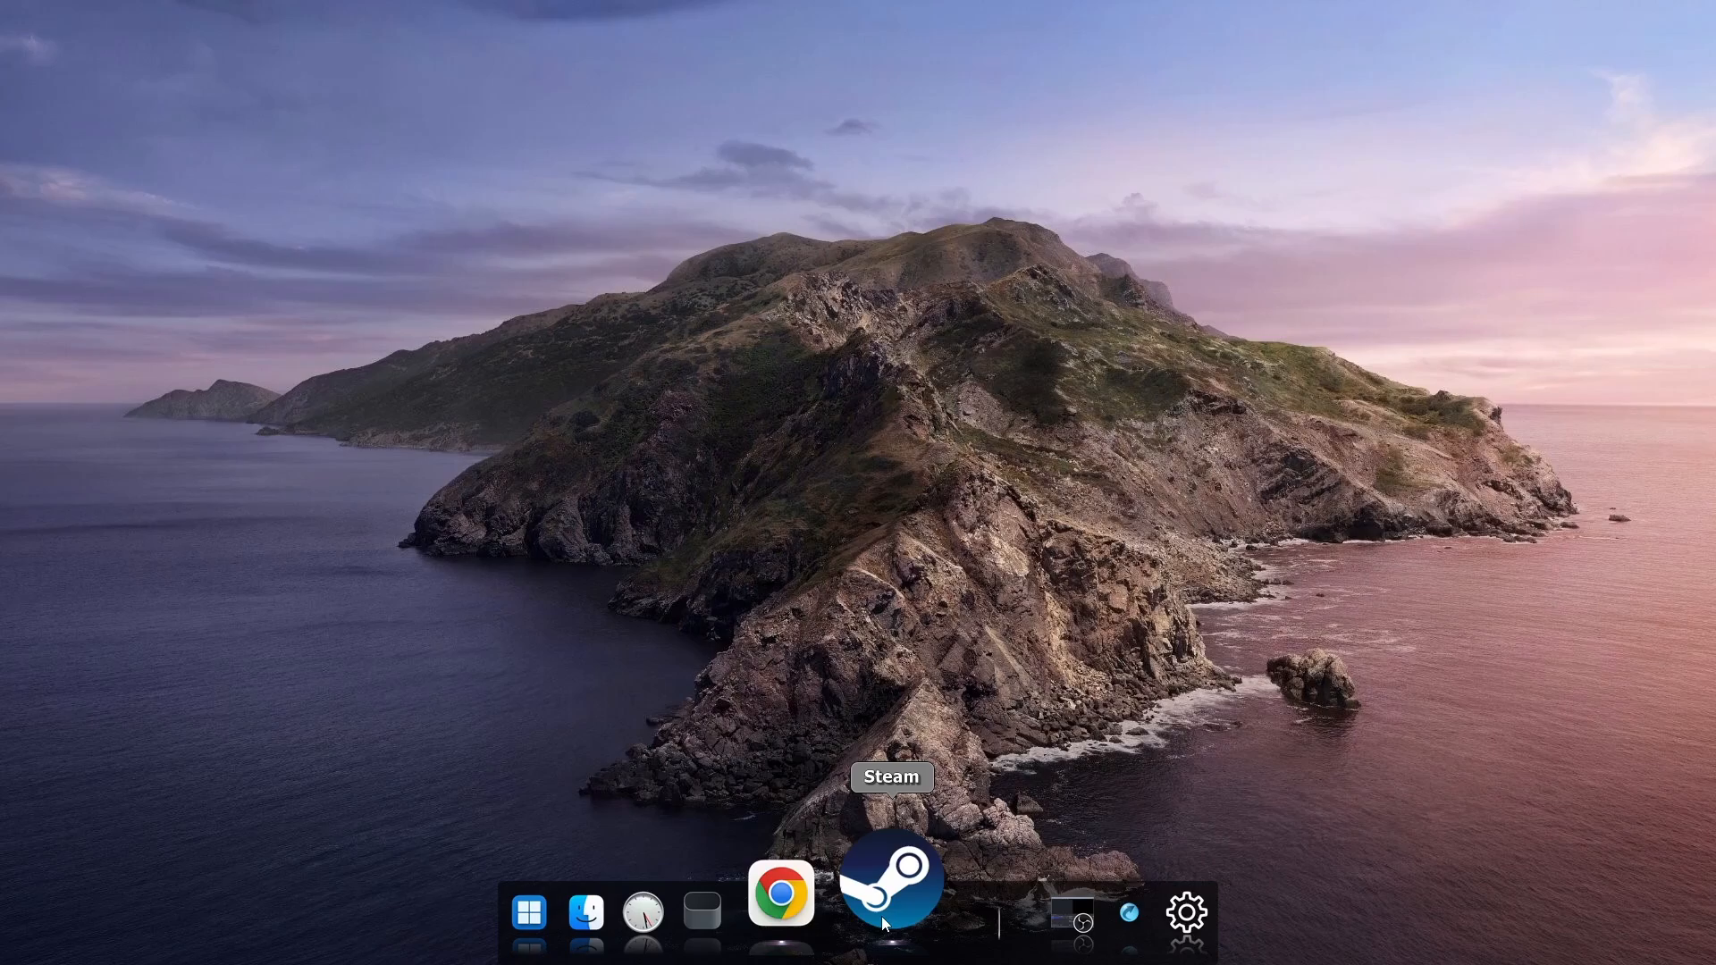
Launch Wallpaper Engine from the Steam Library to reach the installed wallpapers.
{"action": "left_click", "coordinate": [890, 888]}
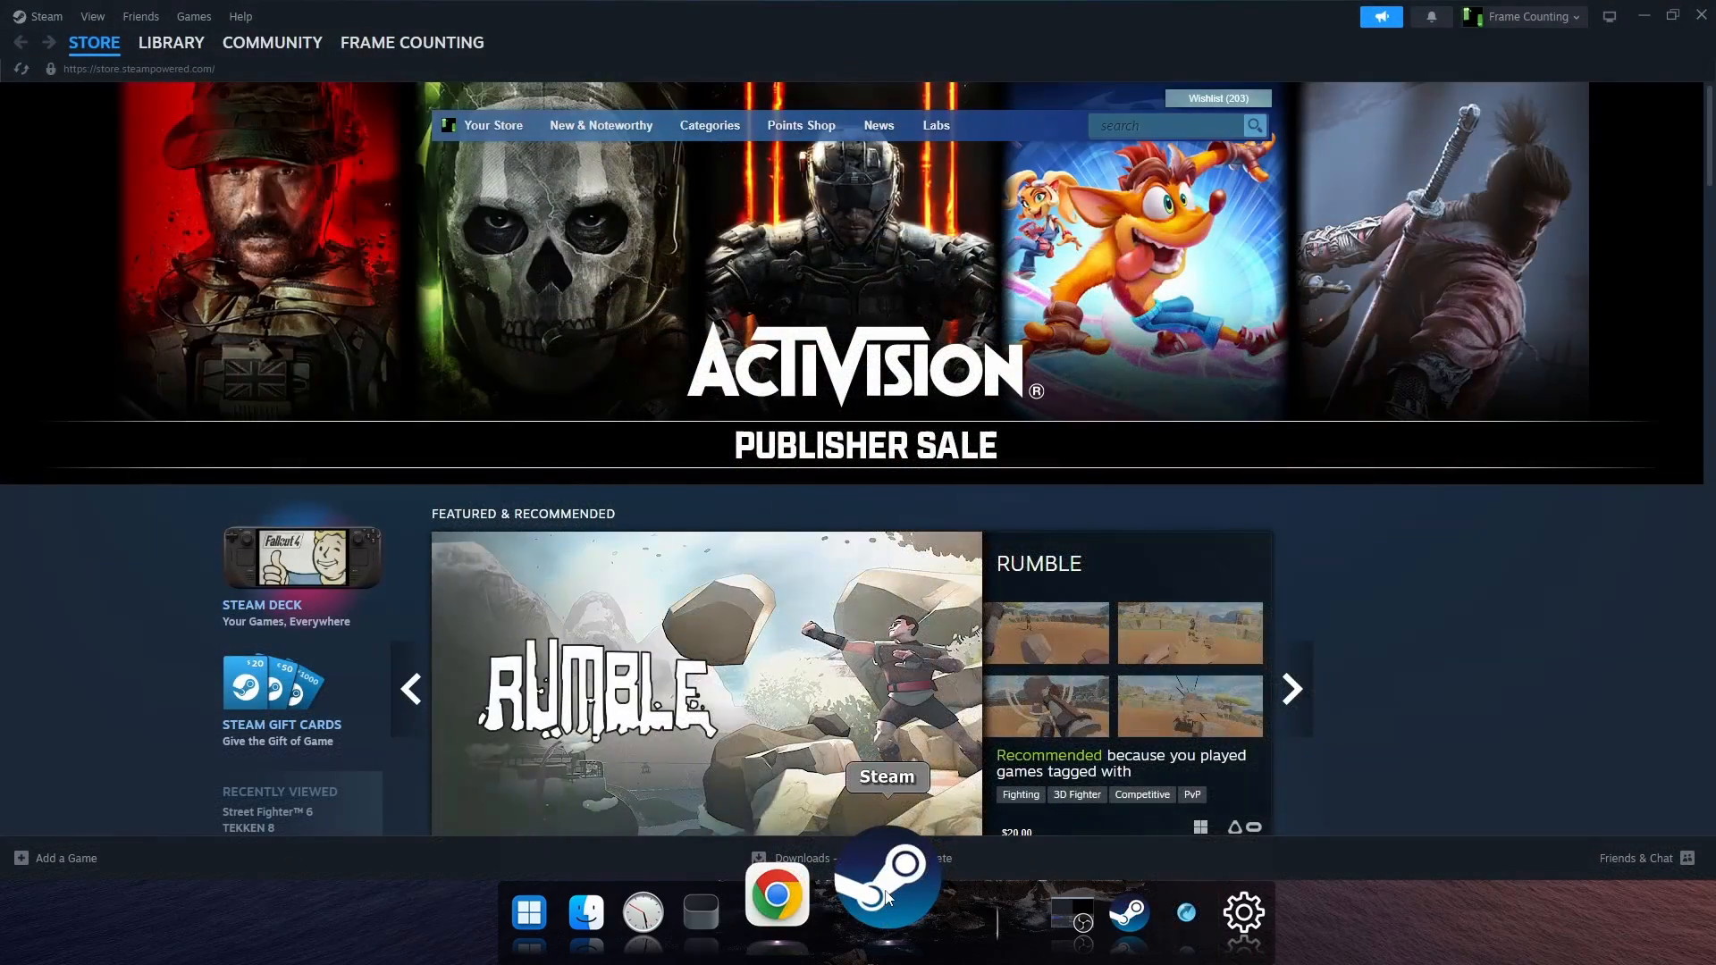
{"action": "left_click", "coordinate": [172, 41]}
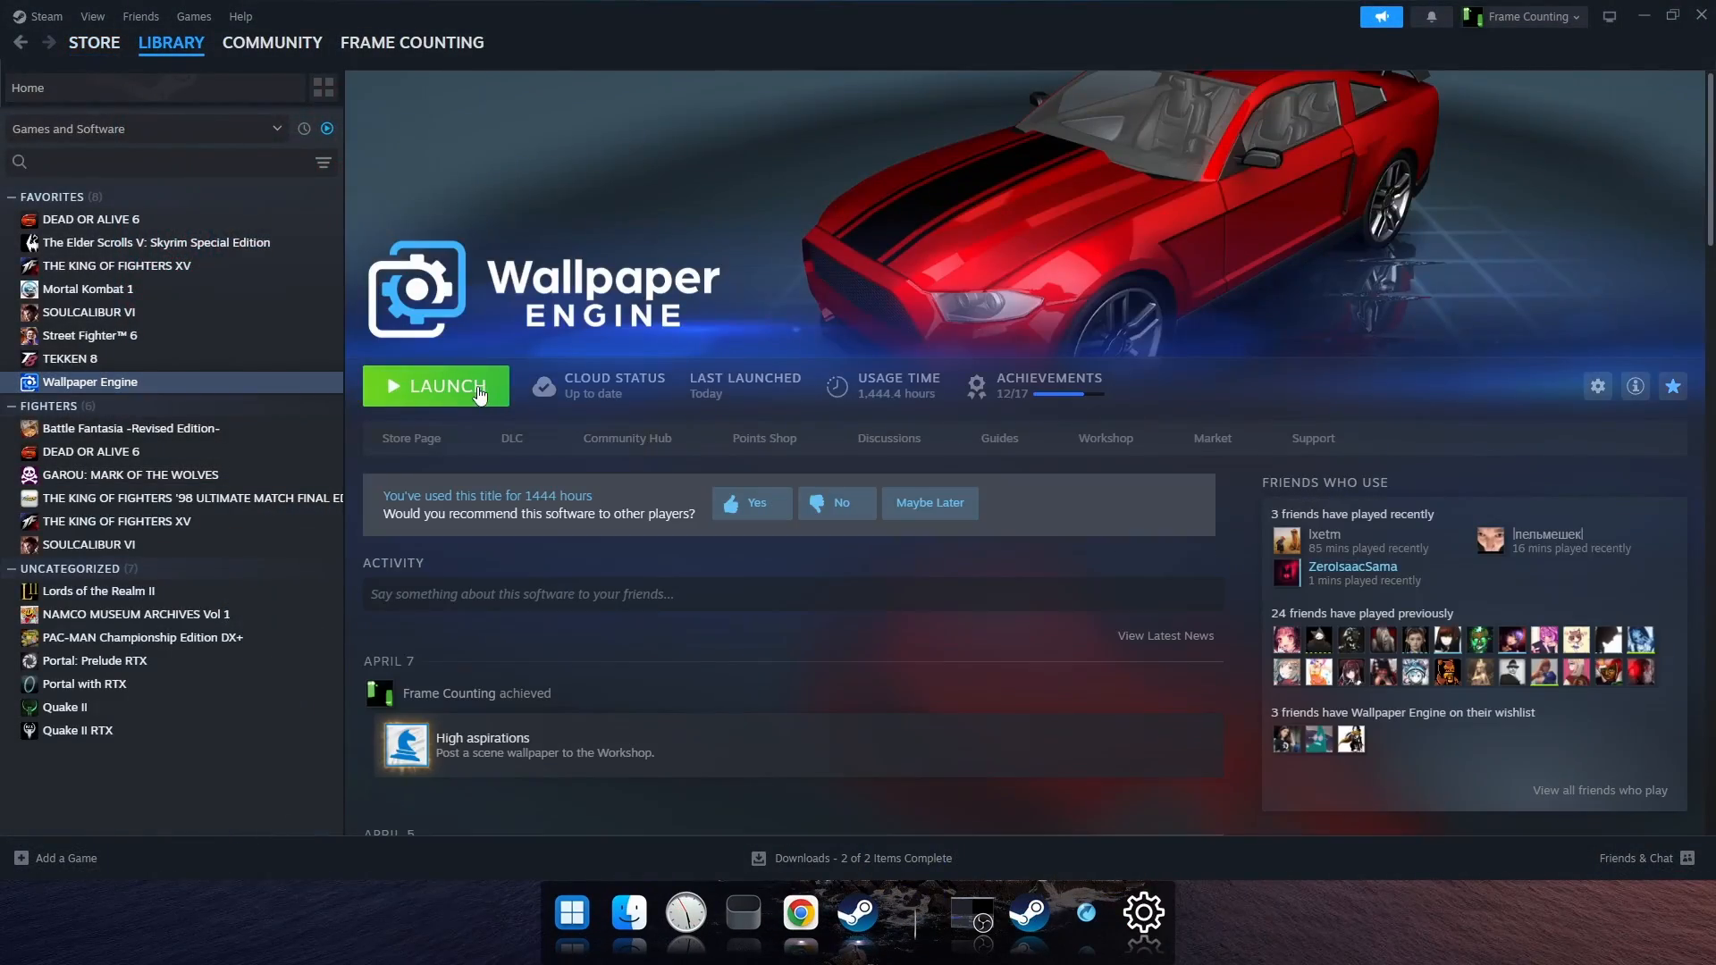
{"action": "left_click", "coordinate": [437, 386]}
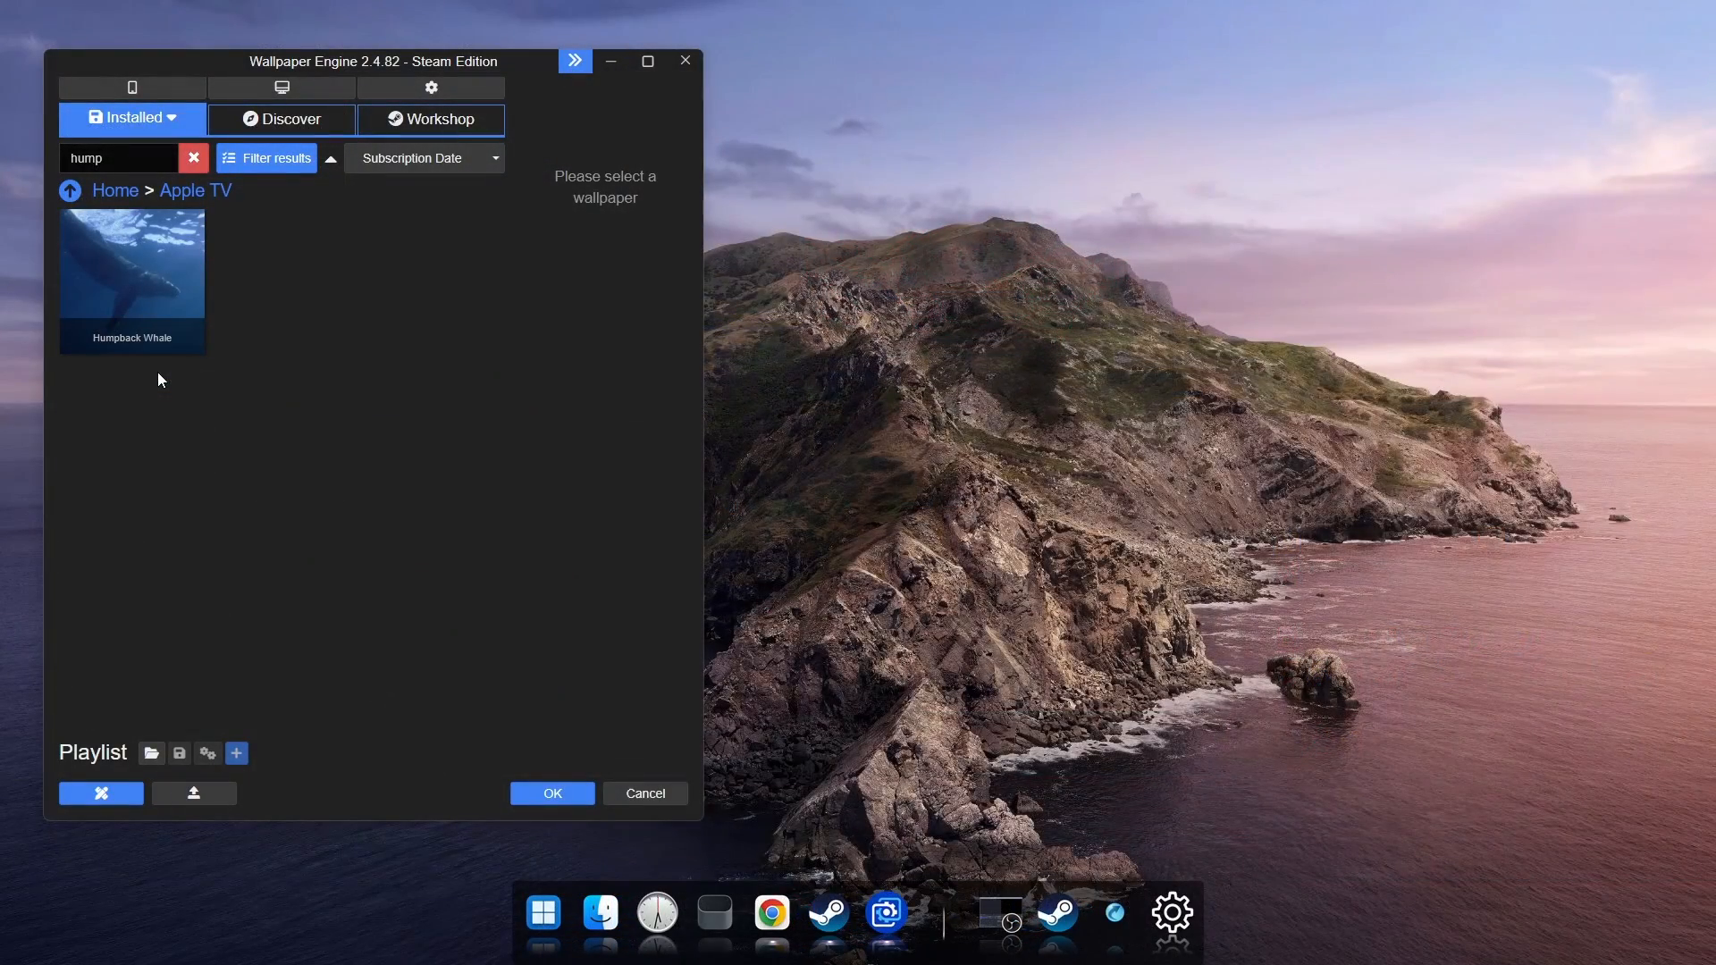